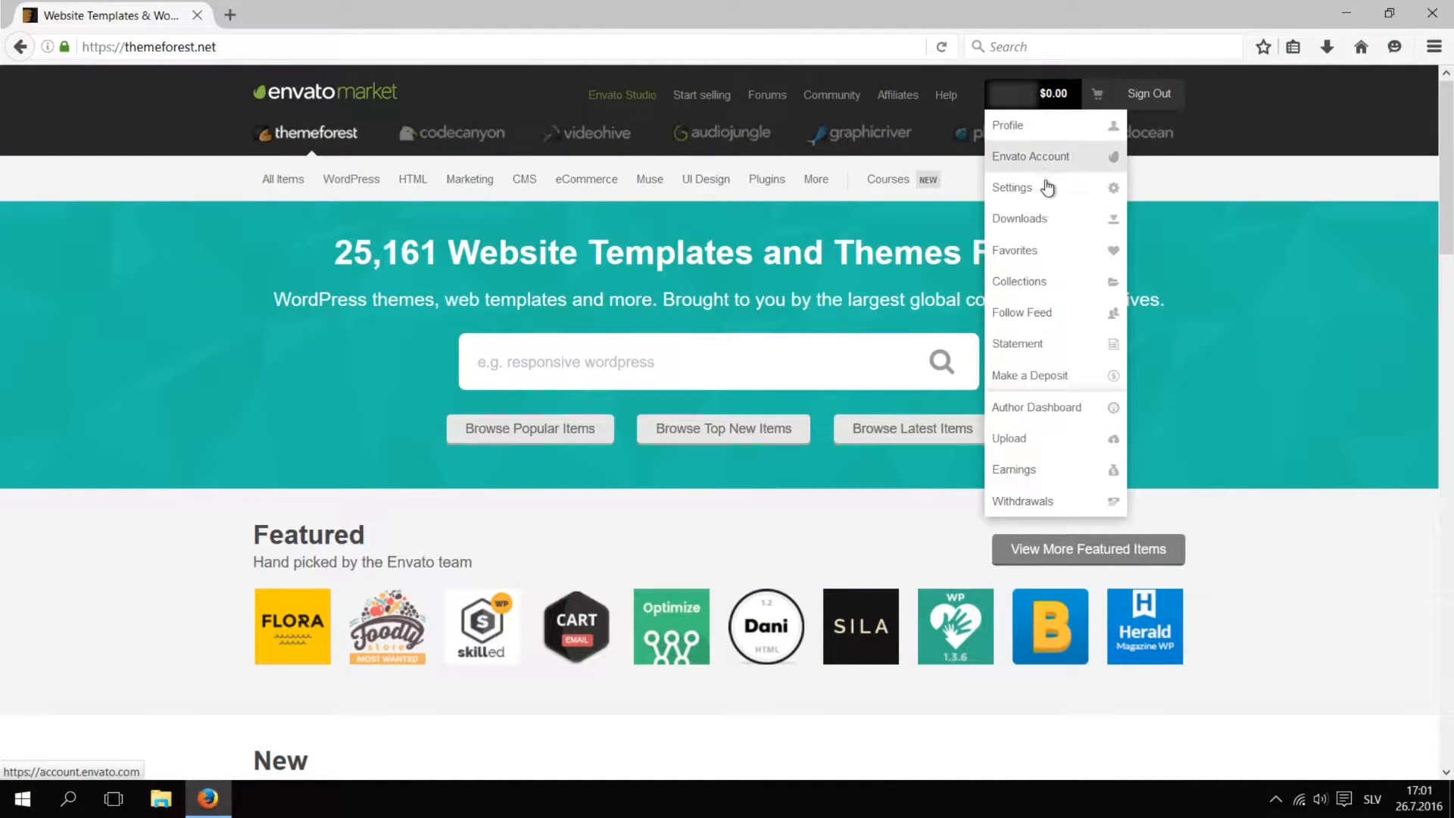
Step: Download the purchased Shaka theme from the ThemeForest Downloads page
{"action": "left_click", "coordinate": [1019, 218]}
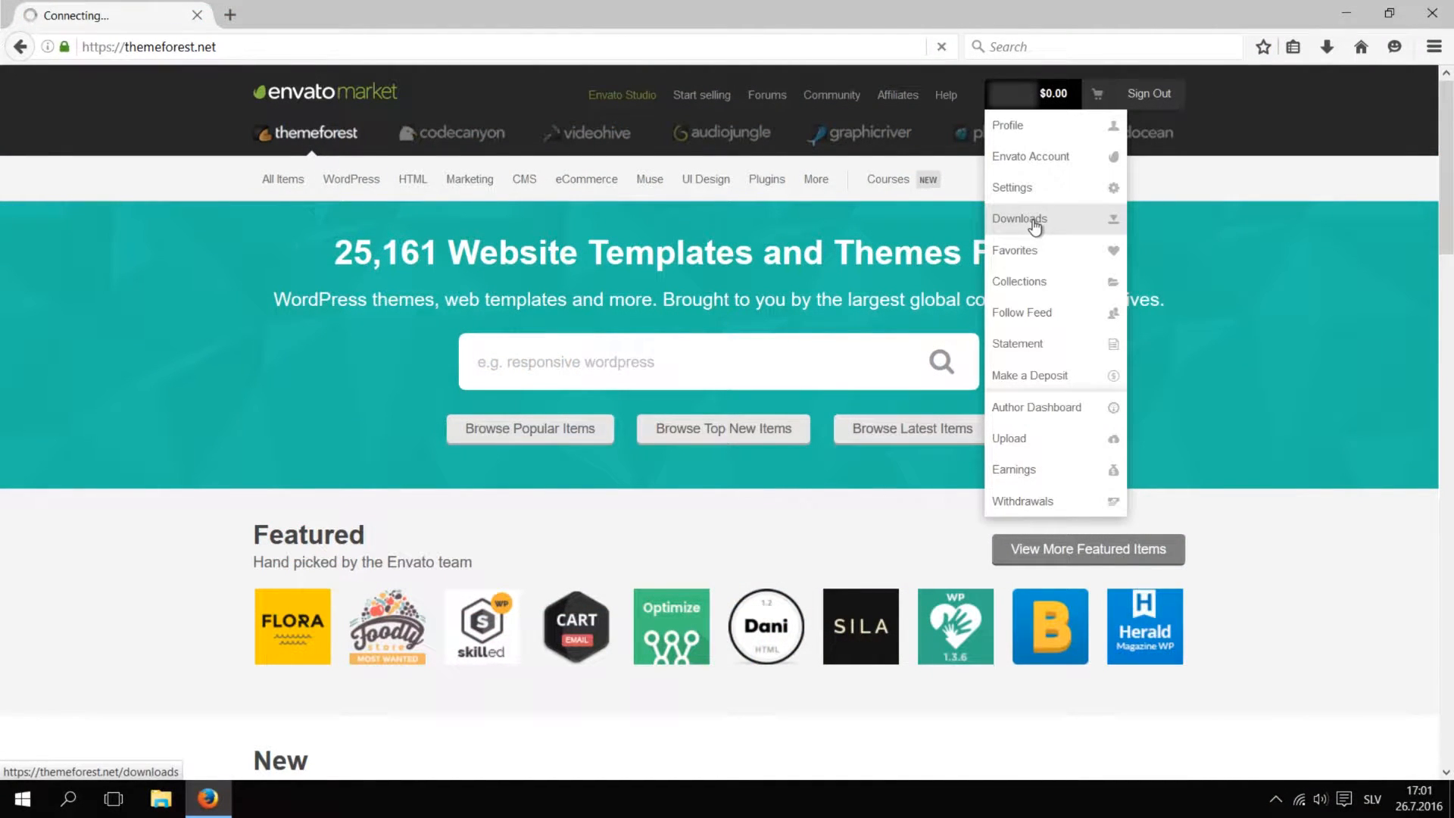
{"action": "left_click", "coordinate": [1018, 219]}
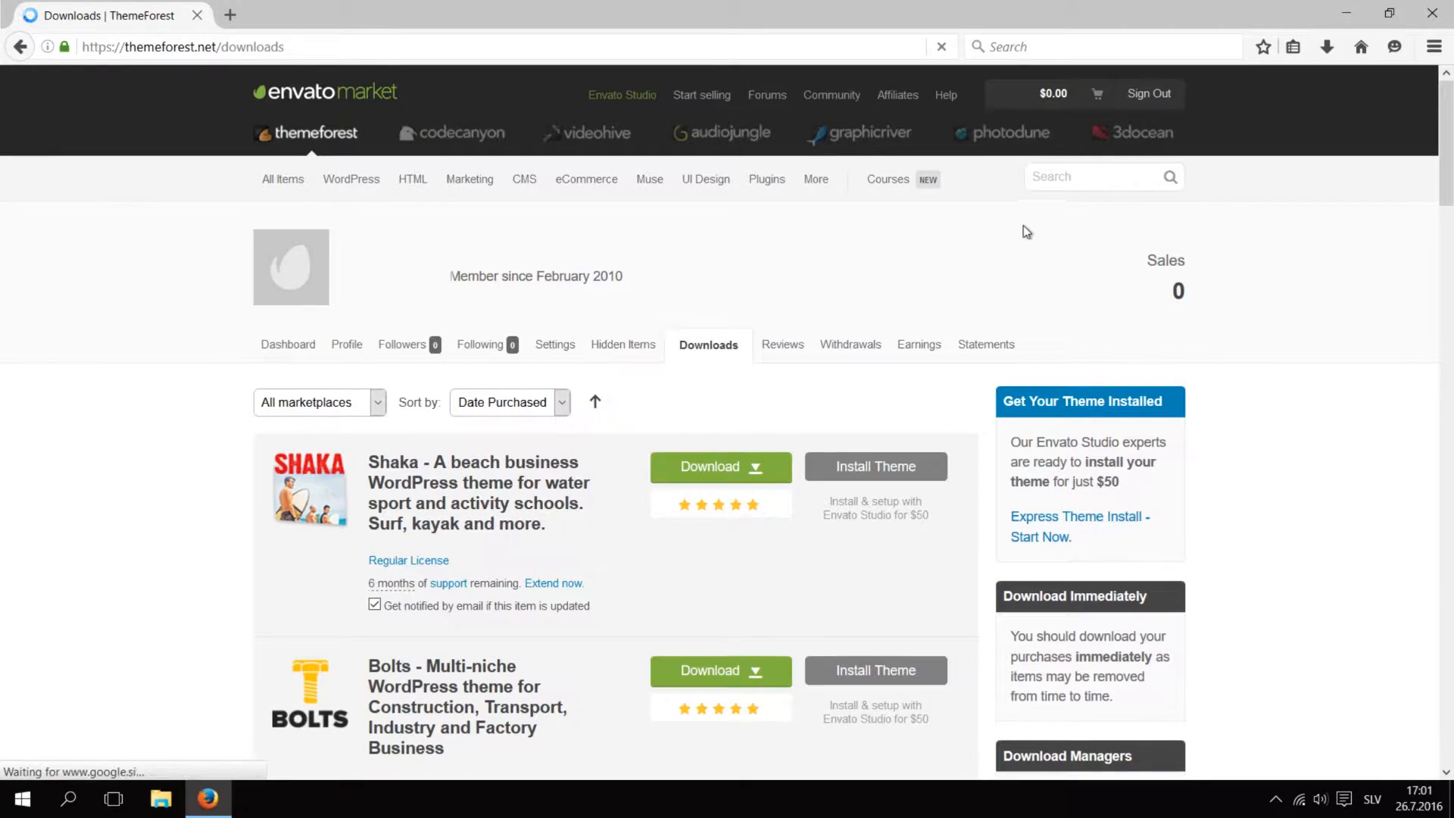
{"action": "left_click", "coordinate": [720, 466]}
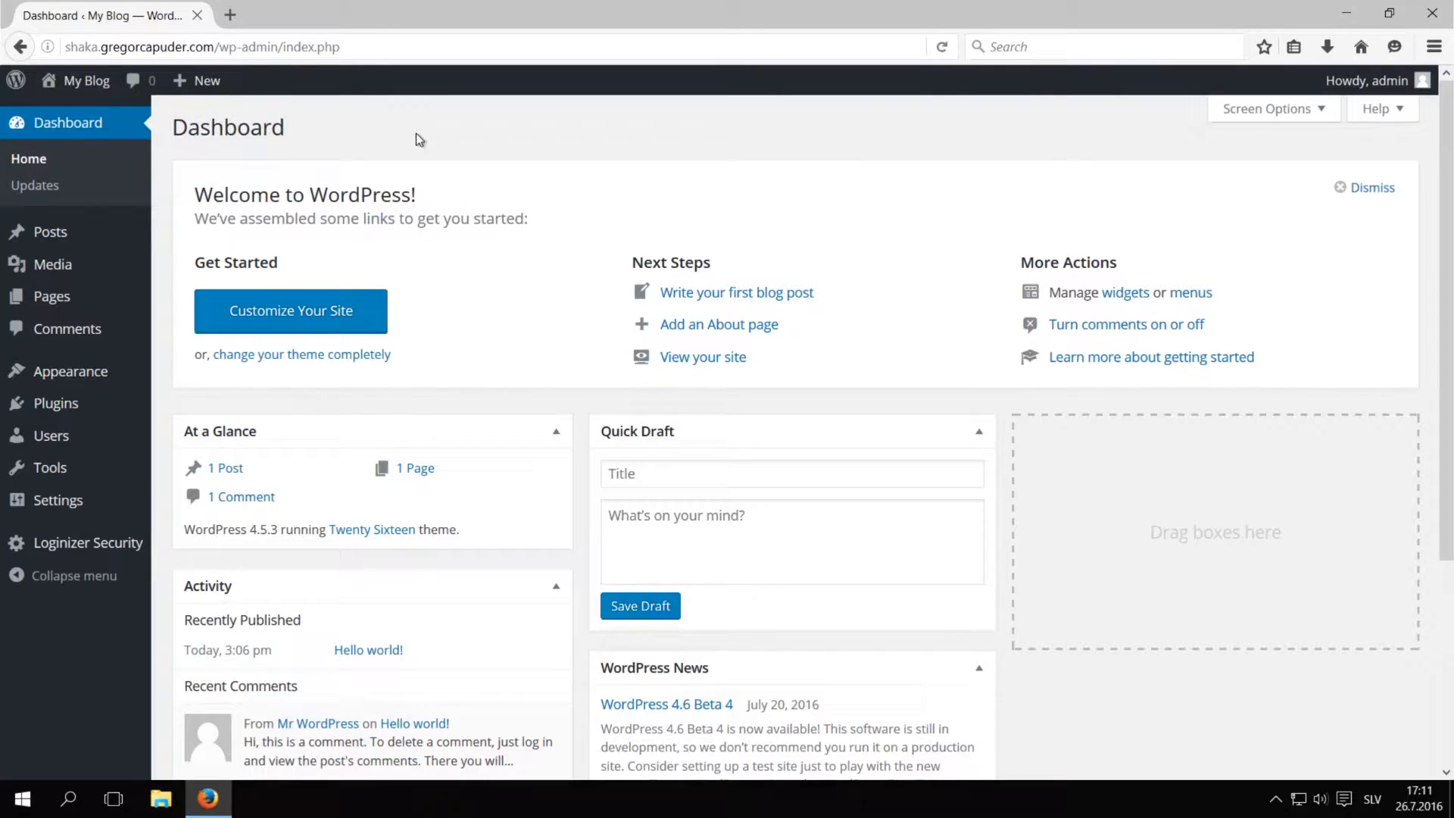
{"action": "mouse_move", "coordinate": [70, 371]}
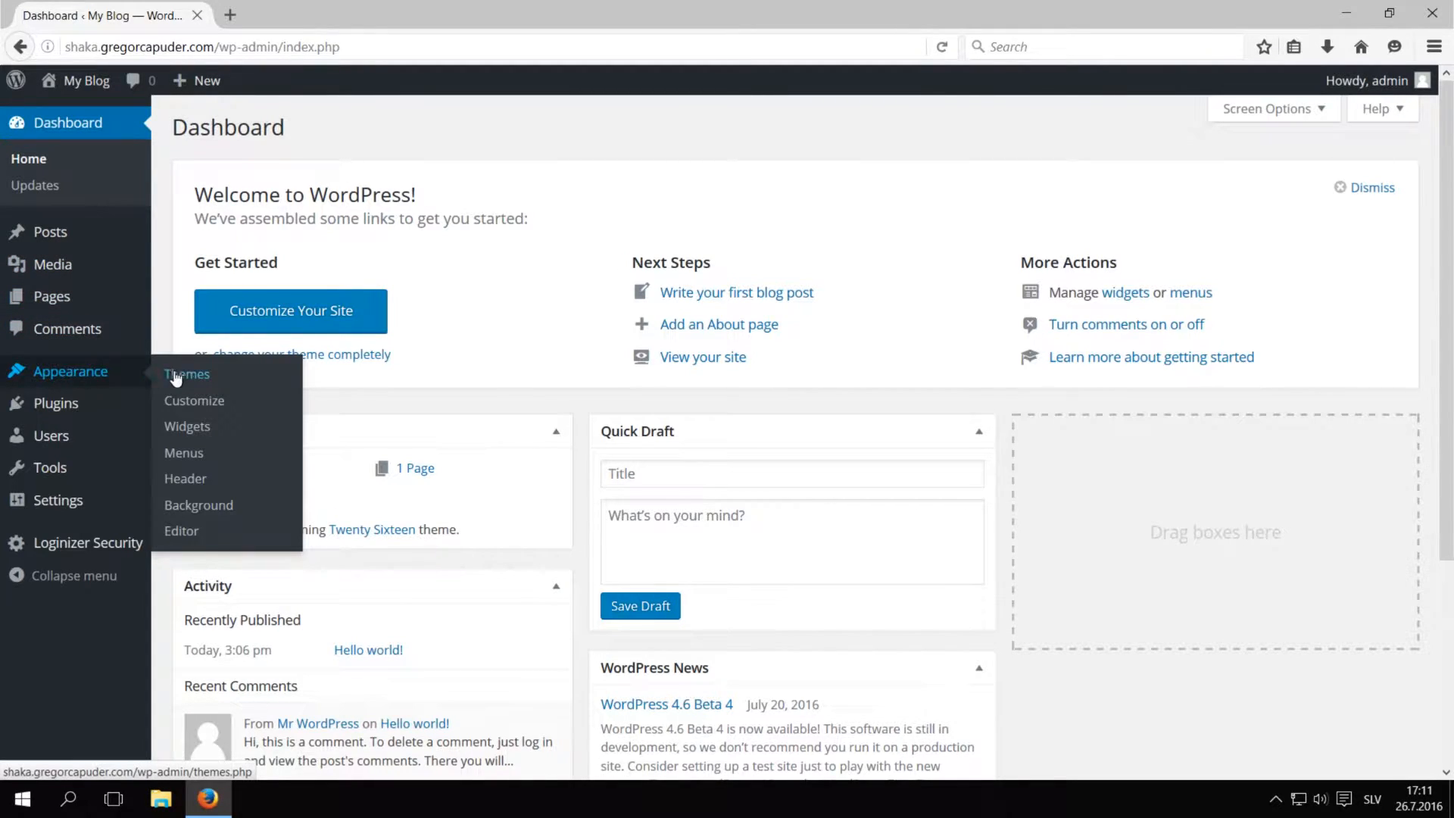
Step: Upload the downloaded Shaka theme zip under Appearance > Themes > Add New and install it
{"action": "left_click", "coordinate": [186, 373]}
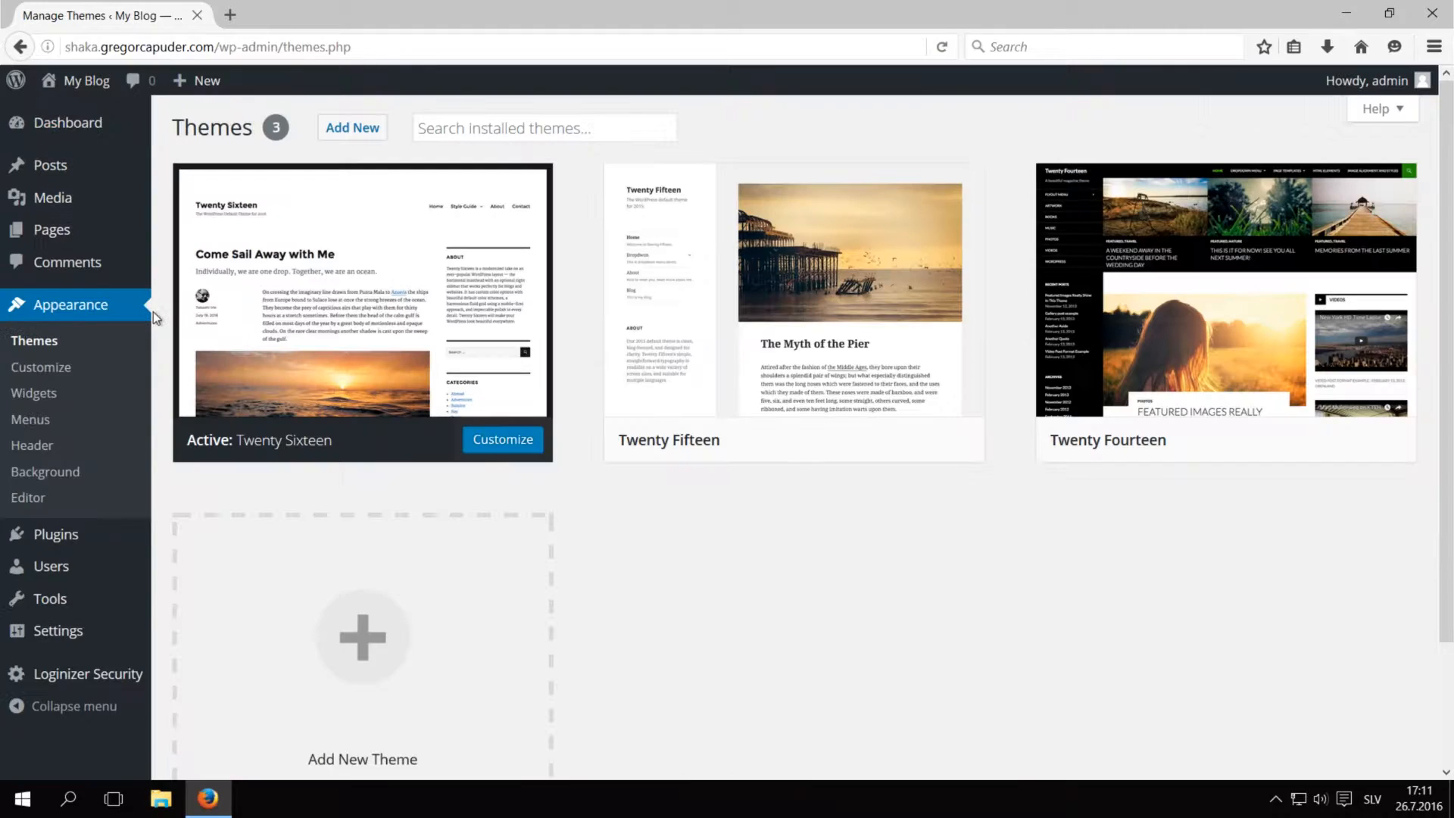
{"action": "left_click", "coordinate": [351, 127]}
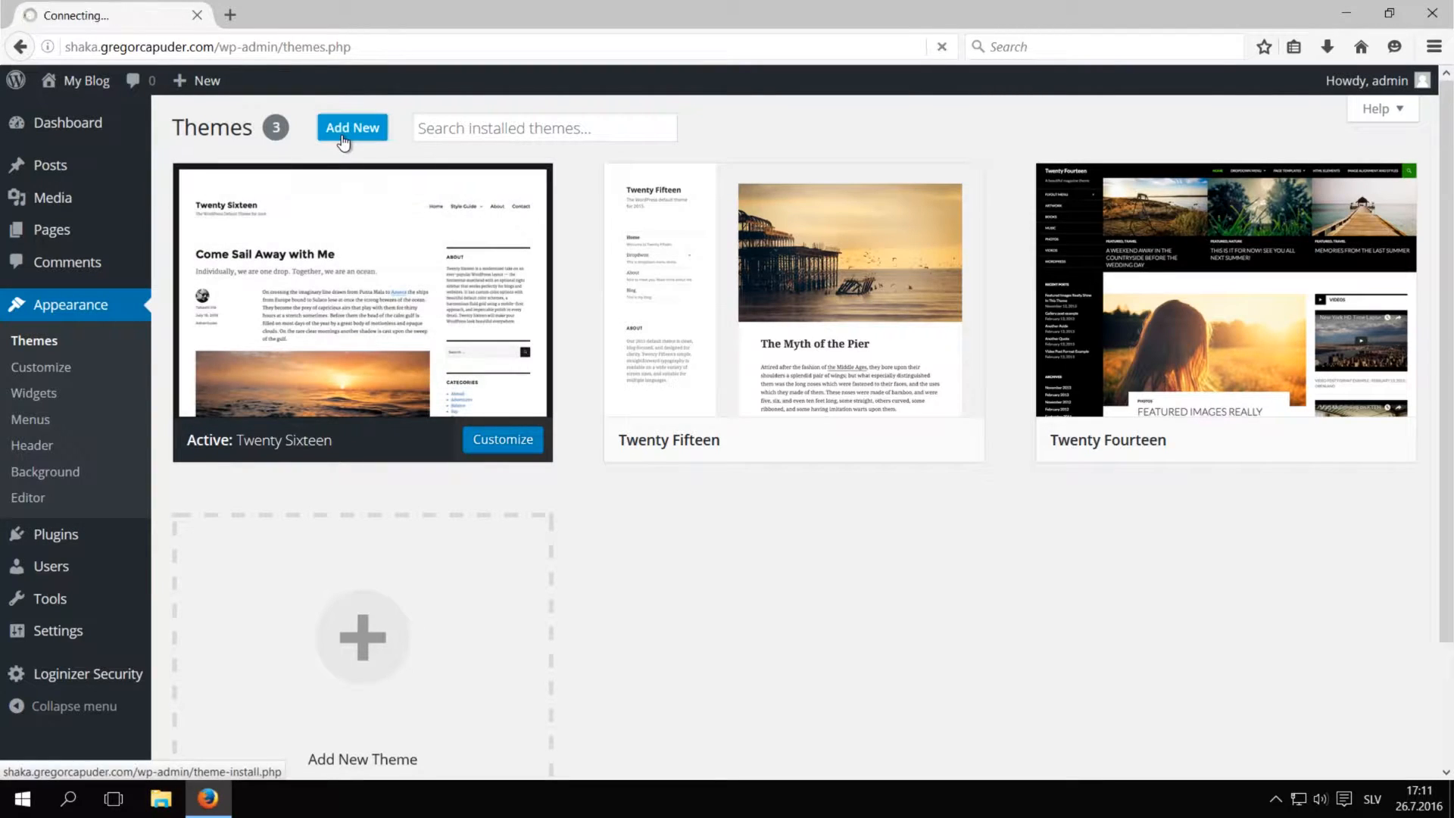
{"action": "left_click", "coordinate": [351, 127]}
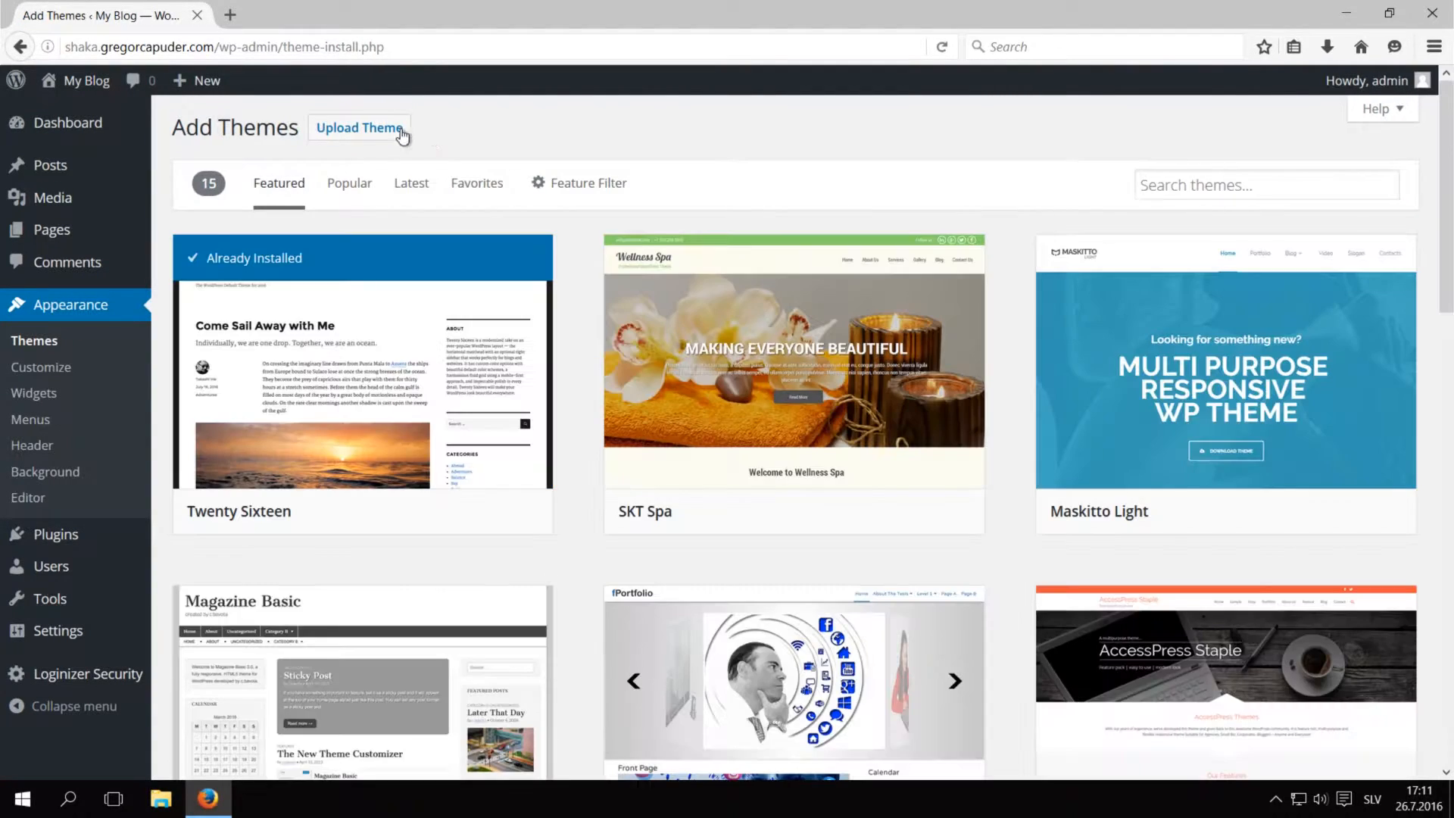
{"action": "left_click", "coordinate": [359, 127]}
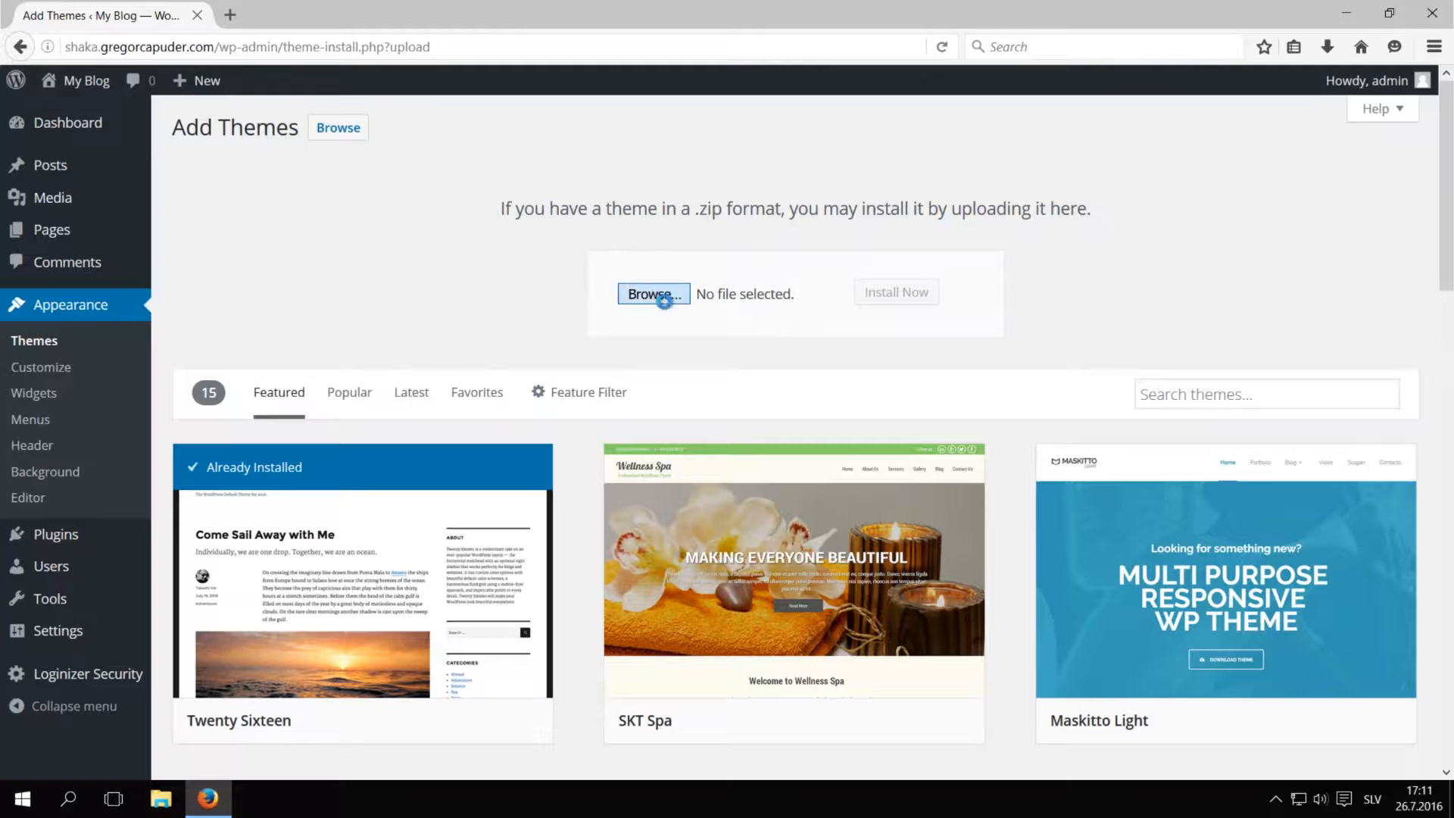
{"action": "left_click", "coordinate": [653, 293]}
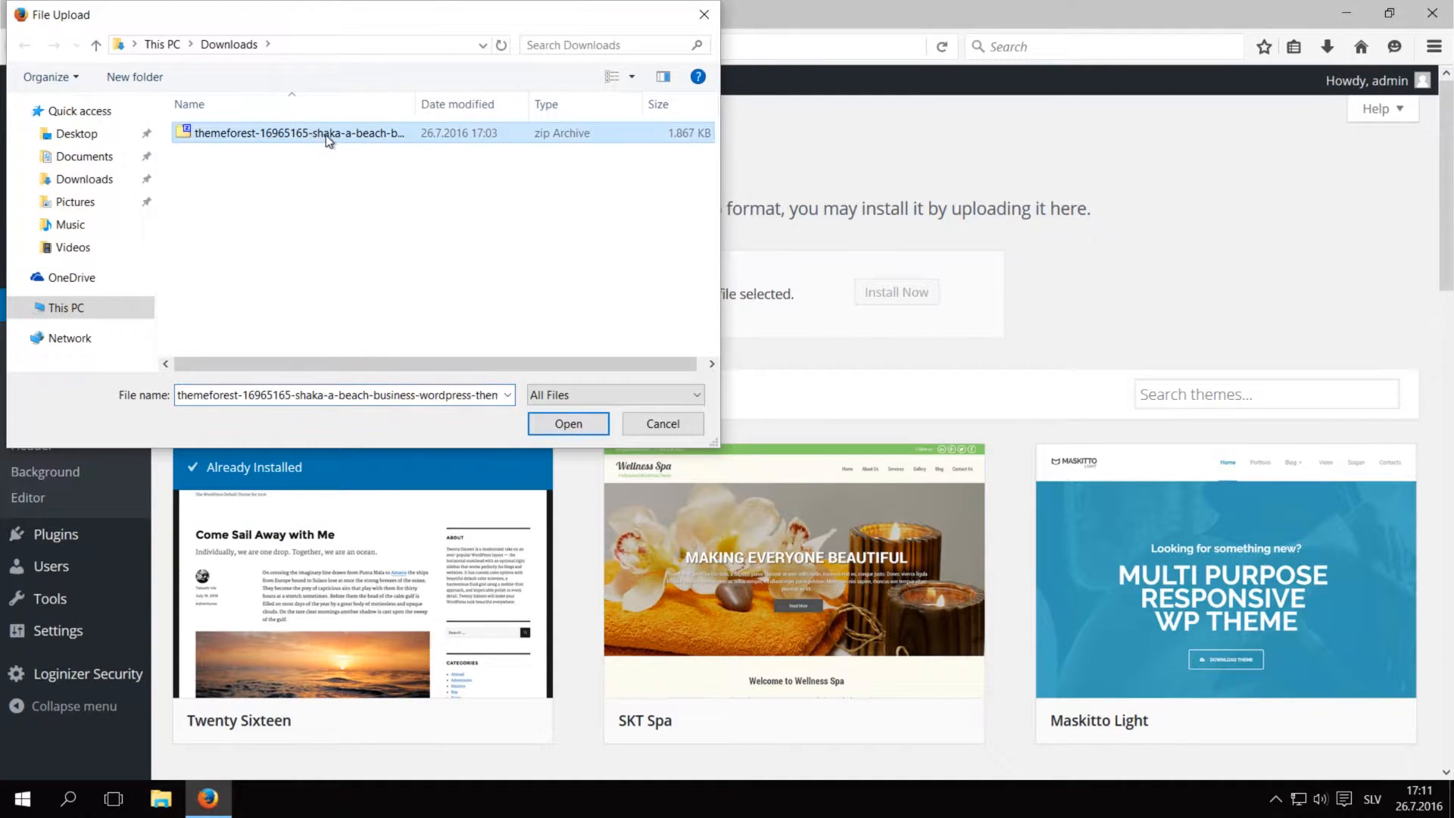
{"action": "left_click", "coordinate": [567, 424]}
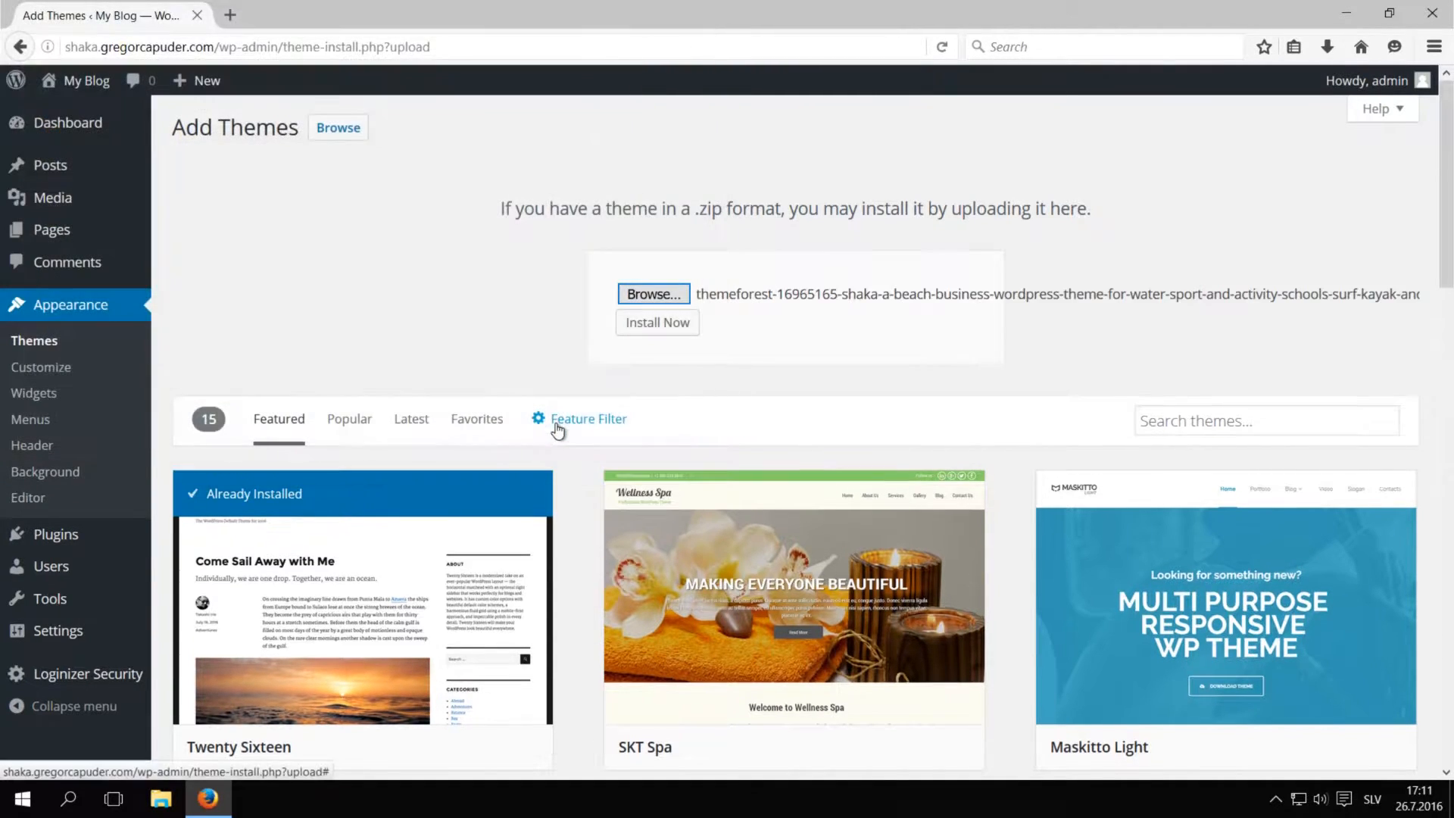
{"action": "left_click", "coordinate": [657, 322]}
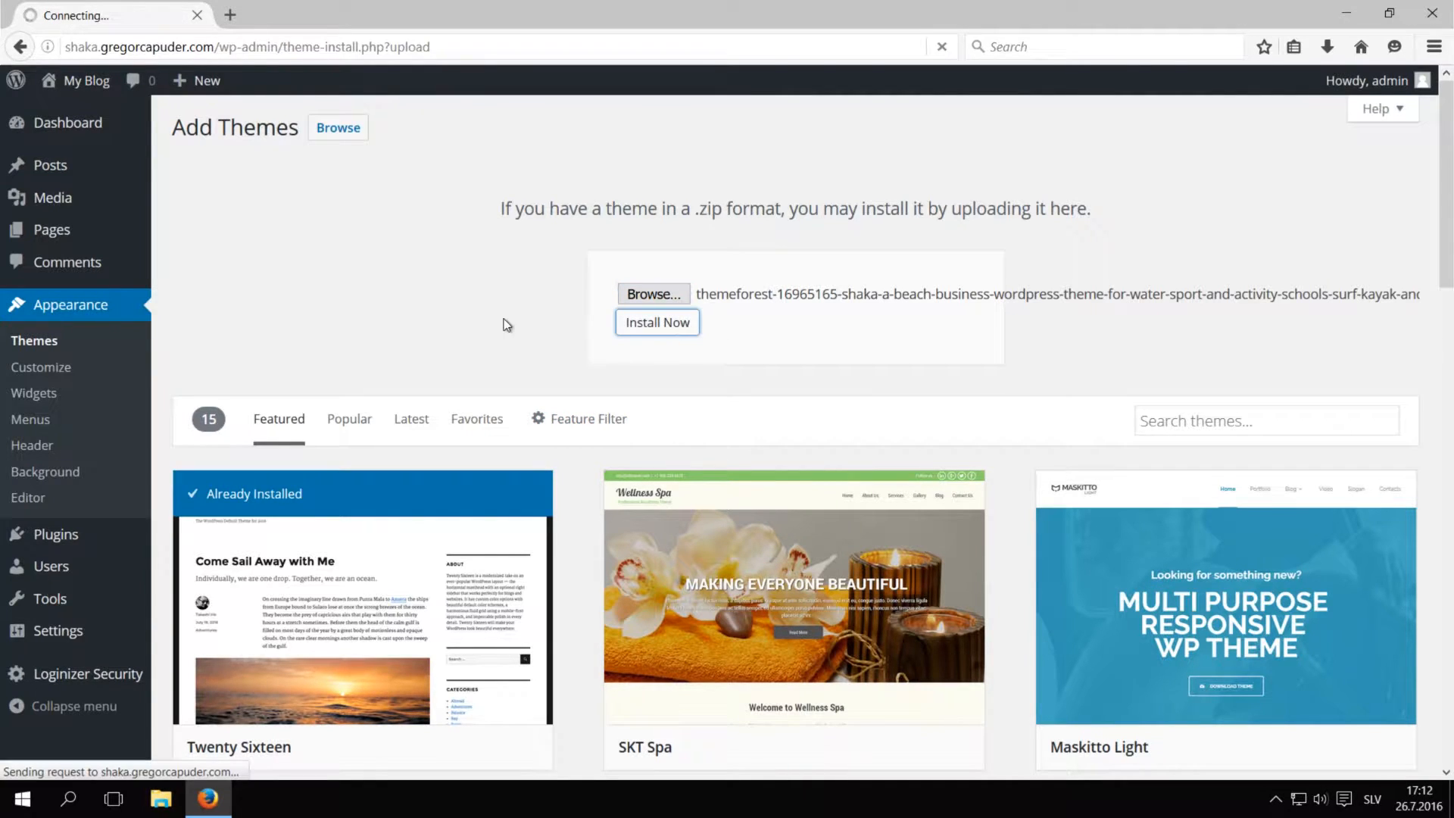
Step: Activate the newly installed Shaka PT theme
{"action": "left_click", "coordinate": [657, 322]}
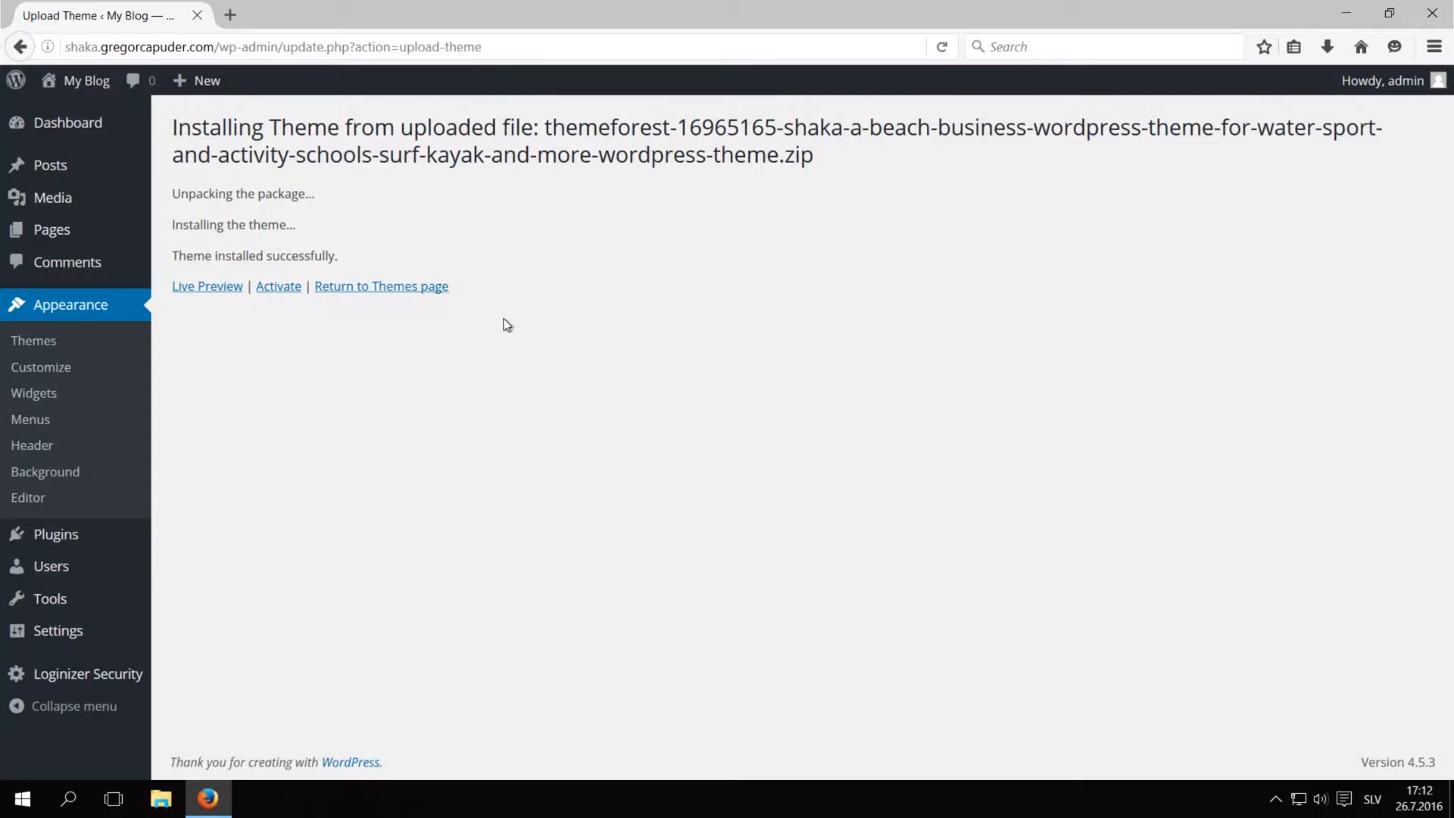
{"action": "mouse_move", "coordinate": [278, 285]}
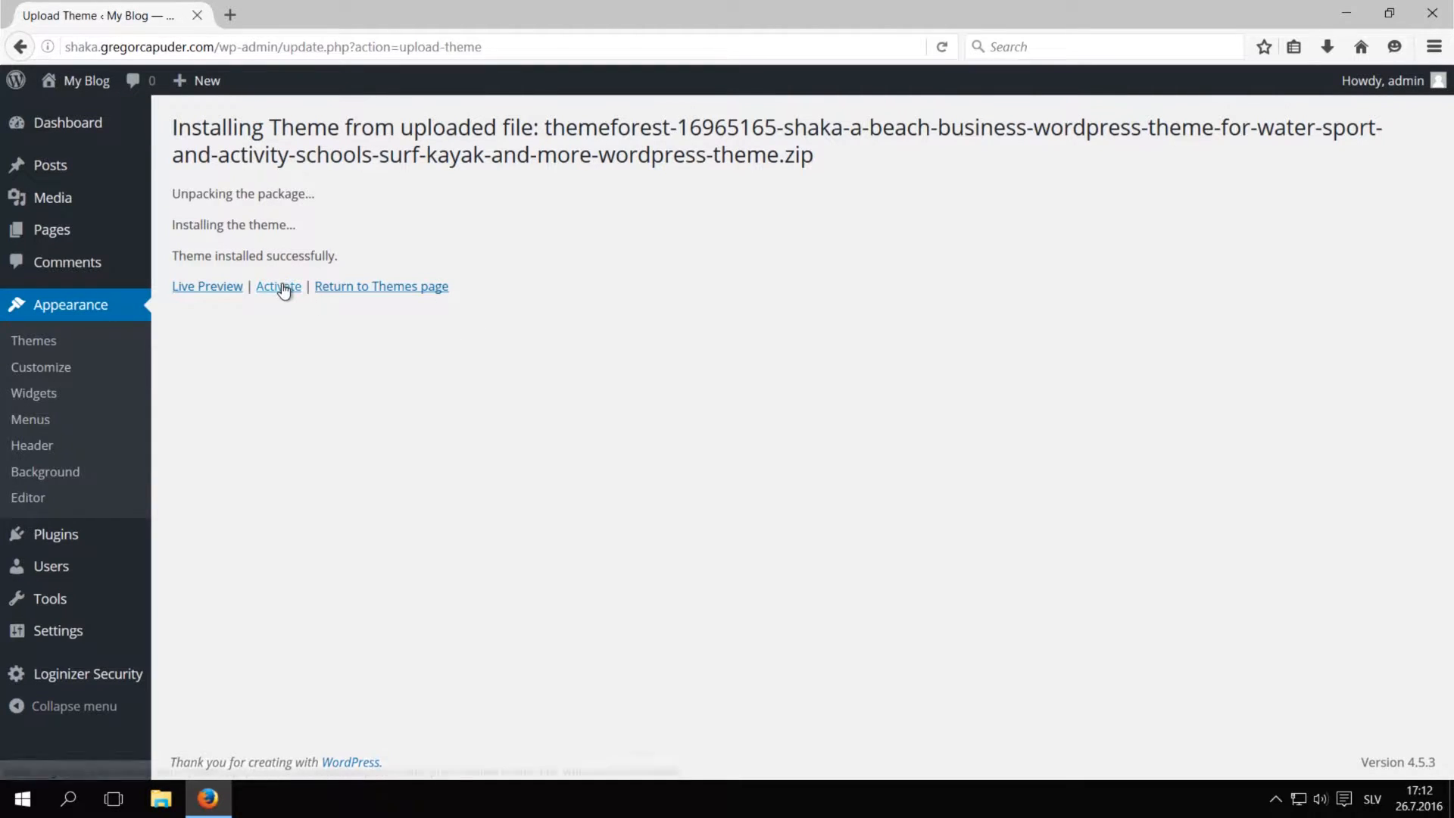
{"action": "left_click", "coordinate": [277, 286]}
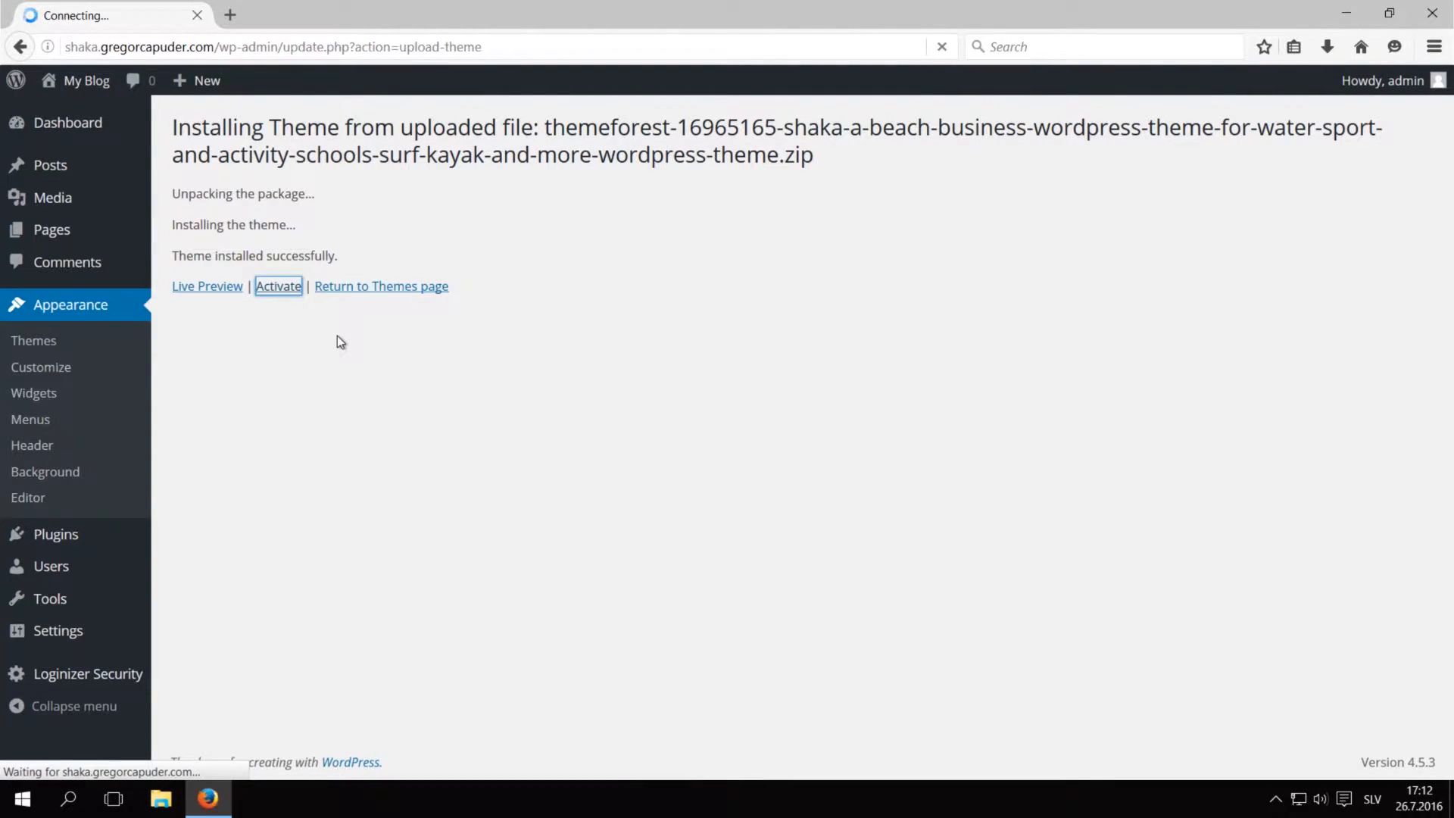
{"action": "left_click", "coordinate": [277, 285]}
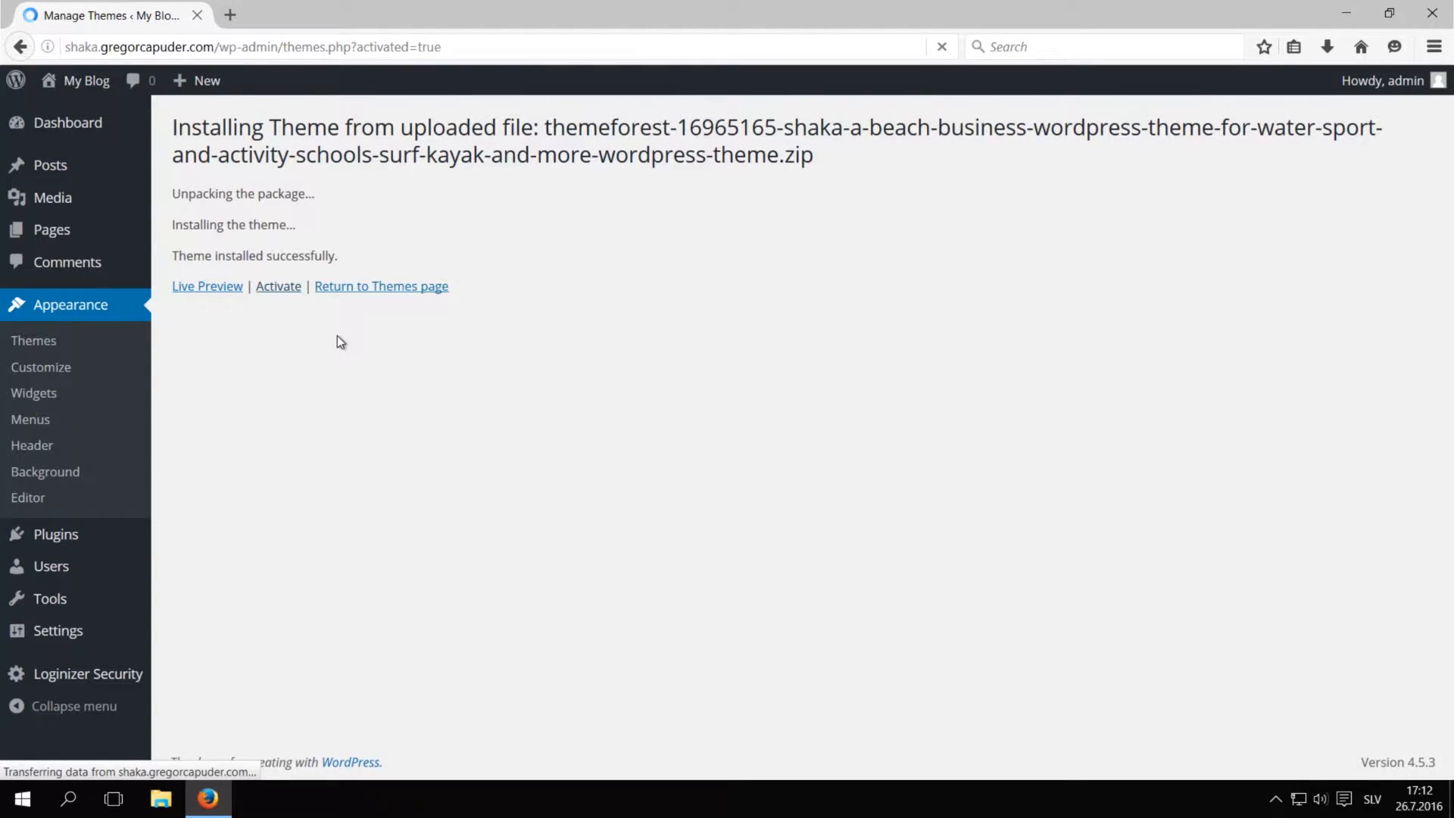
{"action": "left_click", "coordinate": [278, 285]}
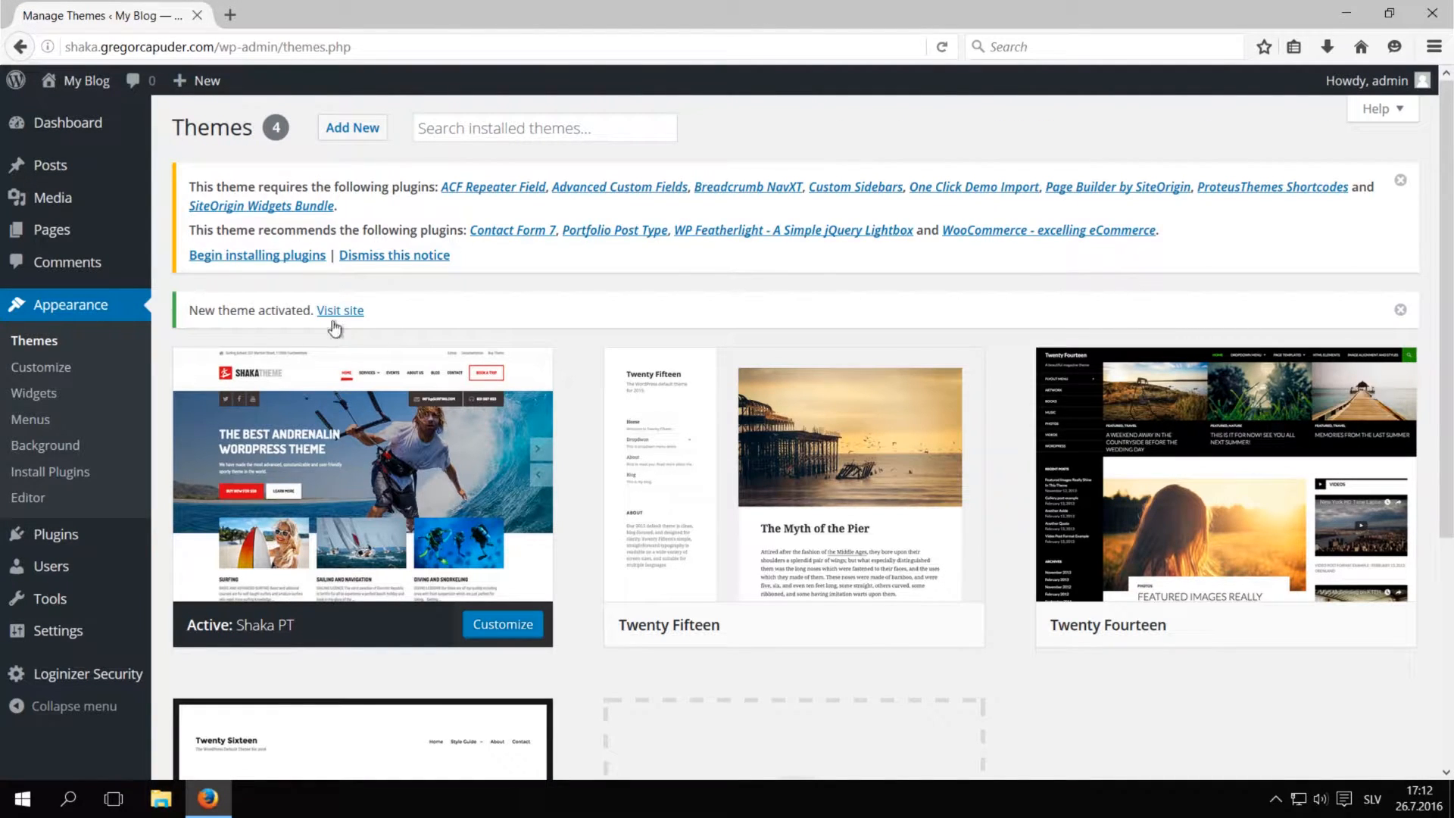
{"action": "mouse_move", "coordinate": [274, 231]}
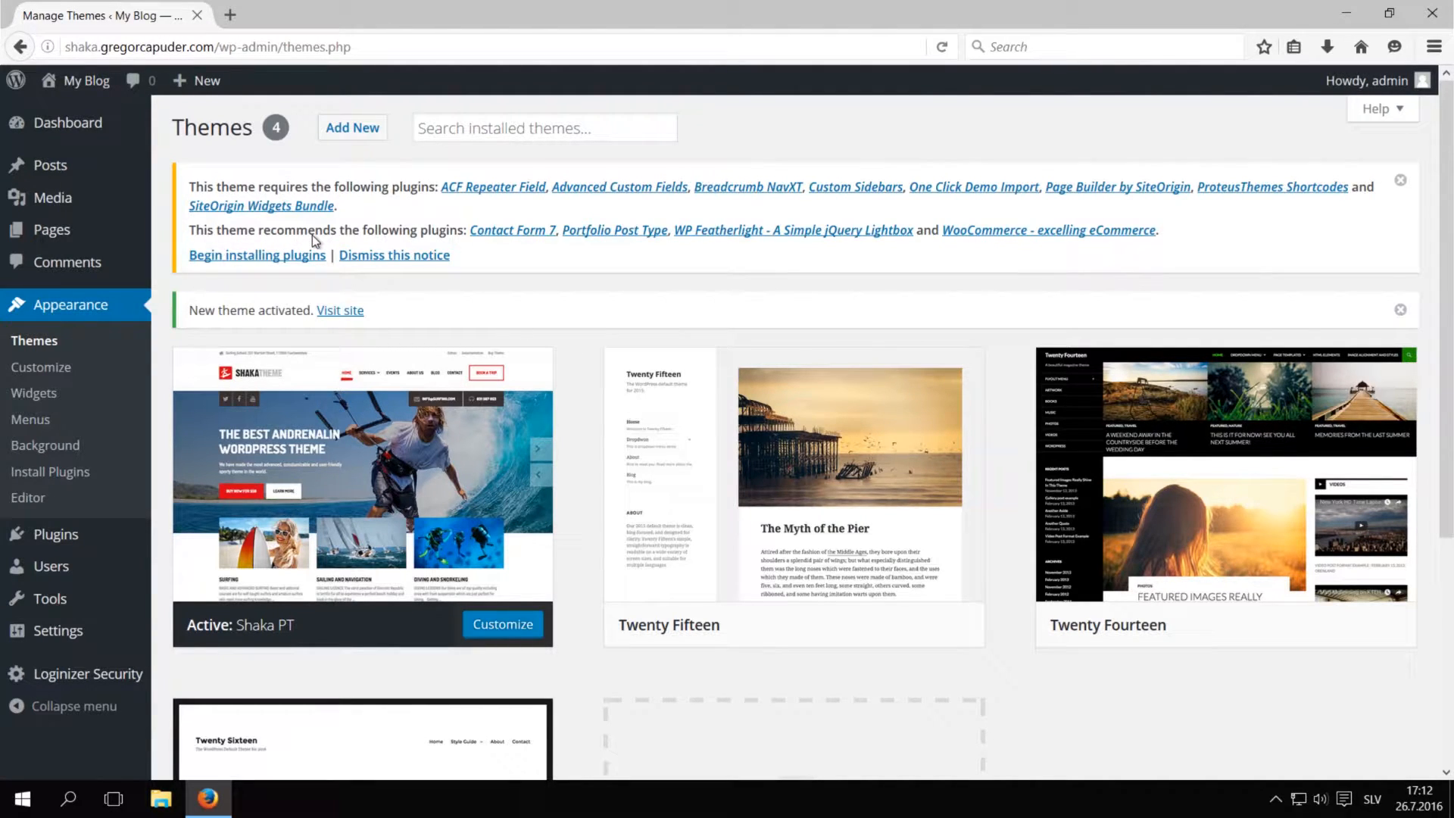
Step: Bulk-install all twelve required and recommended Shaka plugins, including WooCommerce
{"action": "left_click", "coordinate": [257, 255]}
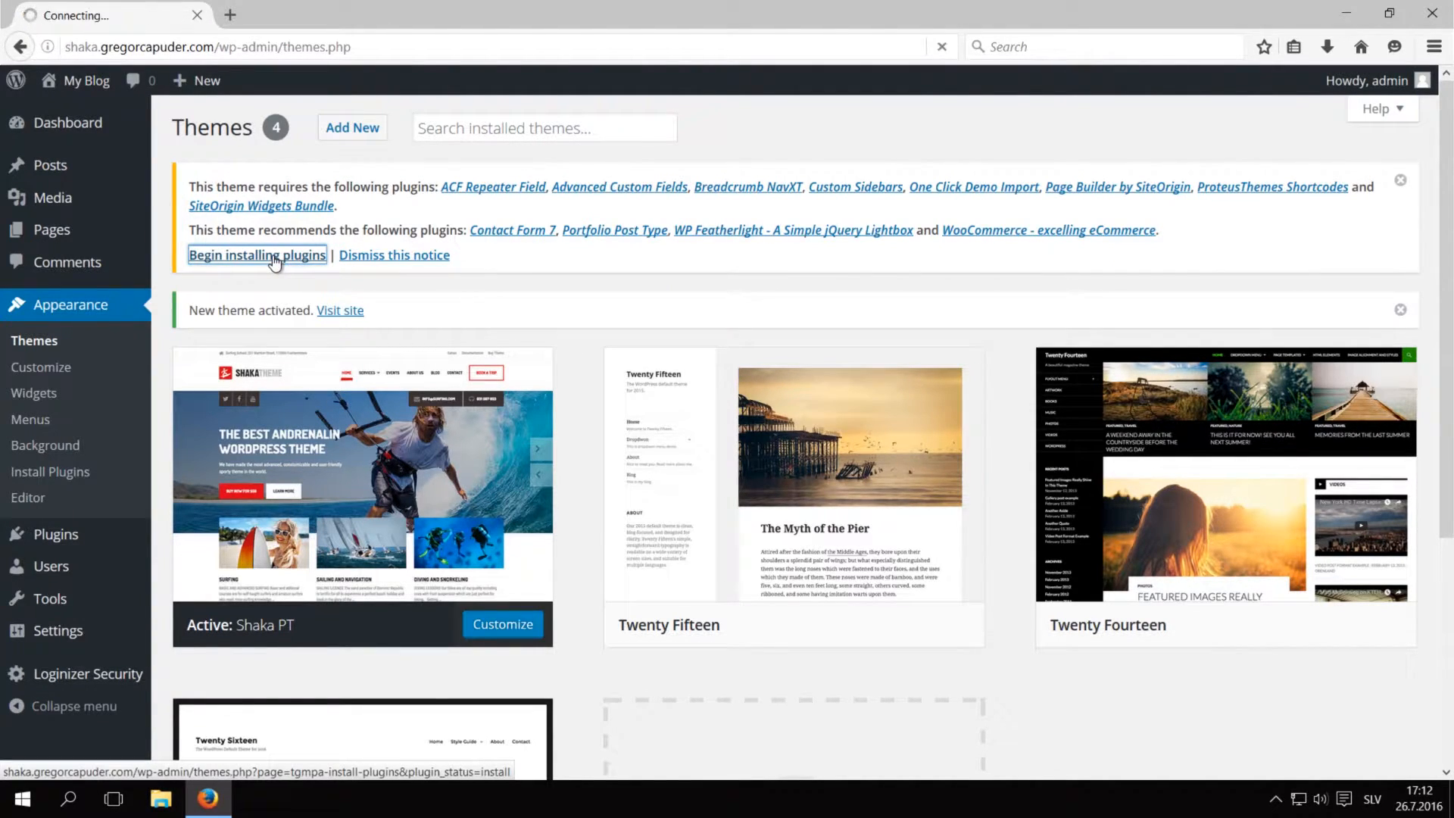
{"action": "left_click", "coordinate": [257, 255]}
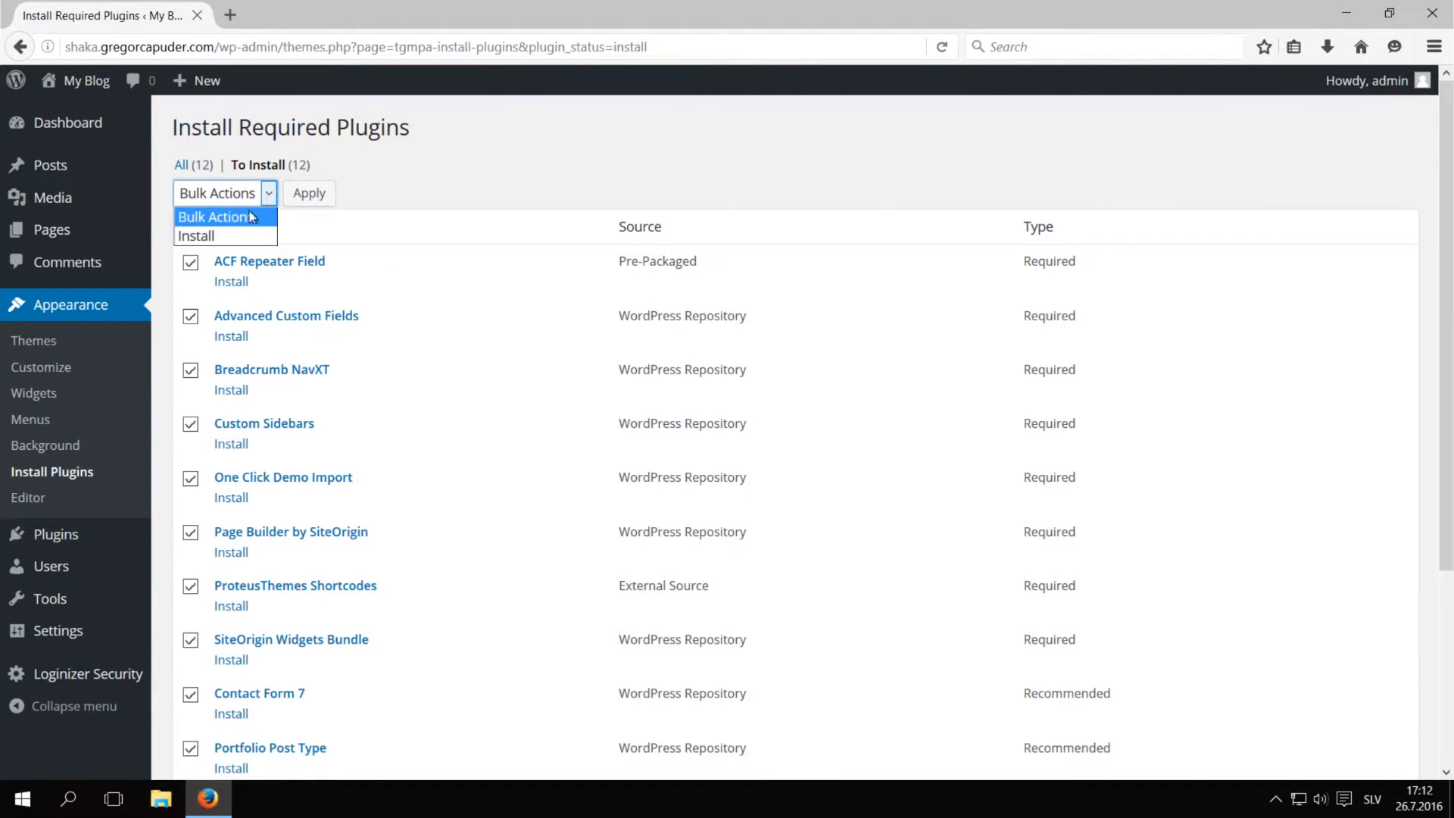
{"action": "left_click", "coordinate": [196, 235]}
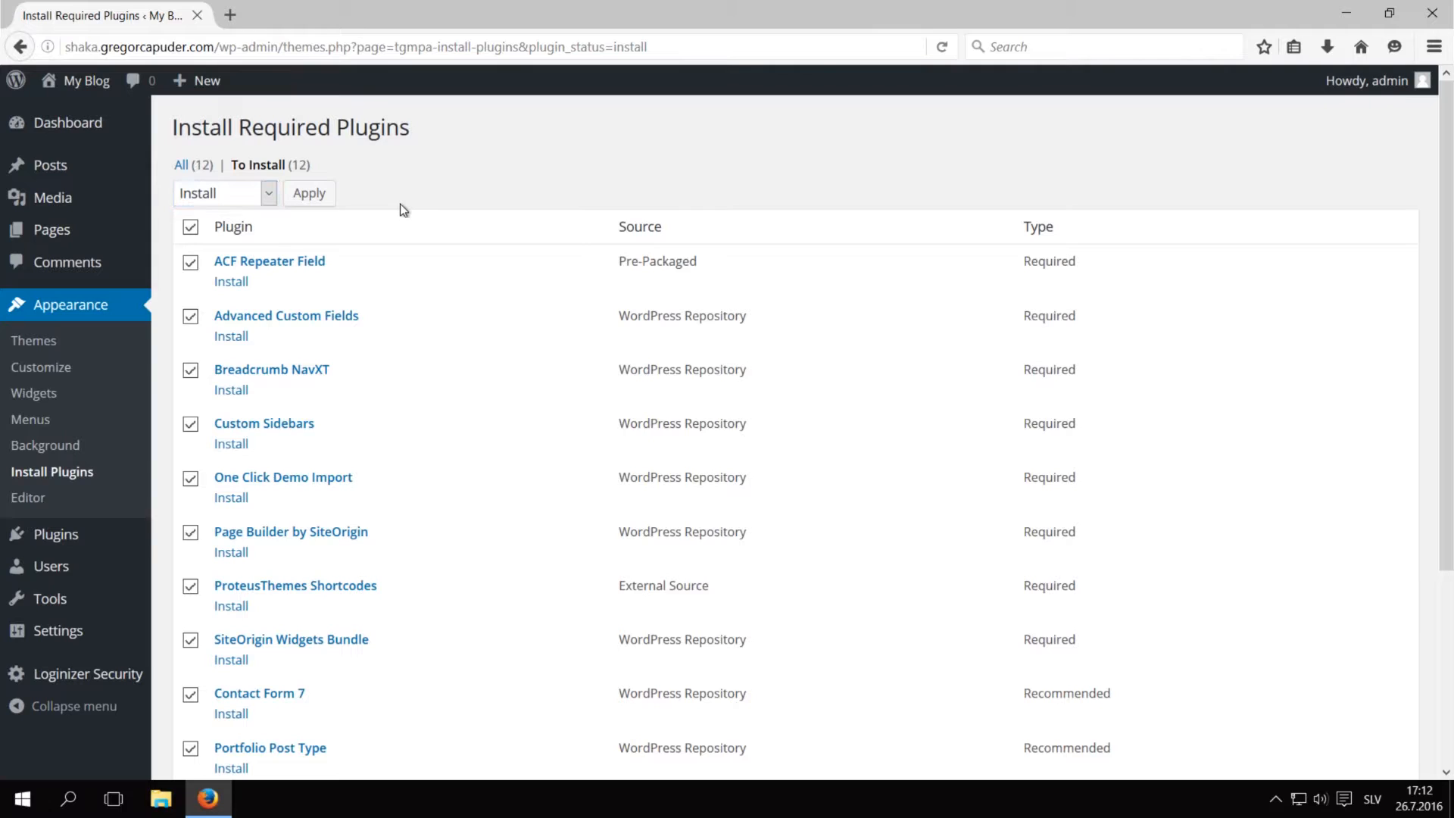
{"action": "left_click", "coordinate": [309, 193]}
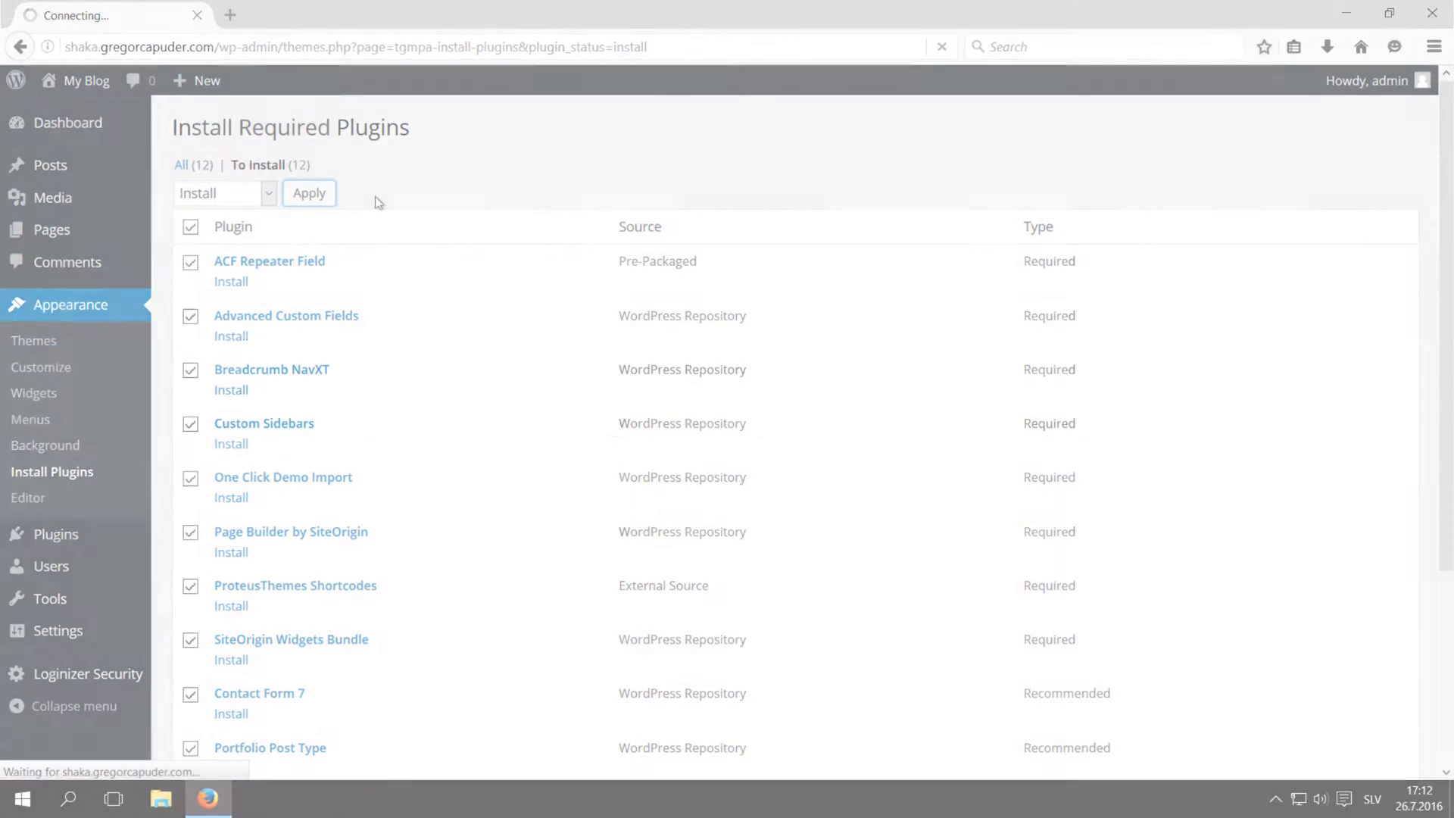
{"action": "left_click", "coordinate": [308, 193]}
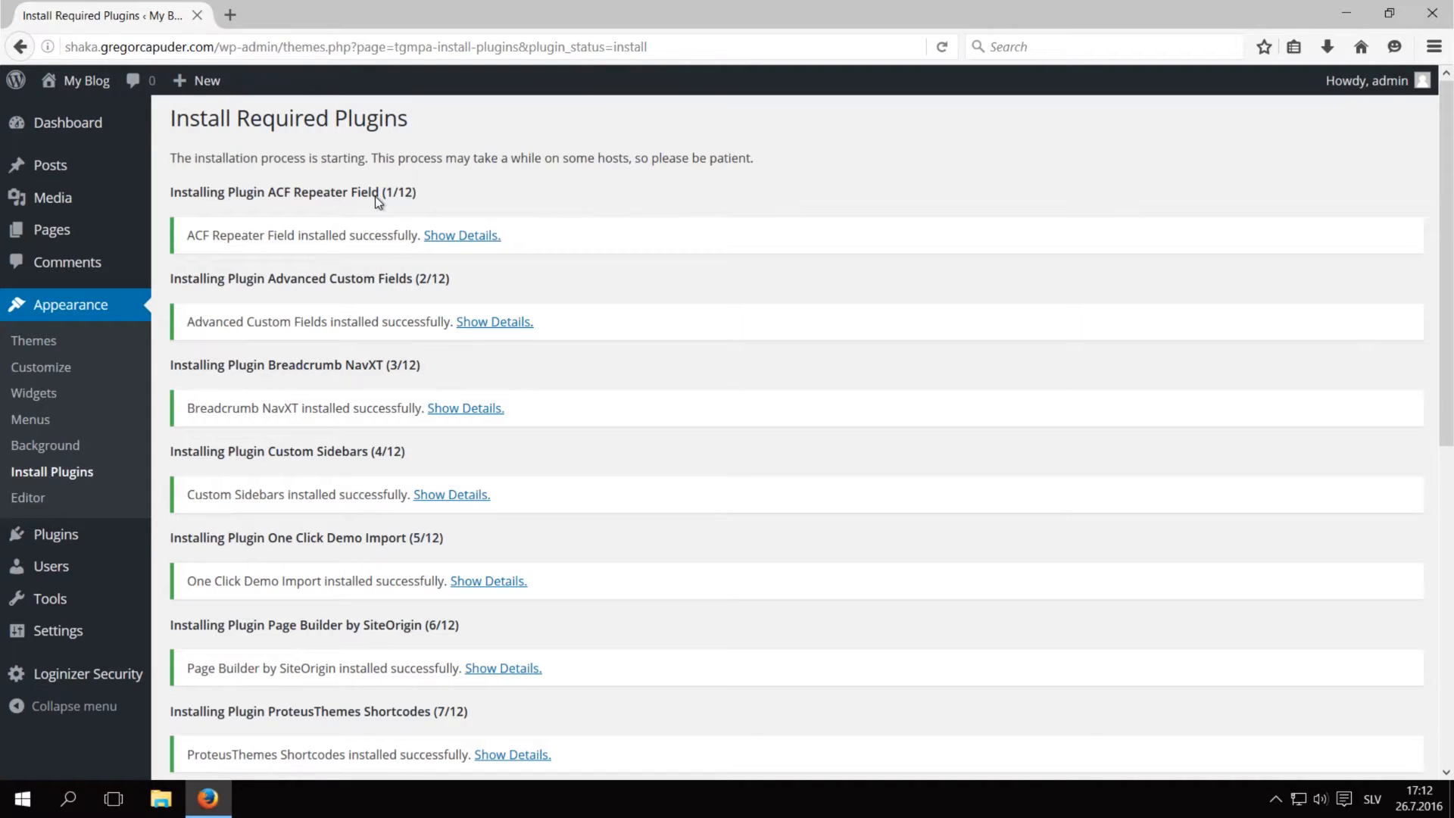
{"action": "scroll", "scroll_direction": "down", "scroll_amount": 3}
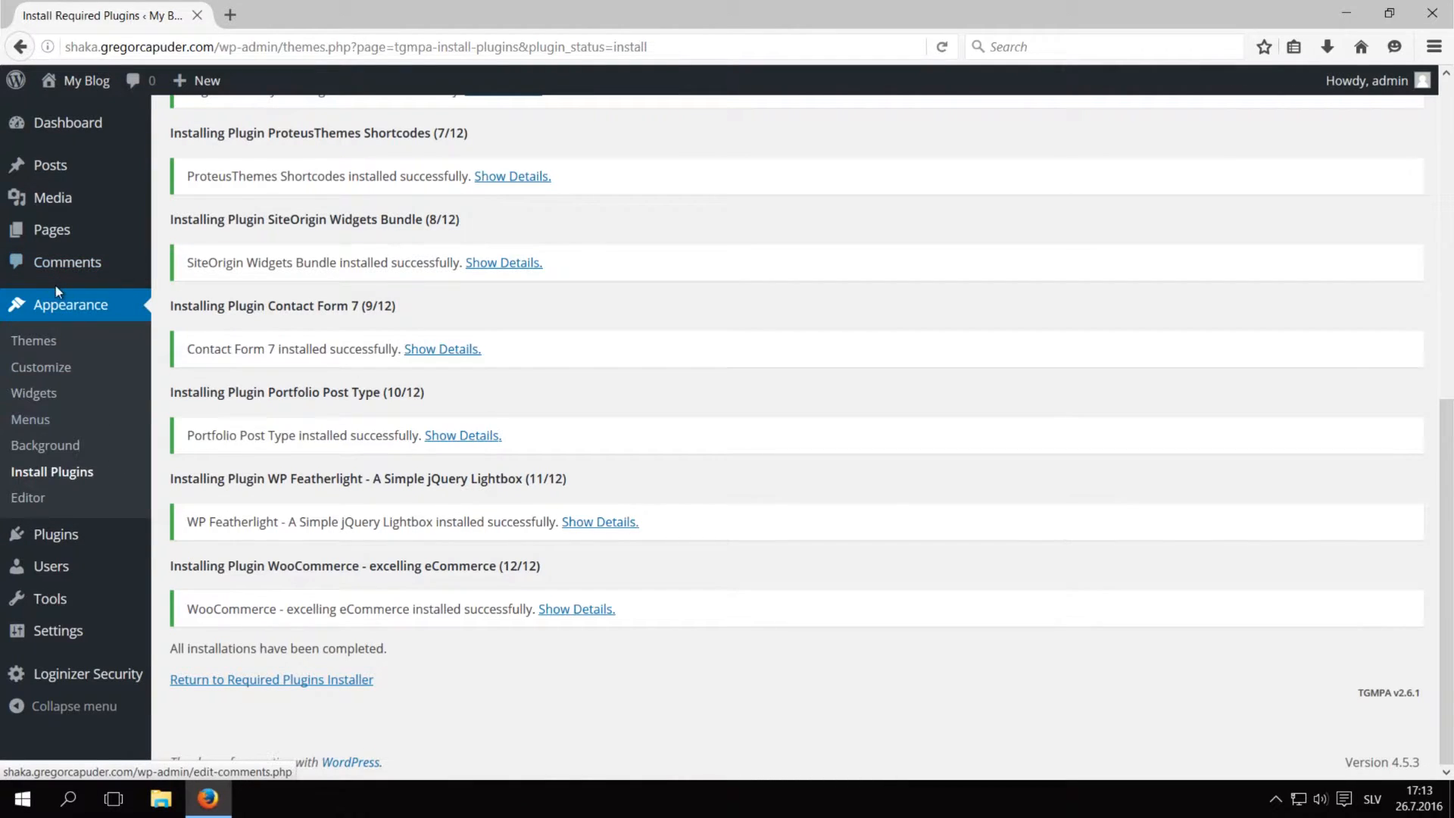
Step: Select all installed plugins in Install Plugins and bulk-activate them
{"action": "left_click", "coordinate": [52, 471]}
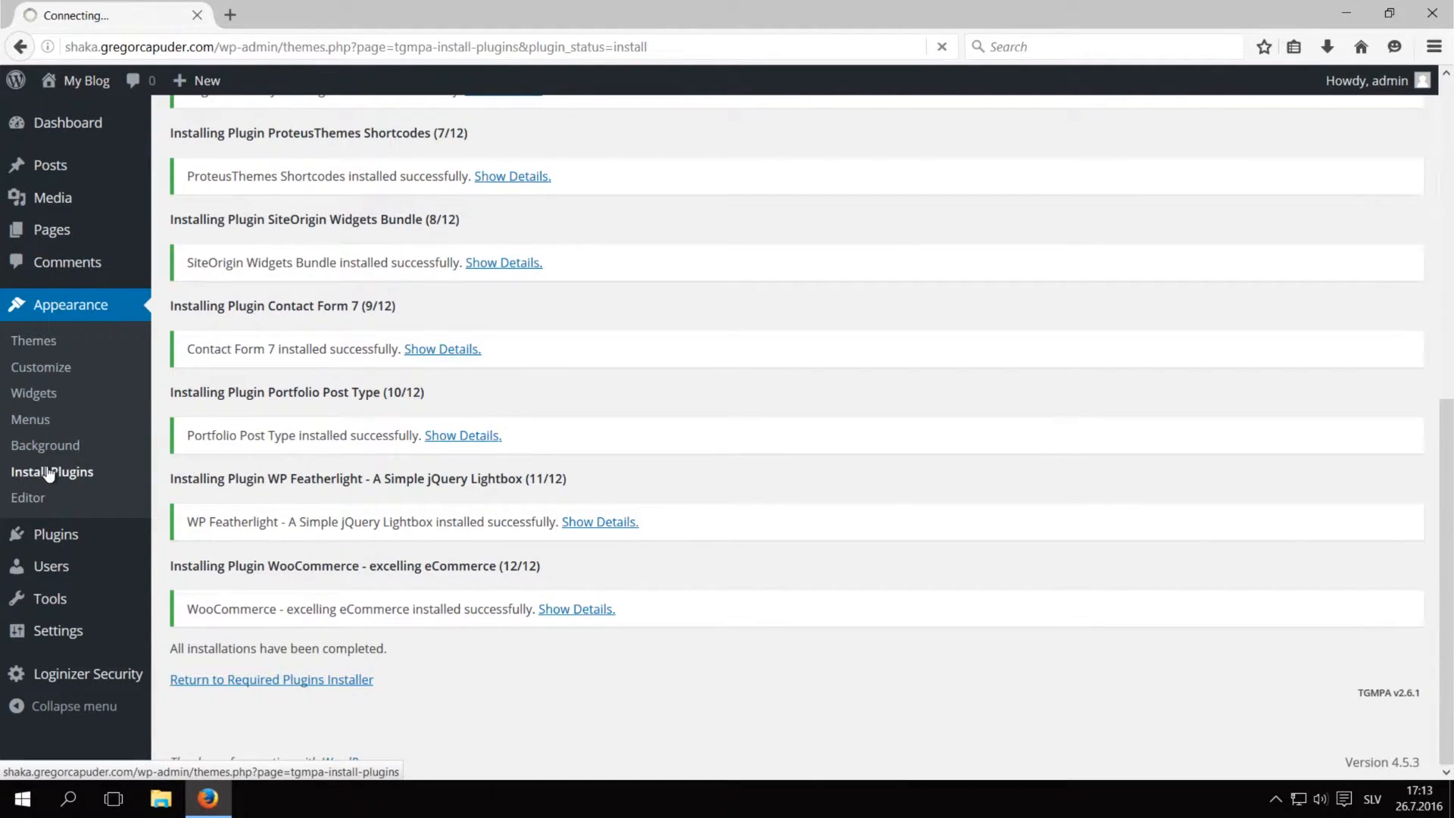
{"action": "left_click", "coordinate": [271, 678]}
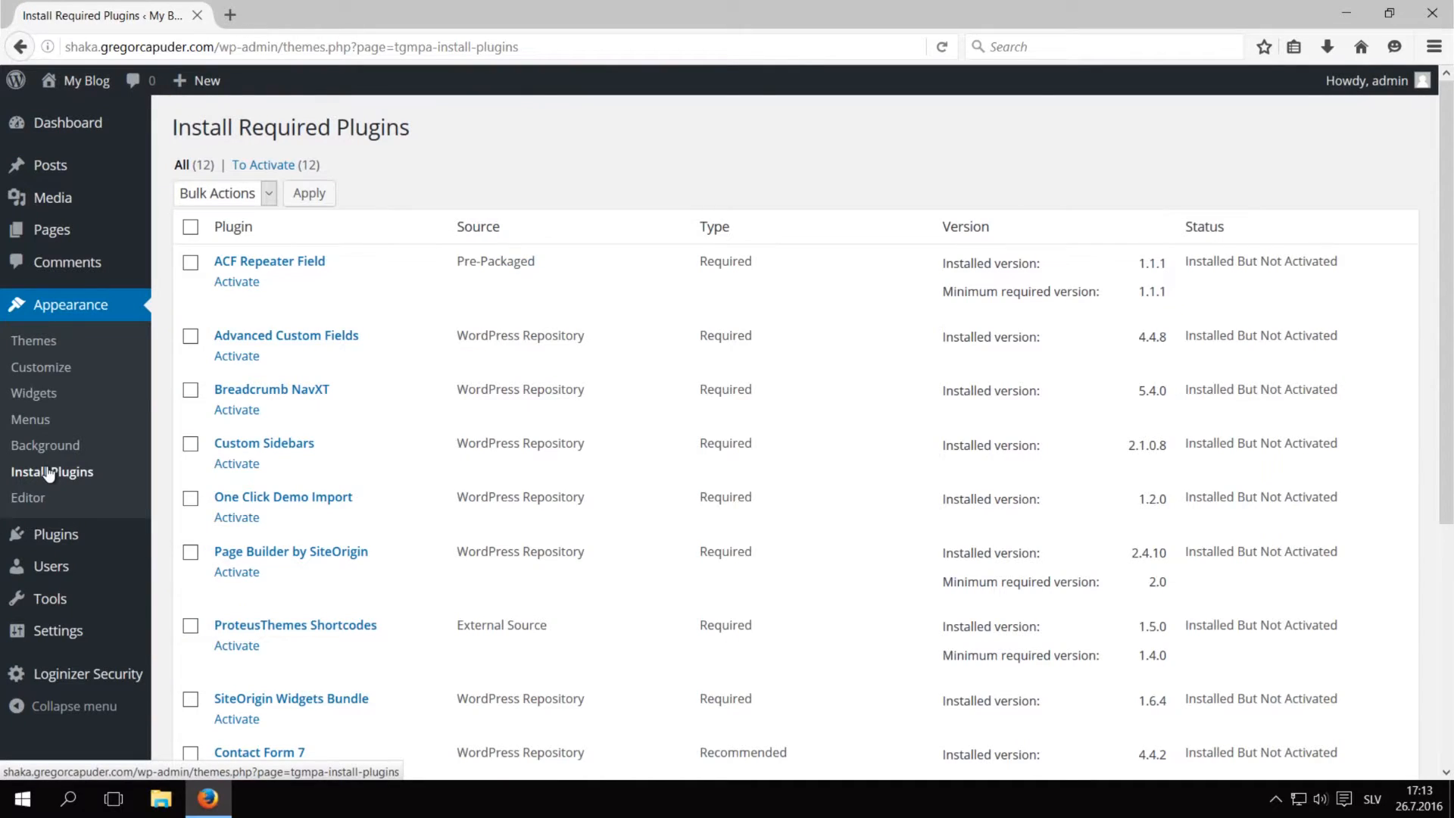
{"action": "left_click", "coordinate": [190, 227]}
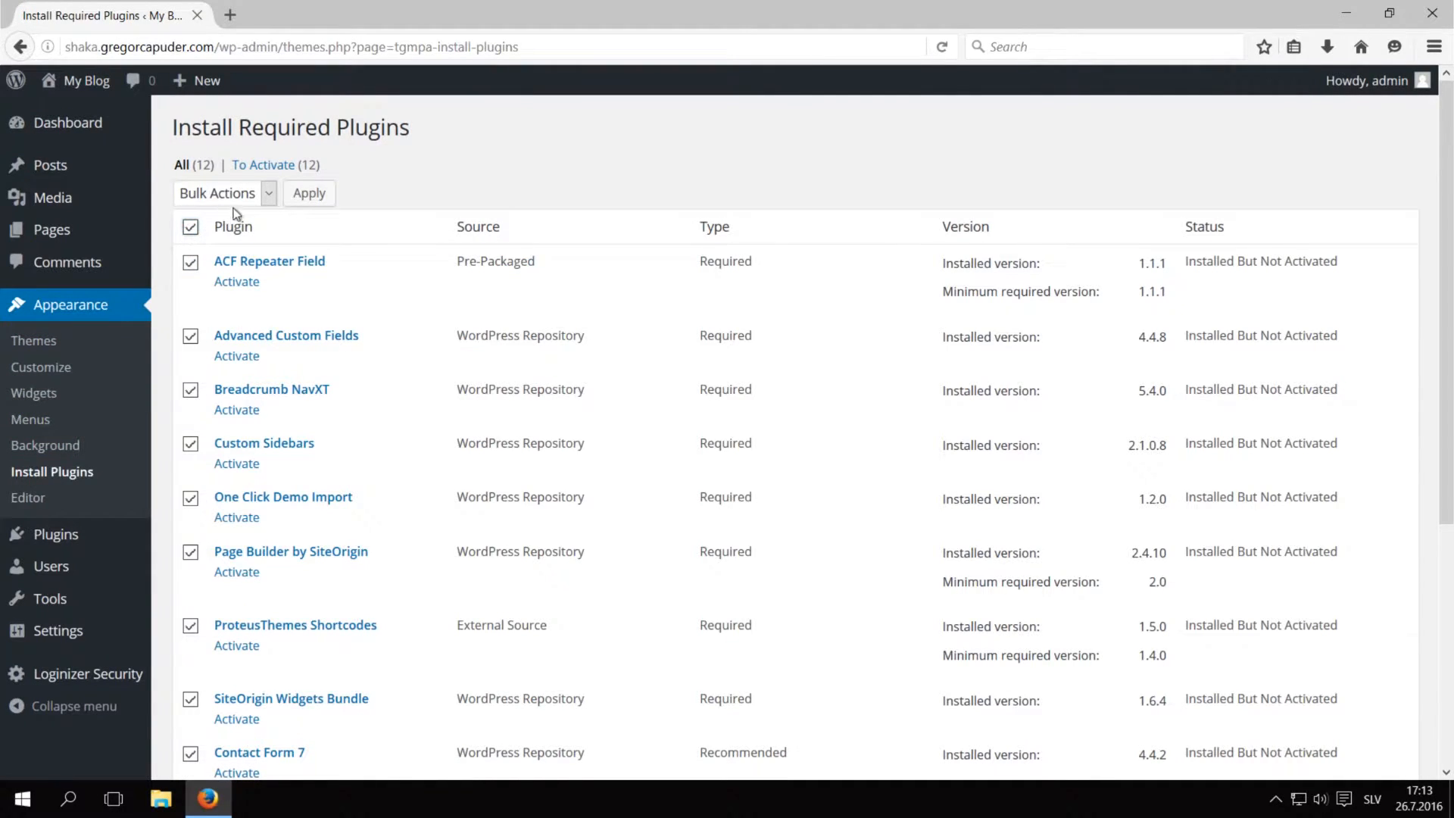
{"action": "left_click", "coordinate": [223, 193]}
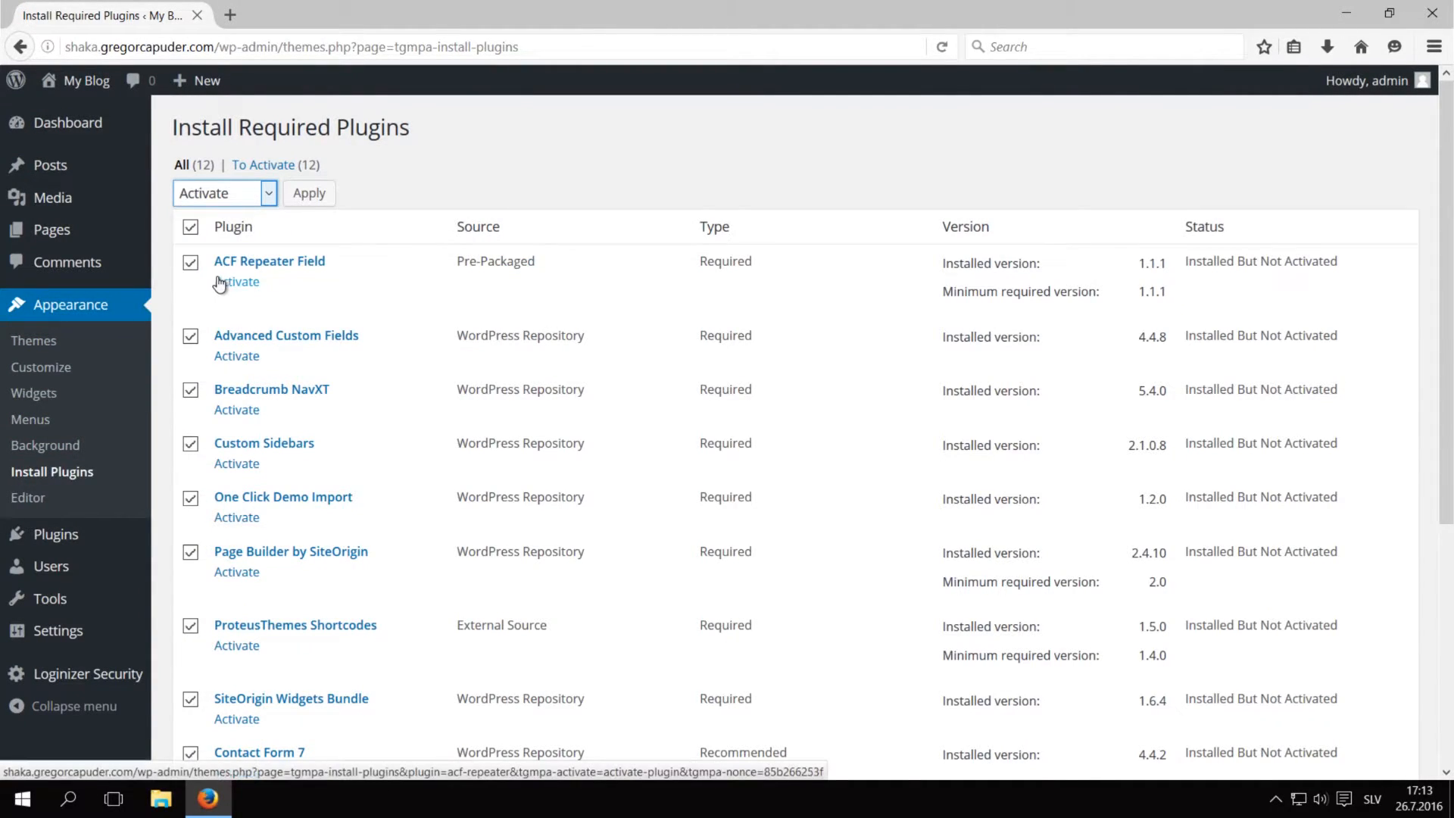
{"action": "left_click", "coordinate": [309, 193]}
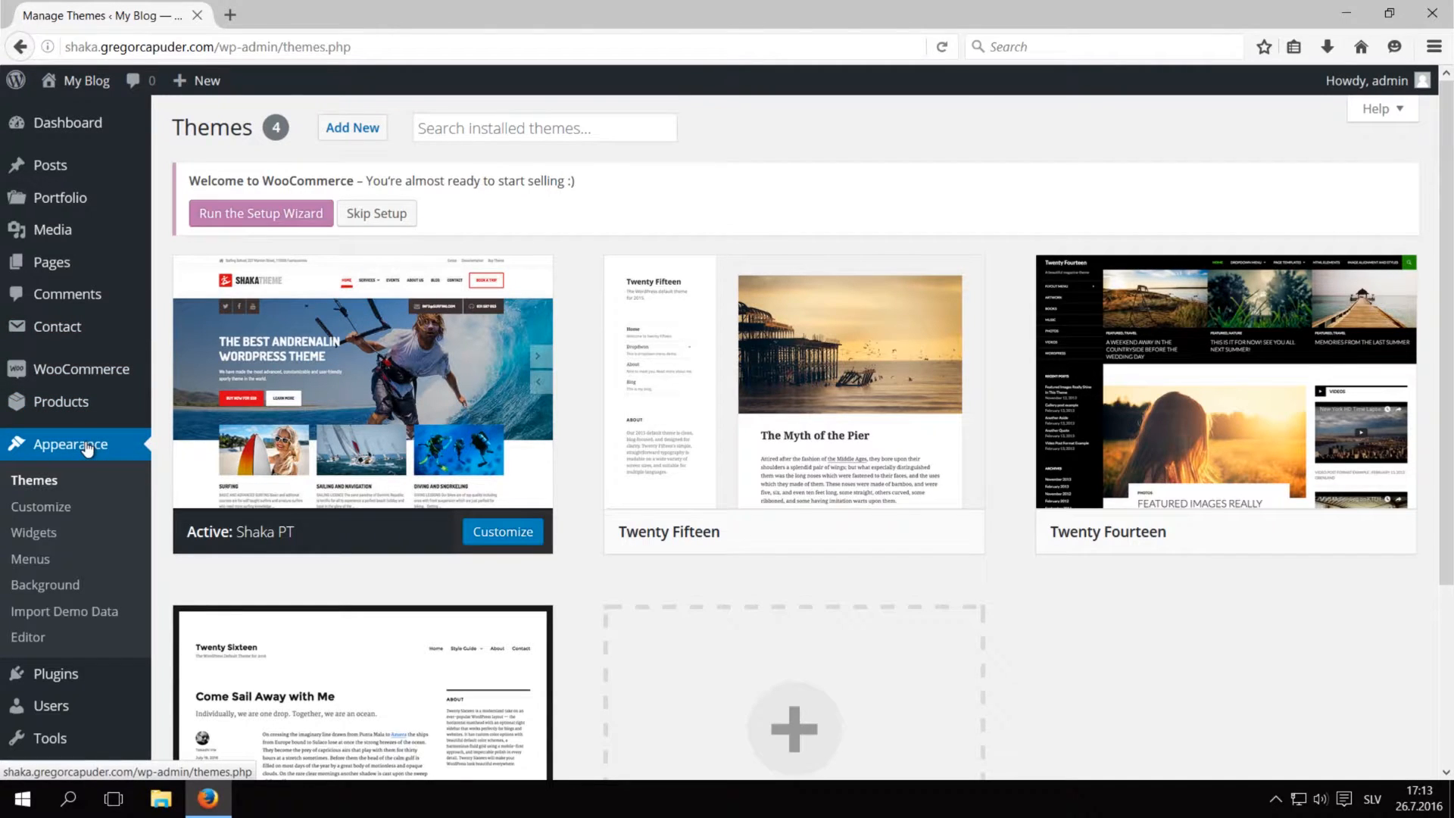
Step: Run Import Demo Data to load the Shaka demo posts, pages, widgets and menus
{"action": "left_click", "coordinate": [64, 611]}
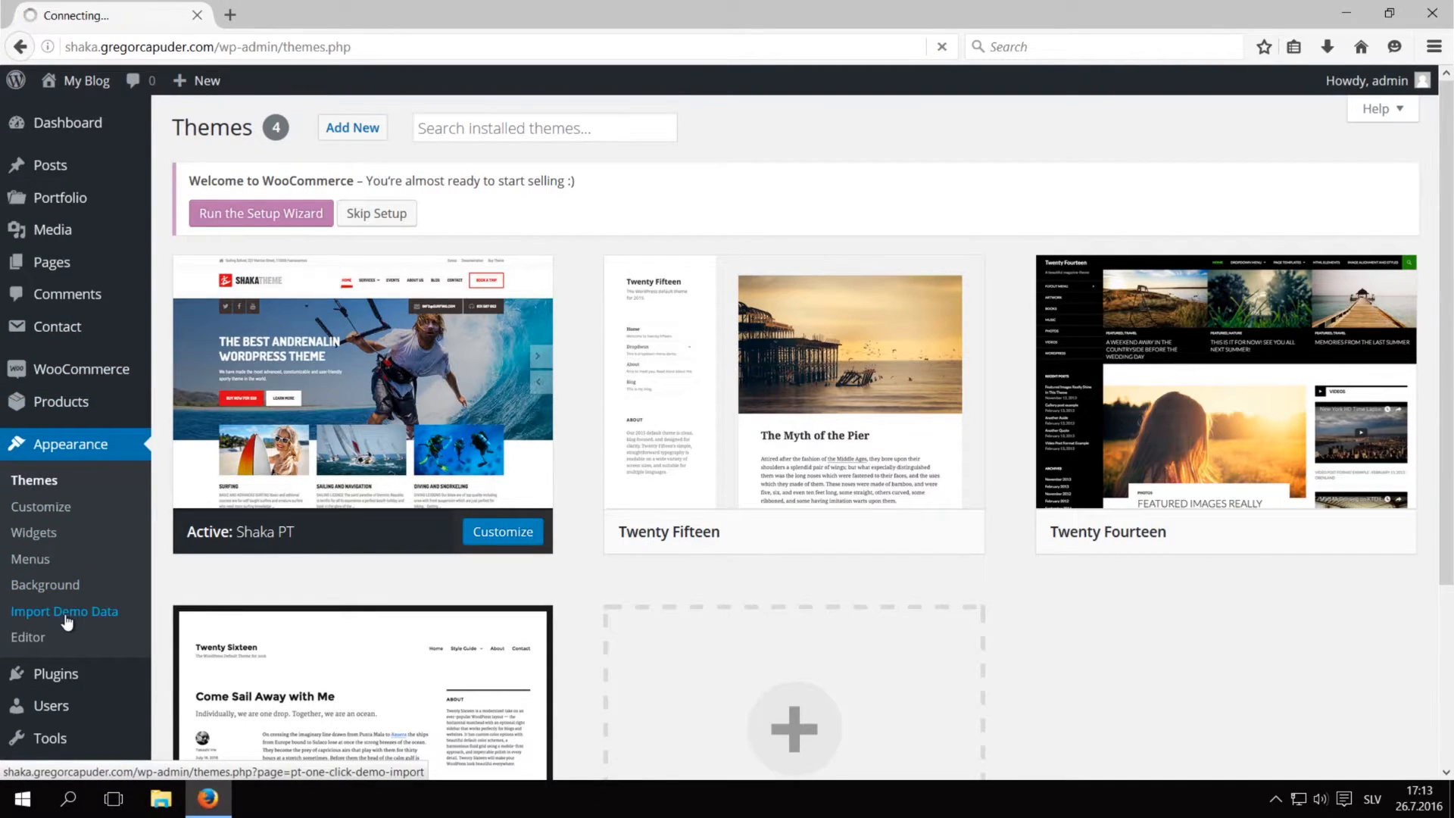
{"action": "left_click", "coordinate": [63, 611]}
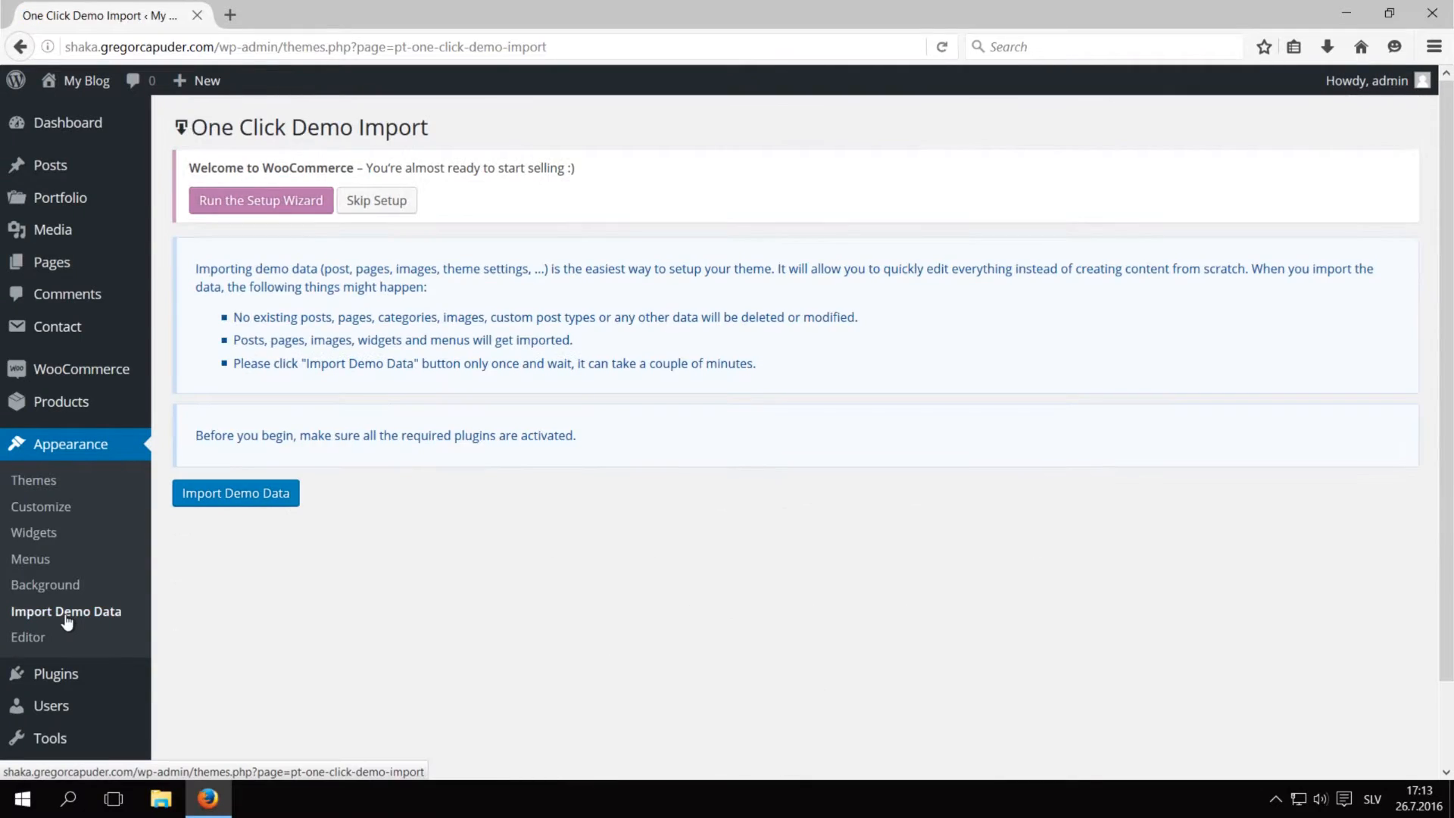
{"action": "mouse_move", "coordinate": [490, 446]}
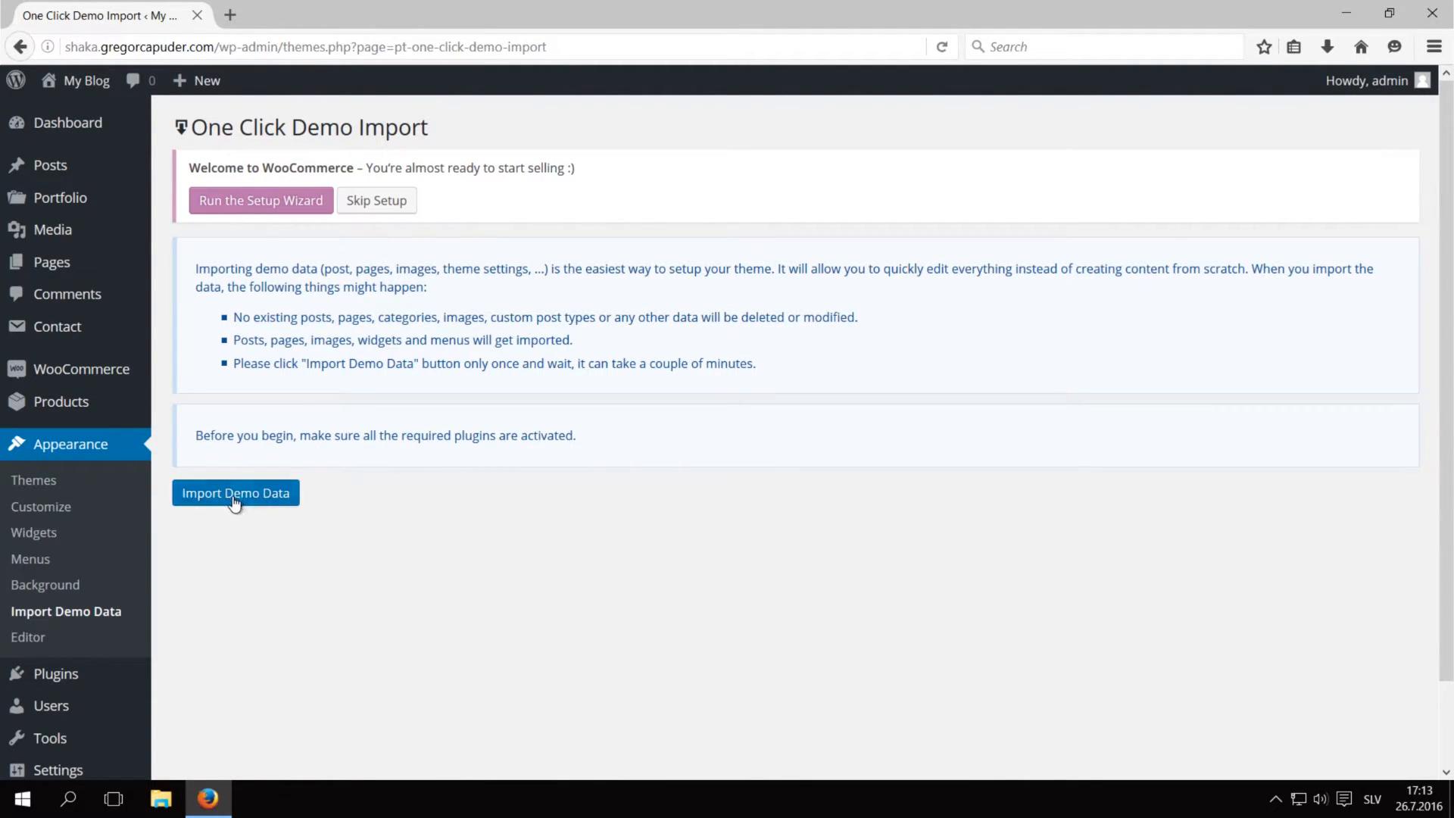
{"action": "left_click", "coordinate": [235, 492]}
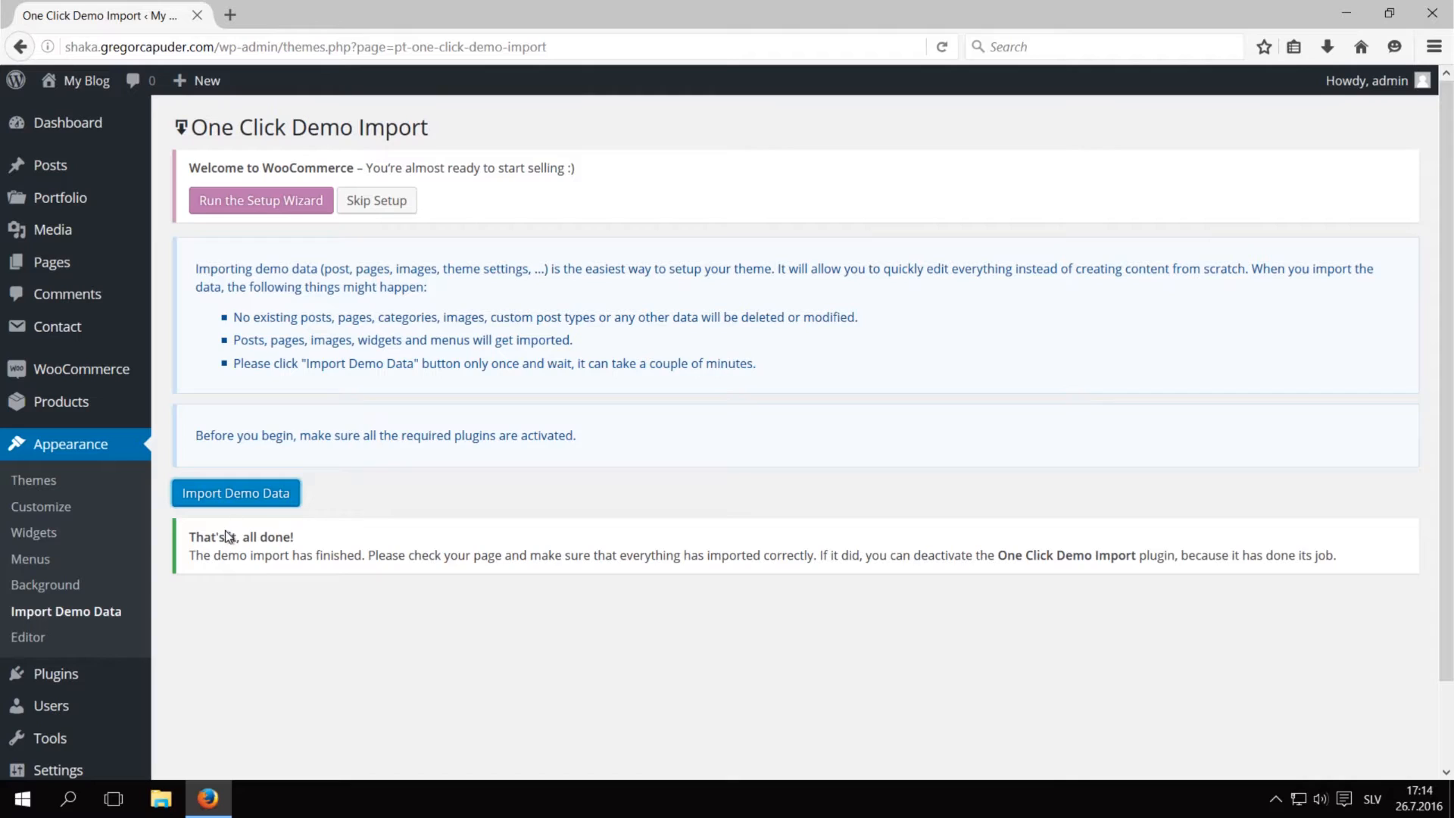
{"action": "mouse_move", "coordinate": [361, 542]}
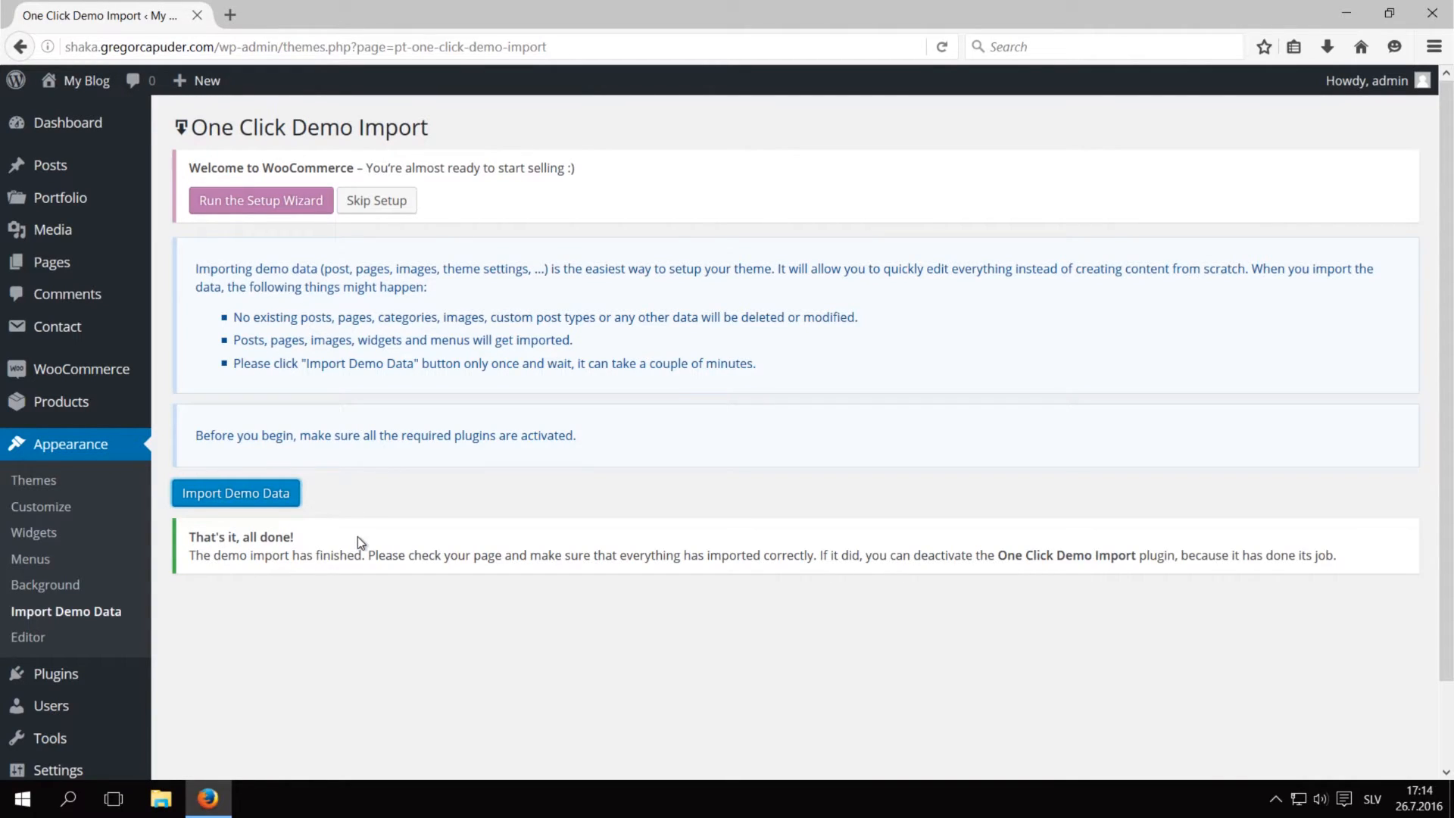
{"action": "mouse_move", "coordinate": [260, 200]}
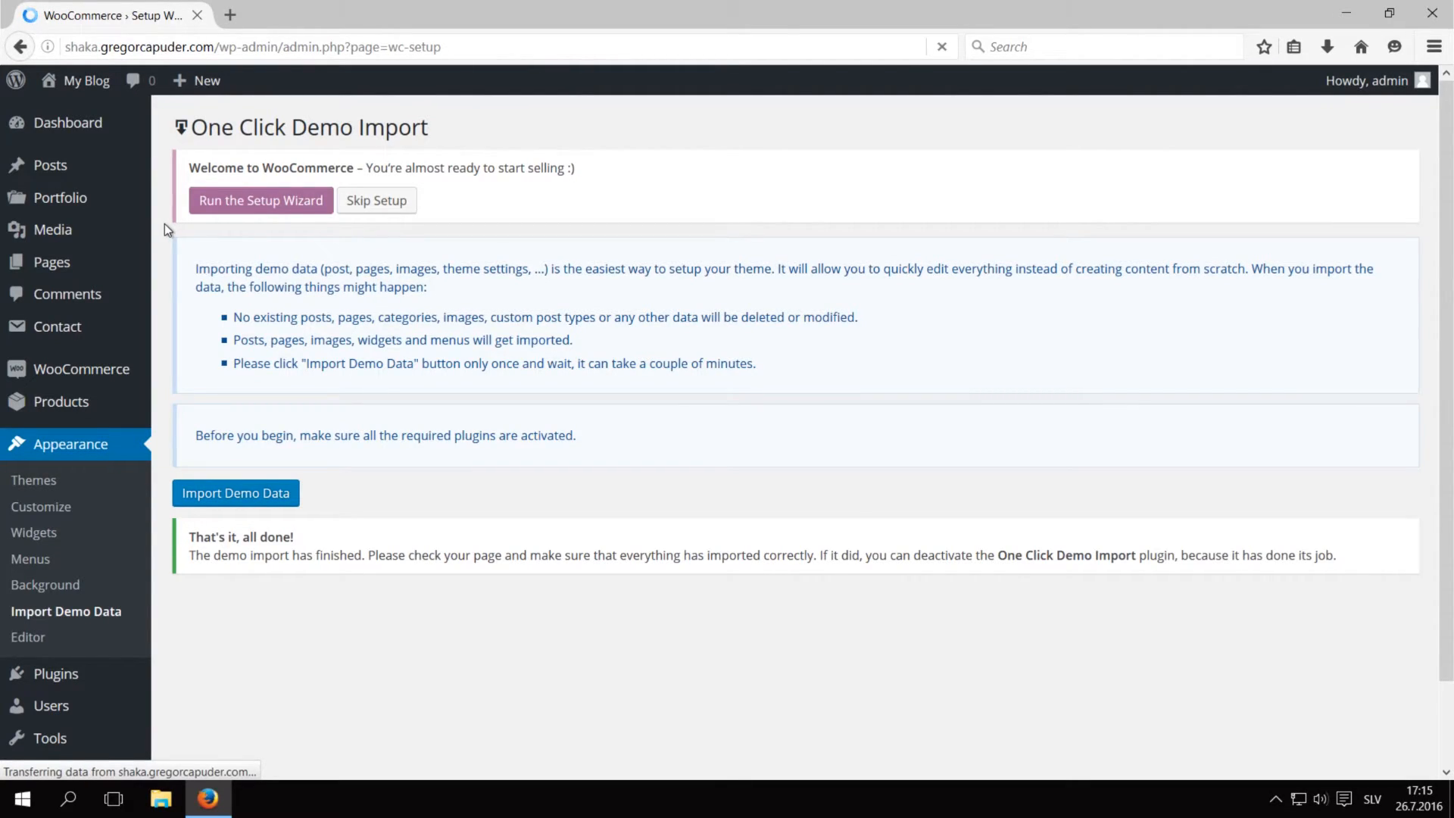
Step: Launch the WooCommerce setup wizard and create the essential store pages
{"action": "left_click", "coordinate": [260, 200]}
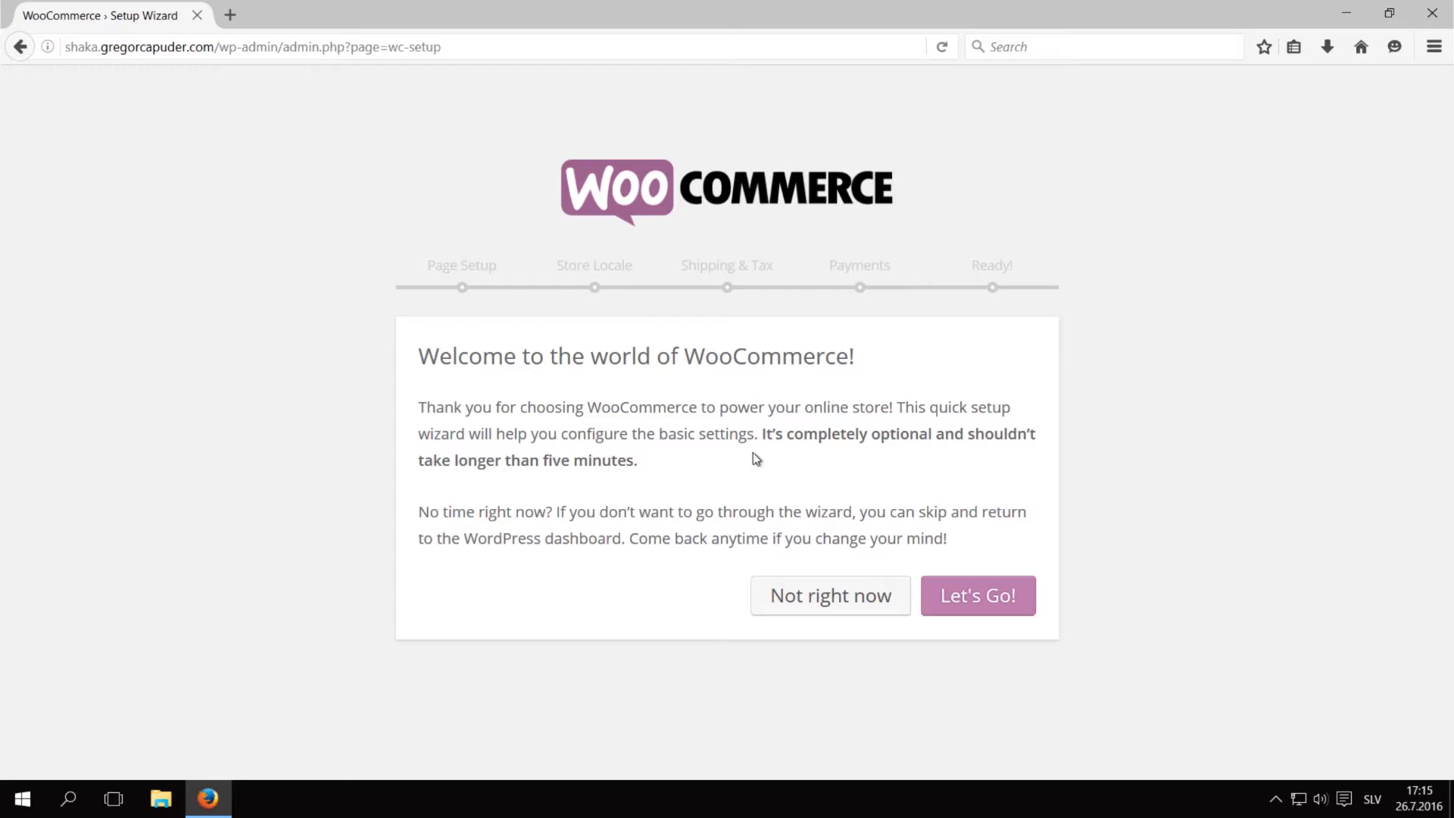
{"action": "left_click", "coordinate": [976, 596]}
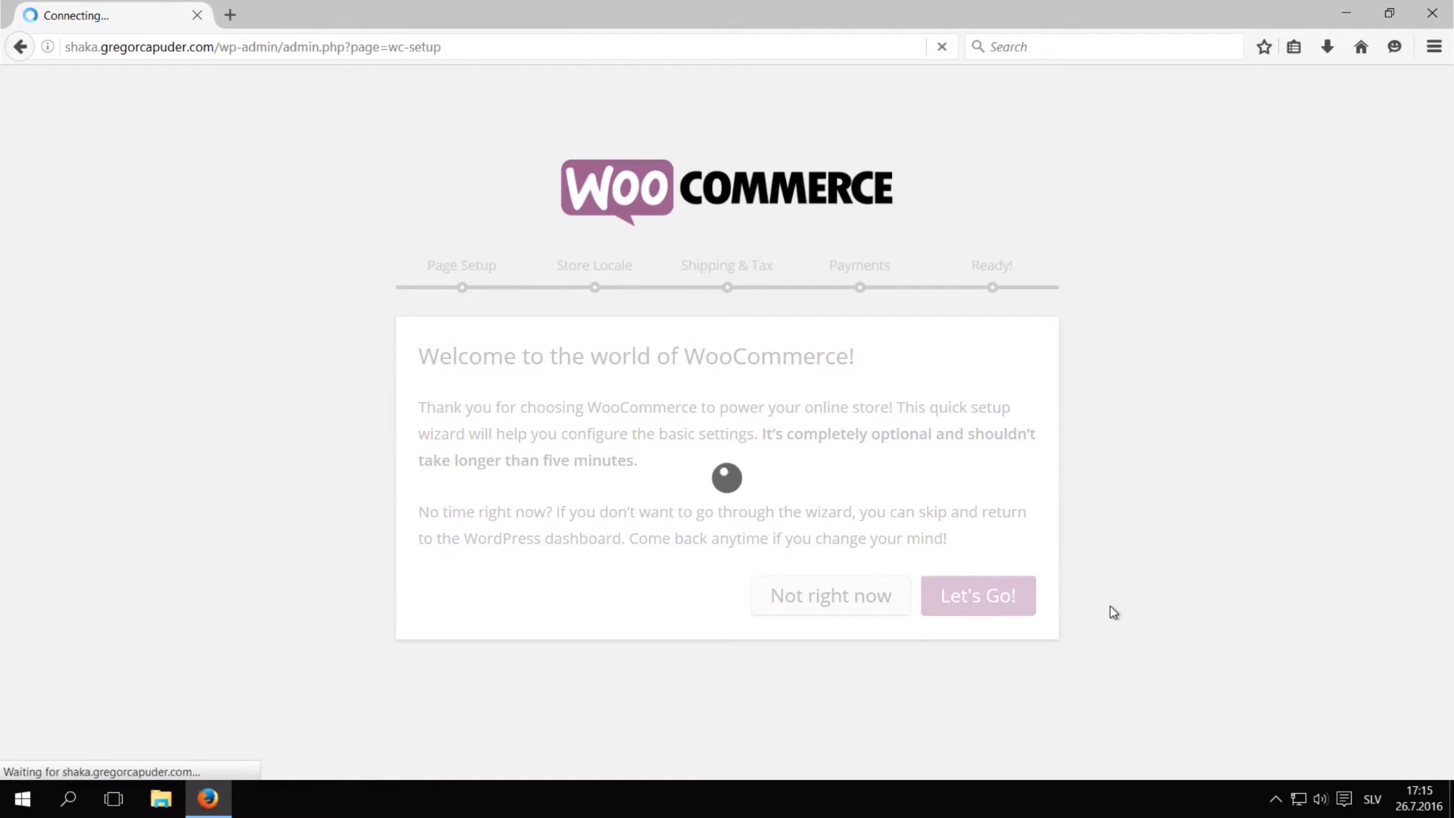
{"action": "left_click", "coordinate": [976, 595]}
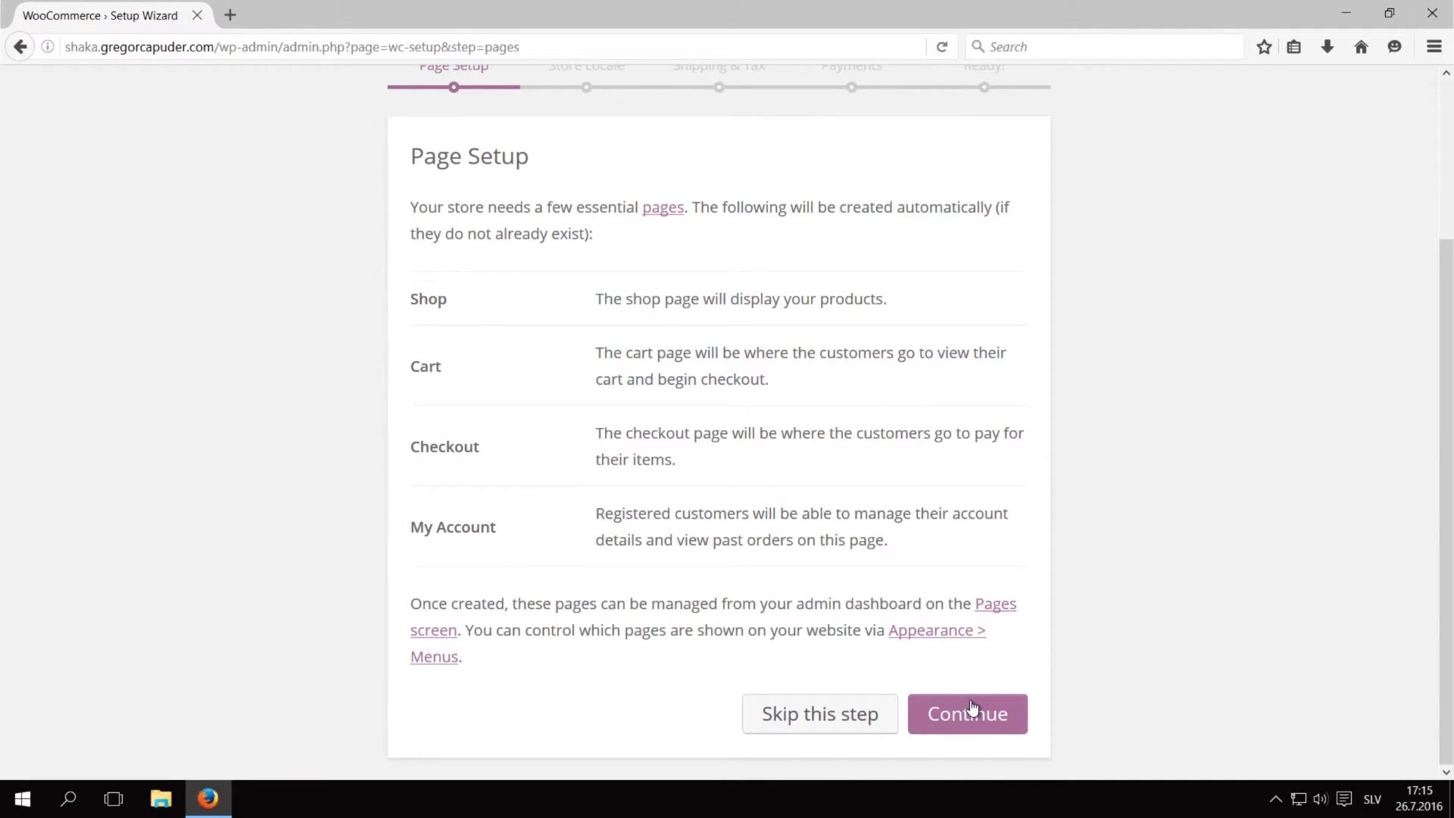
{"action": "left_click", "coordinate": [966, 713]}
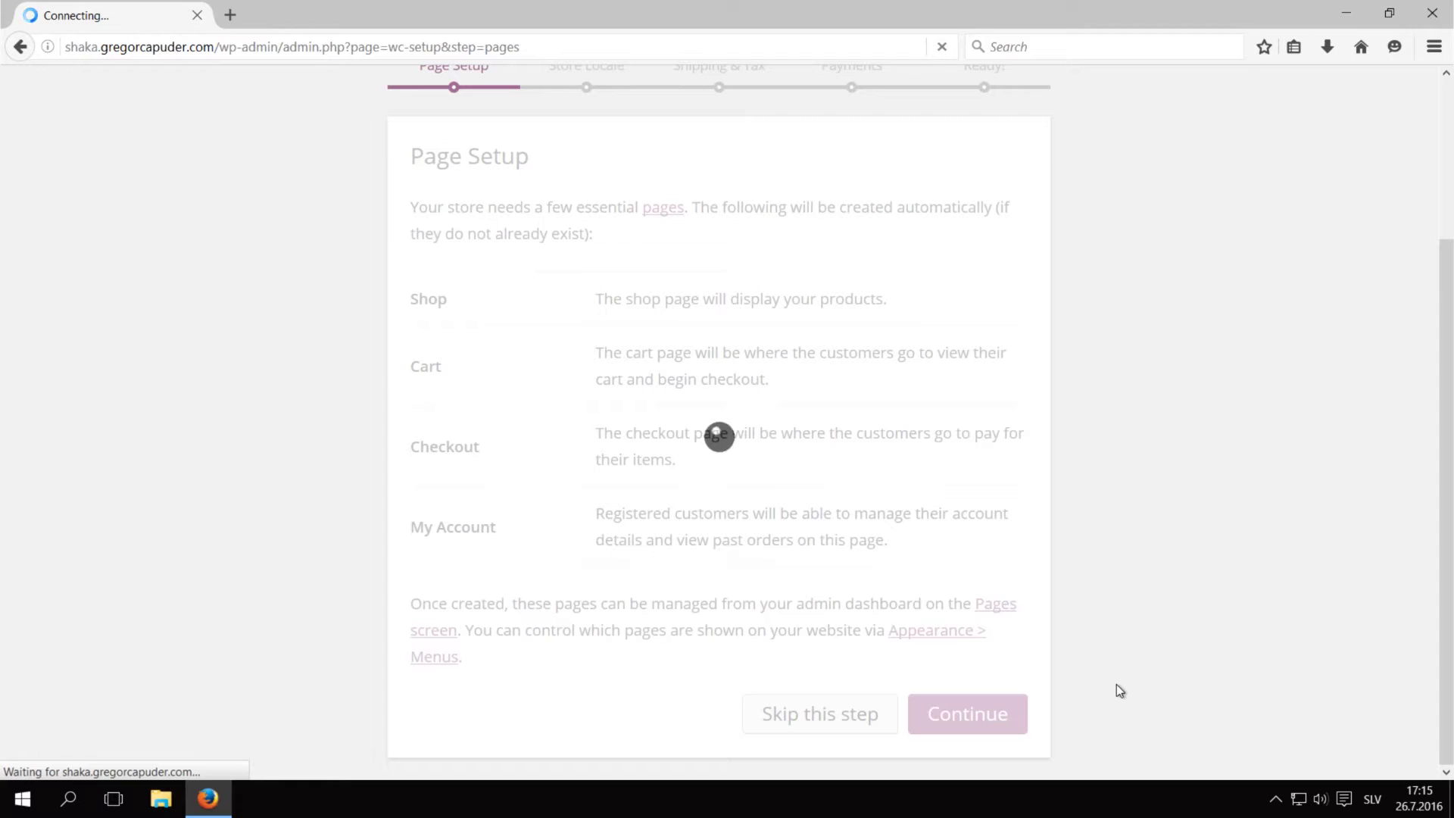
Step: Skip the locale, shipping/tax and payment steps, then return to the dashboard
{"action": "left_click", "coordinate": [966, 713]}
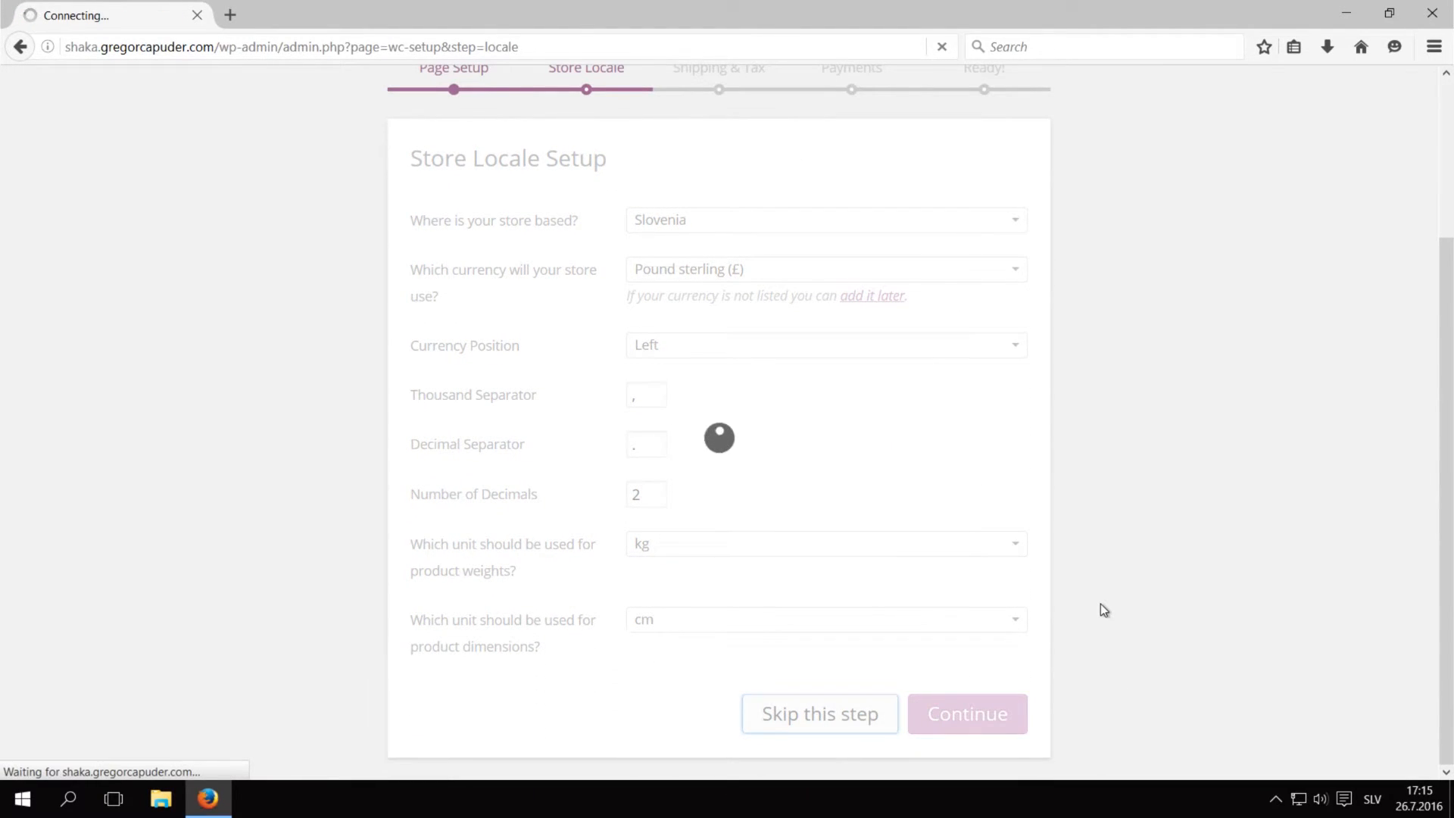
{"action": "left_click", "coordinate": [966, 713]}
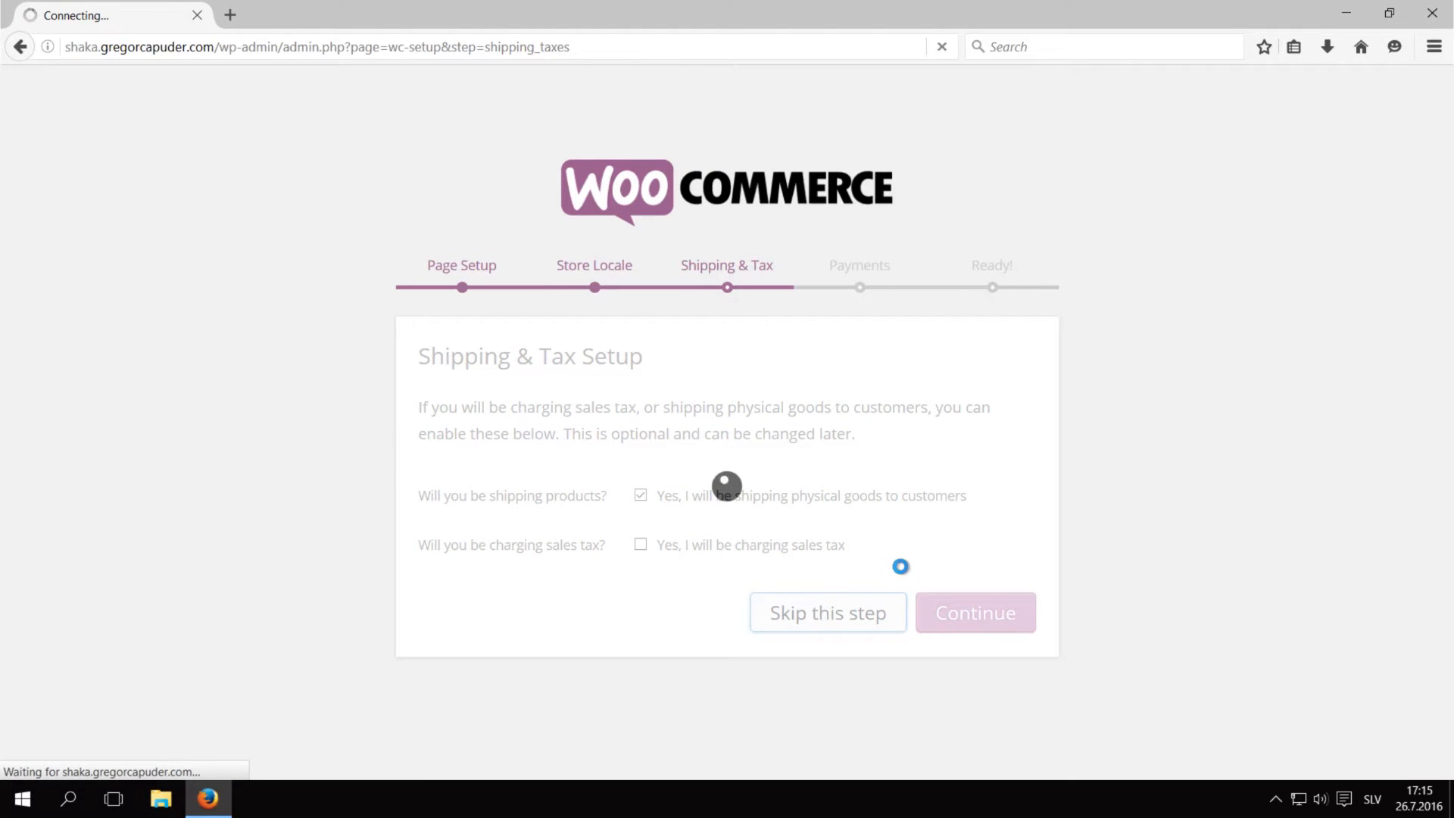
{"action": "left_click", "coordinate": [974, 612]}
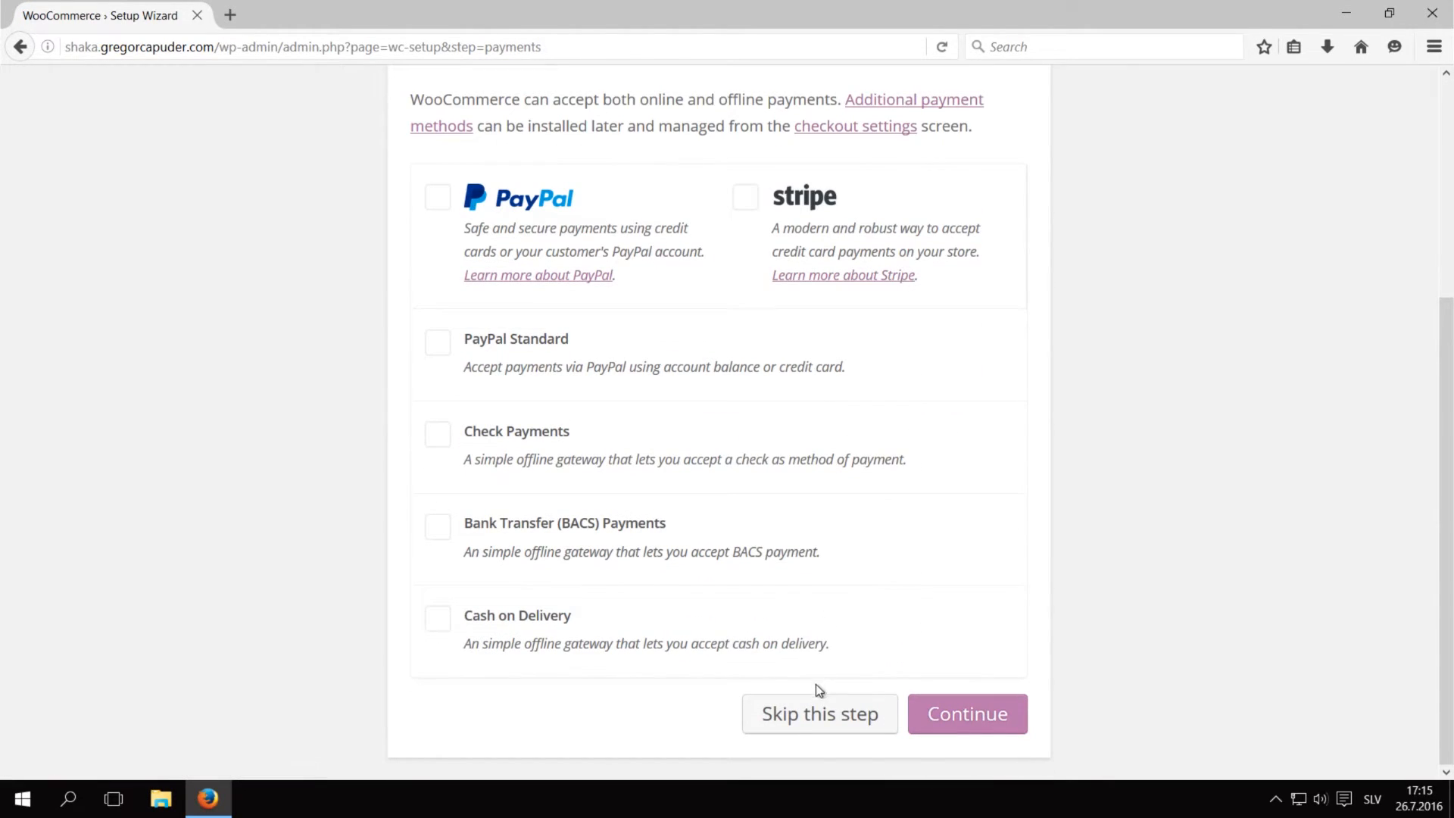
{"action": "left_click", "coordinate": [966, 713]}
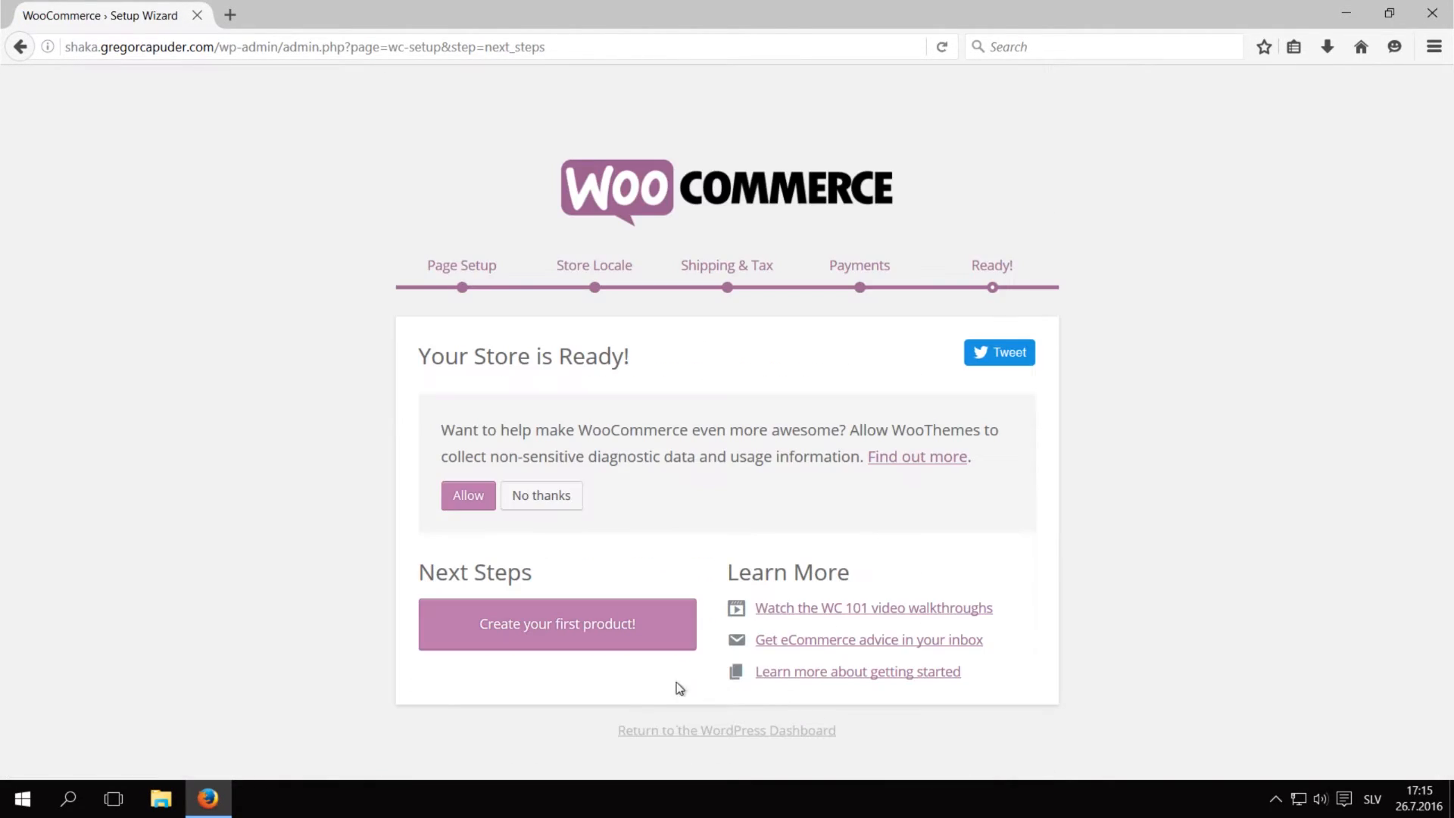
{"action": "left_click", "coordinate": [726, 730]}
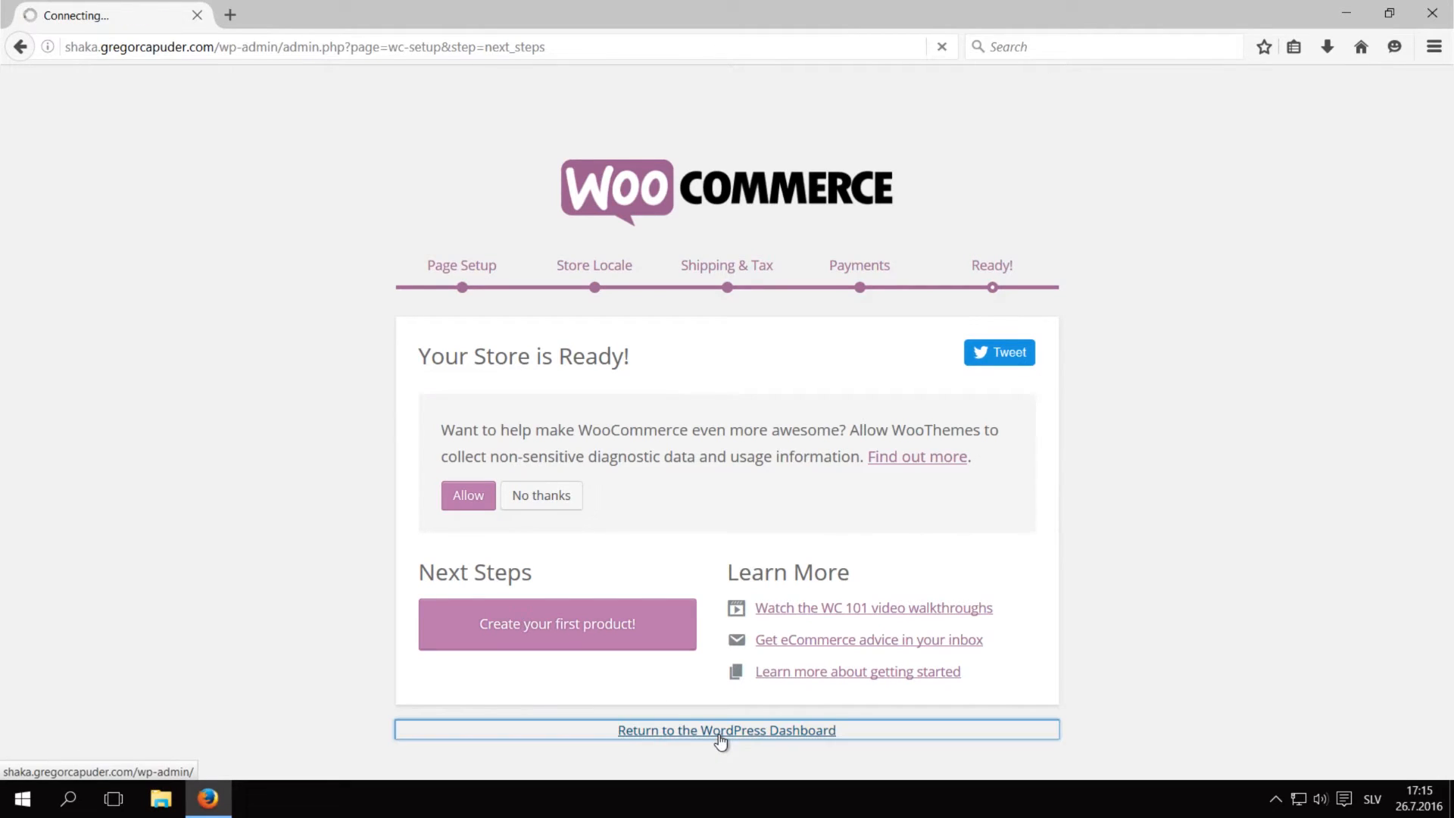
{"action": "left_click", "coordinate": [727, 730]}
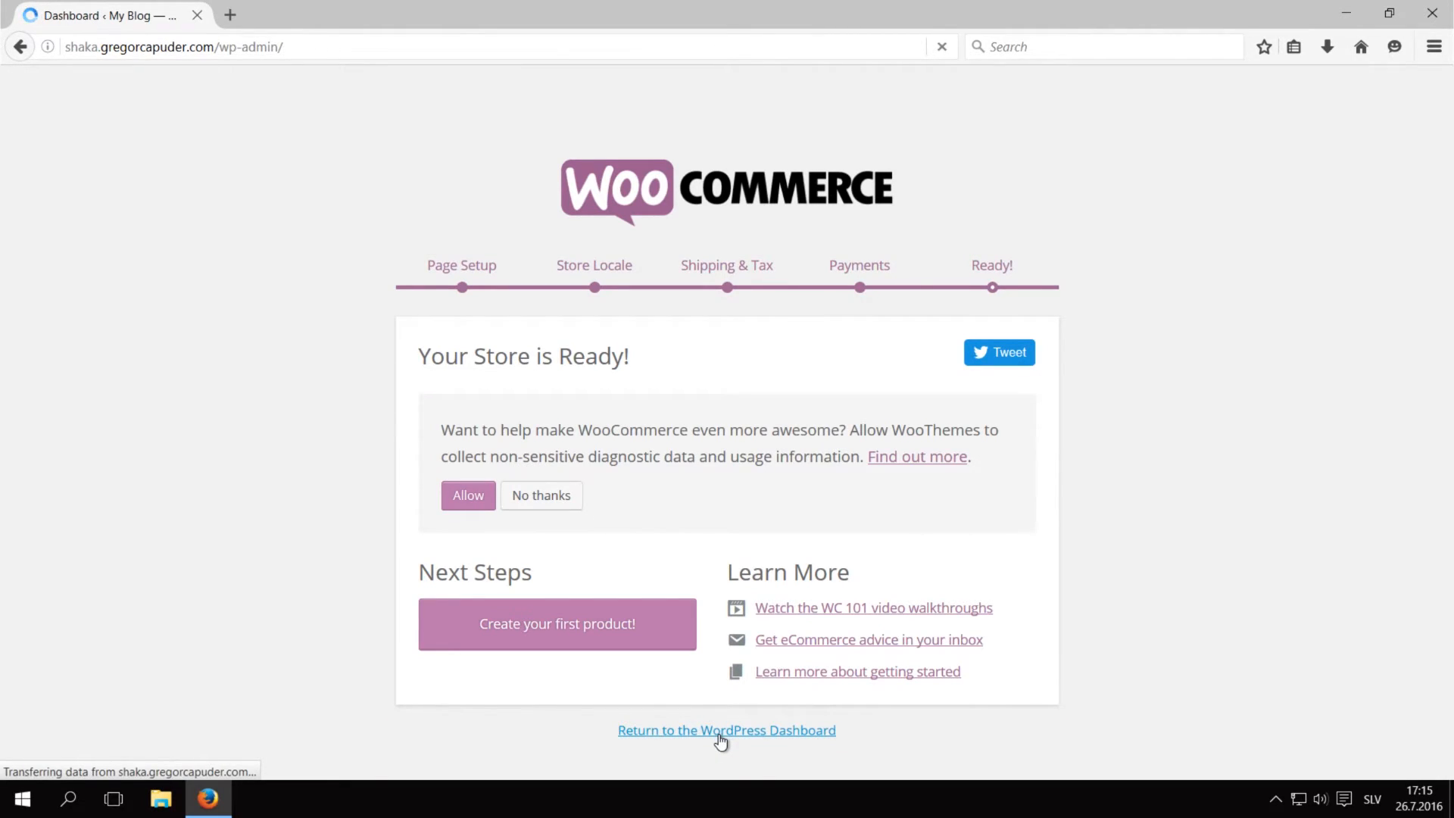
Step: In Widgets, set the Services sidebar Custom Menu widget to the Services menu and save
{"action": "left_click", "coordinate": [726, 730]}
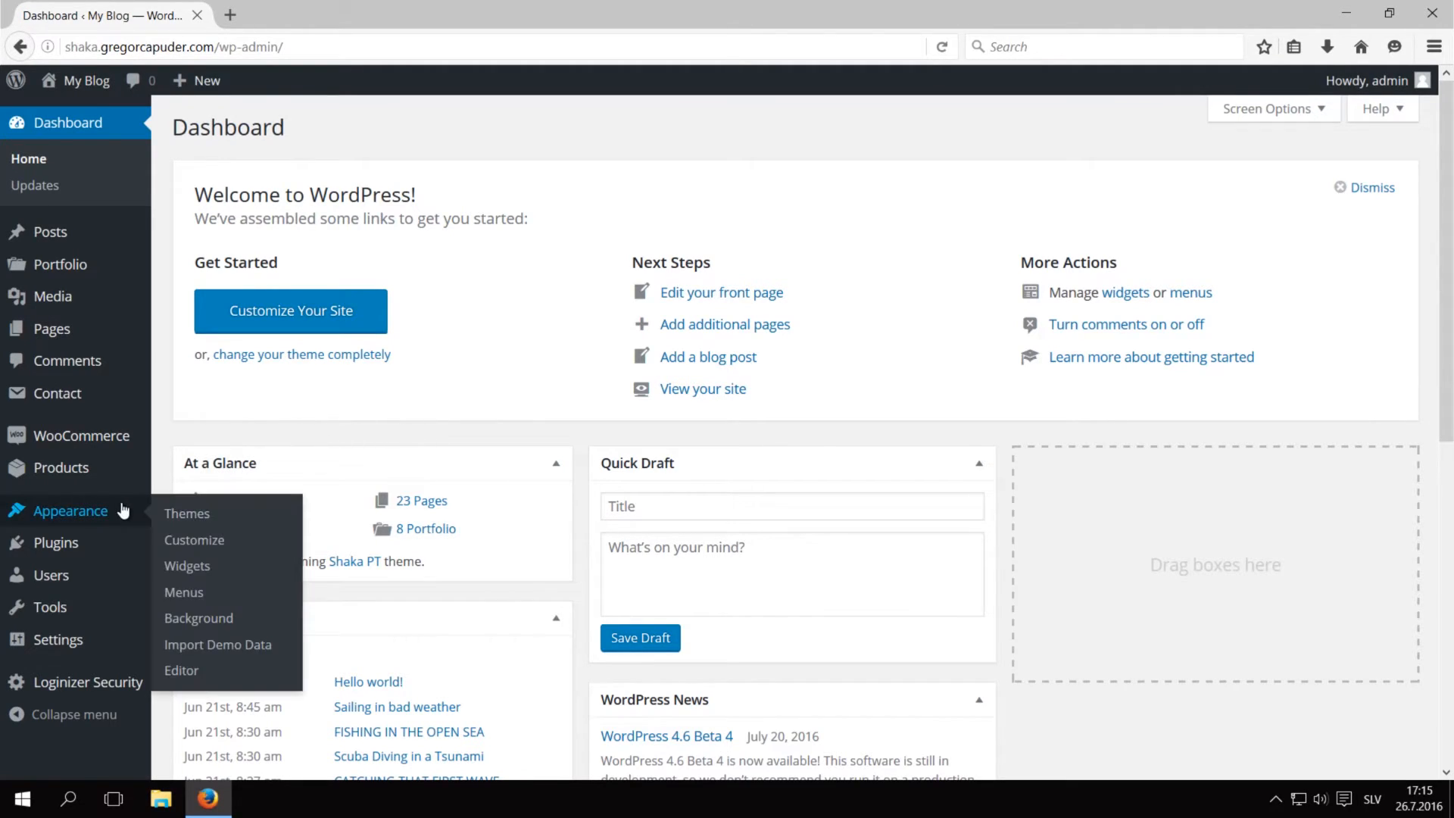
{"action": "left_click", "coordinate": [186, 565]}
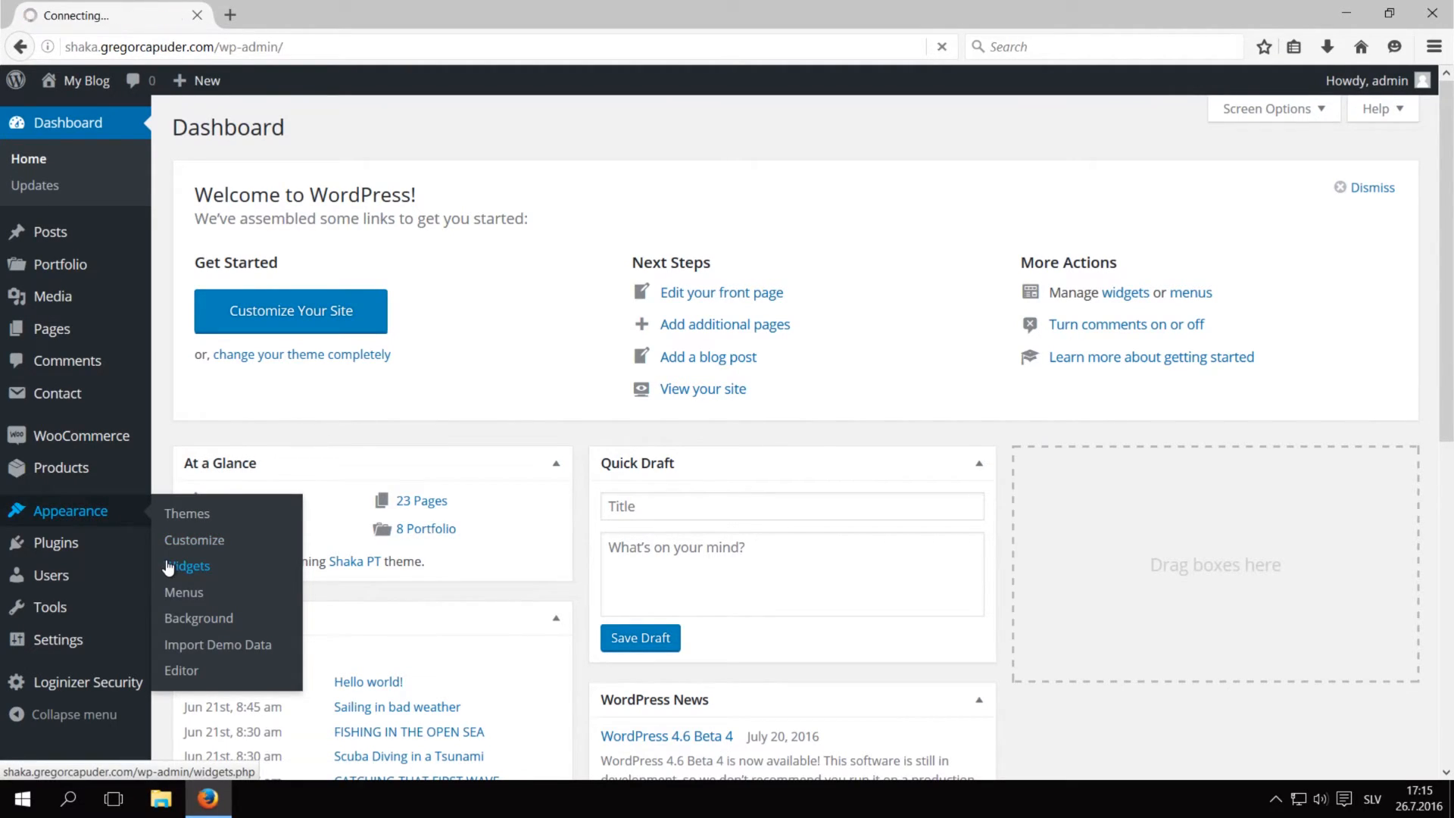
{"action": "left_click", "coordinate": [189, 566]}
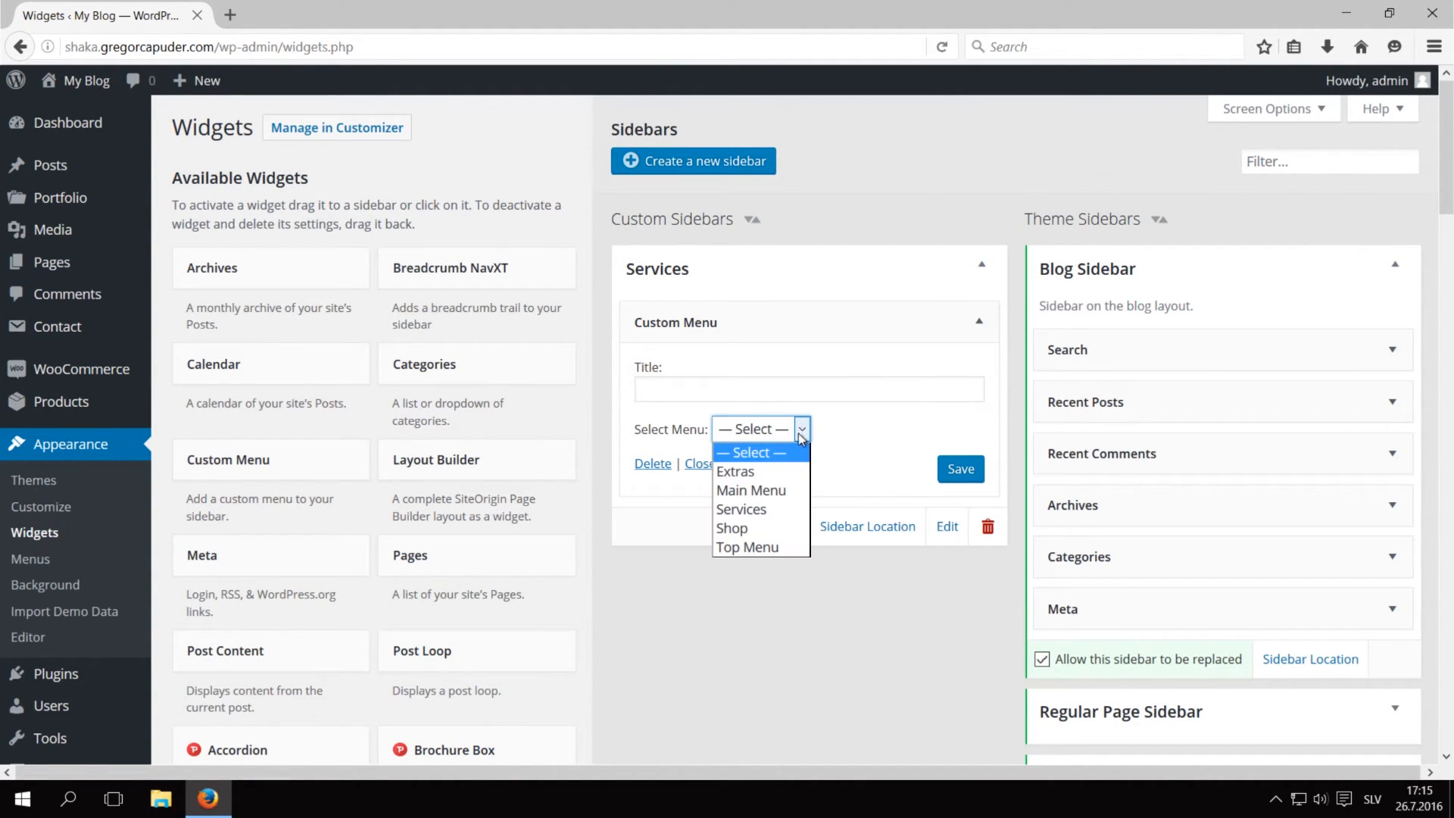
{"action": "left_click", "coordinate": [741, 508]}
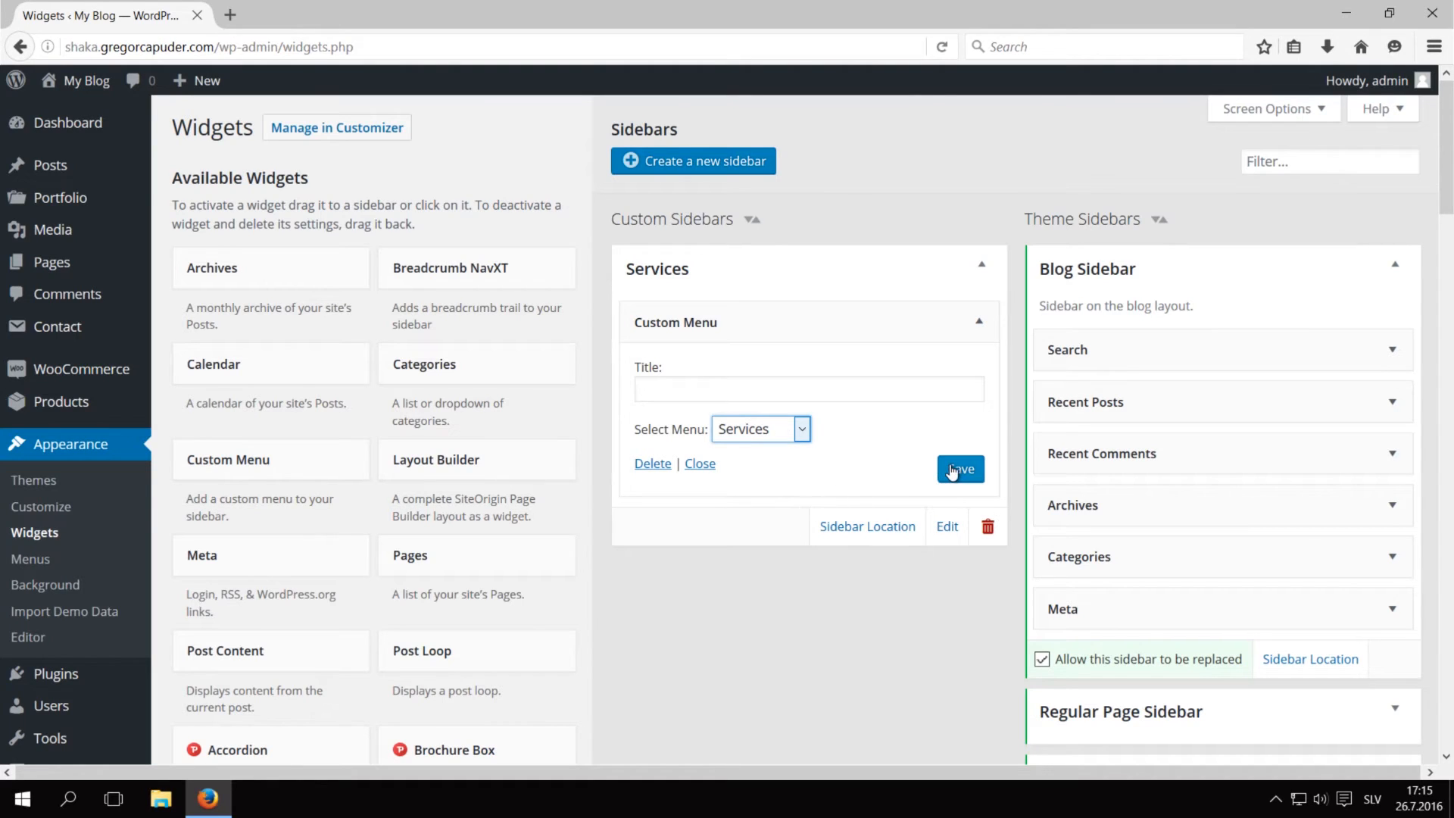
{"action": "left_click", "coordinate": [959, 470]}
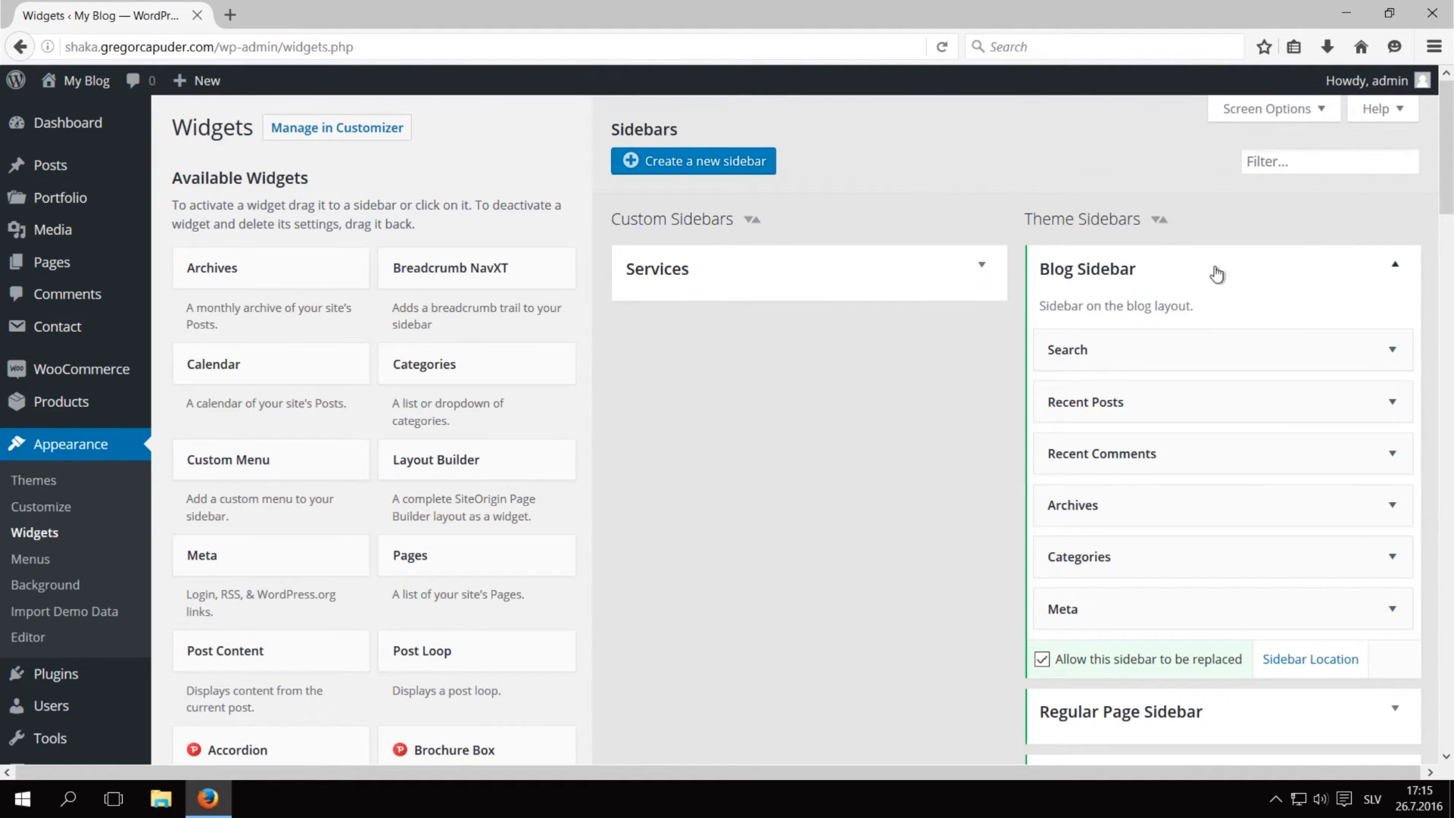
Step: Assign menus to the footer widgets: SERVICES, Extras for EXTRAS, and Shop for Shop
{"action": "scroll", "scroll_direction": "down", "scroll_amount": 3}
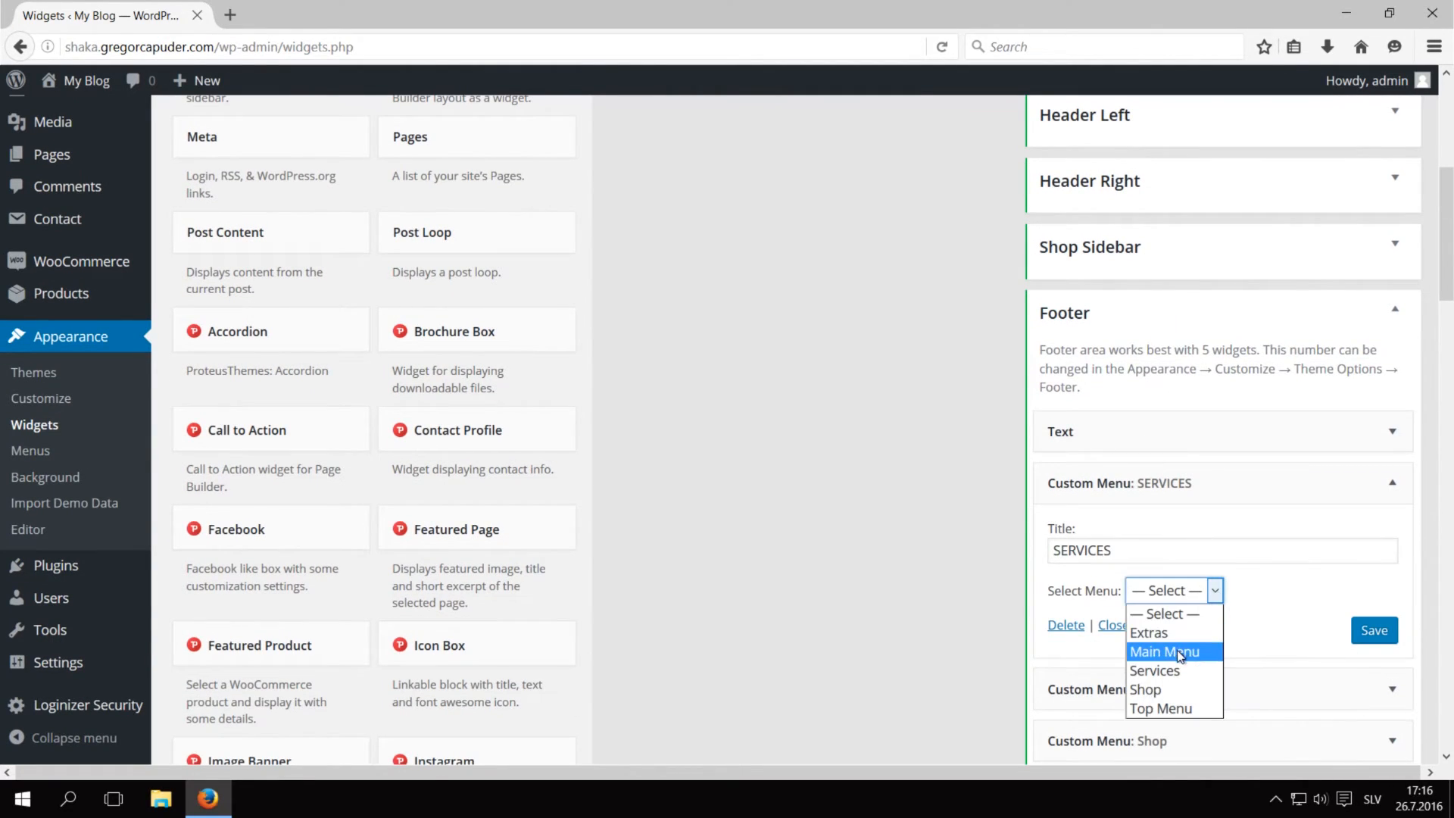
{"action": "left_click", "coordinate": [1154, 670]}
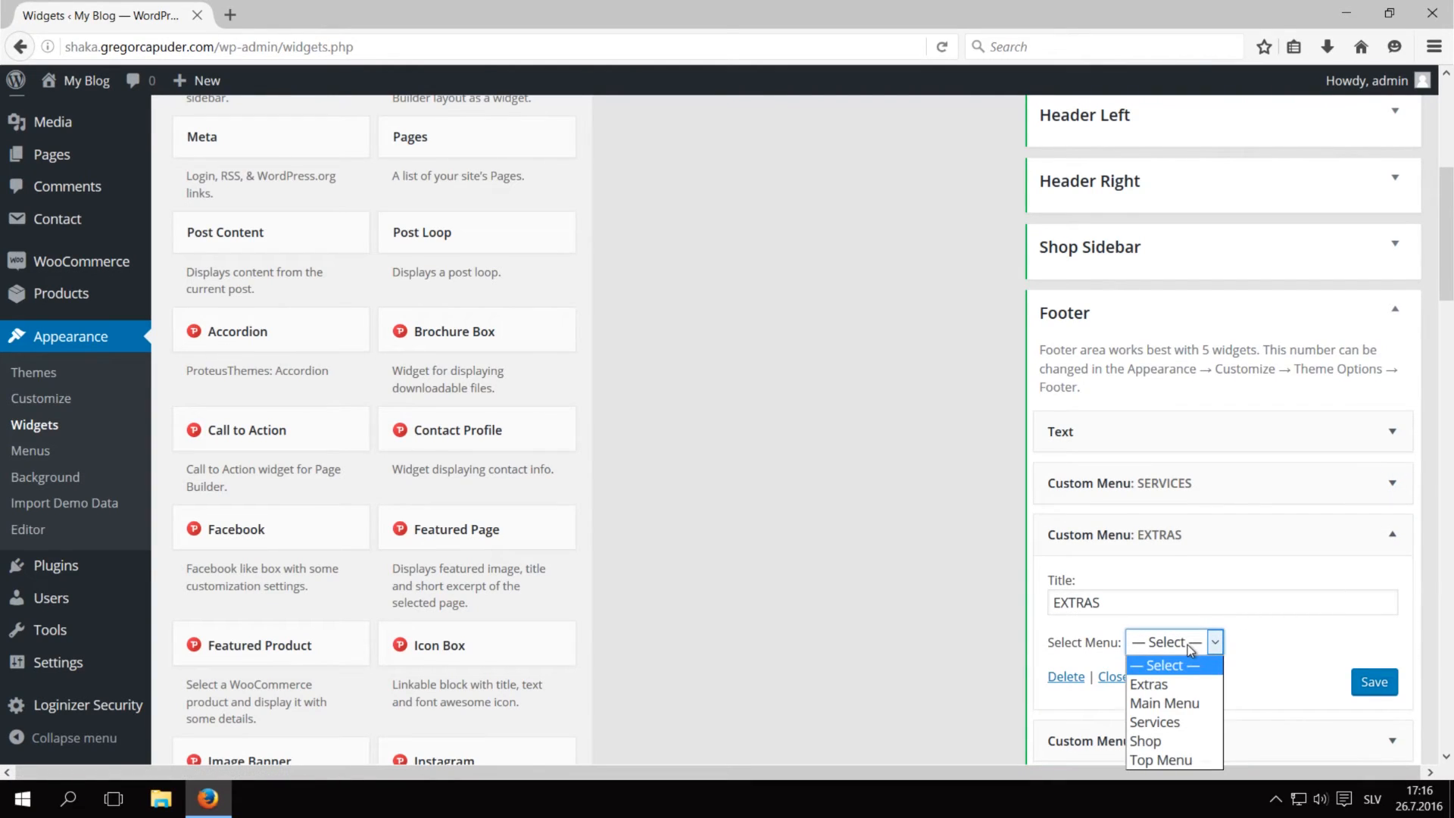
{"action": "left_click", "coordinate": [1148, 683]}
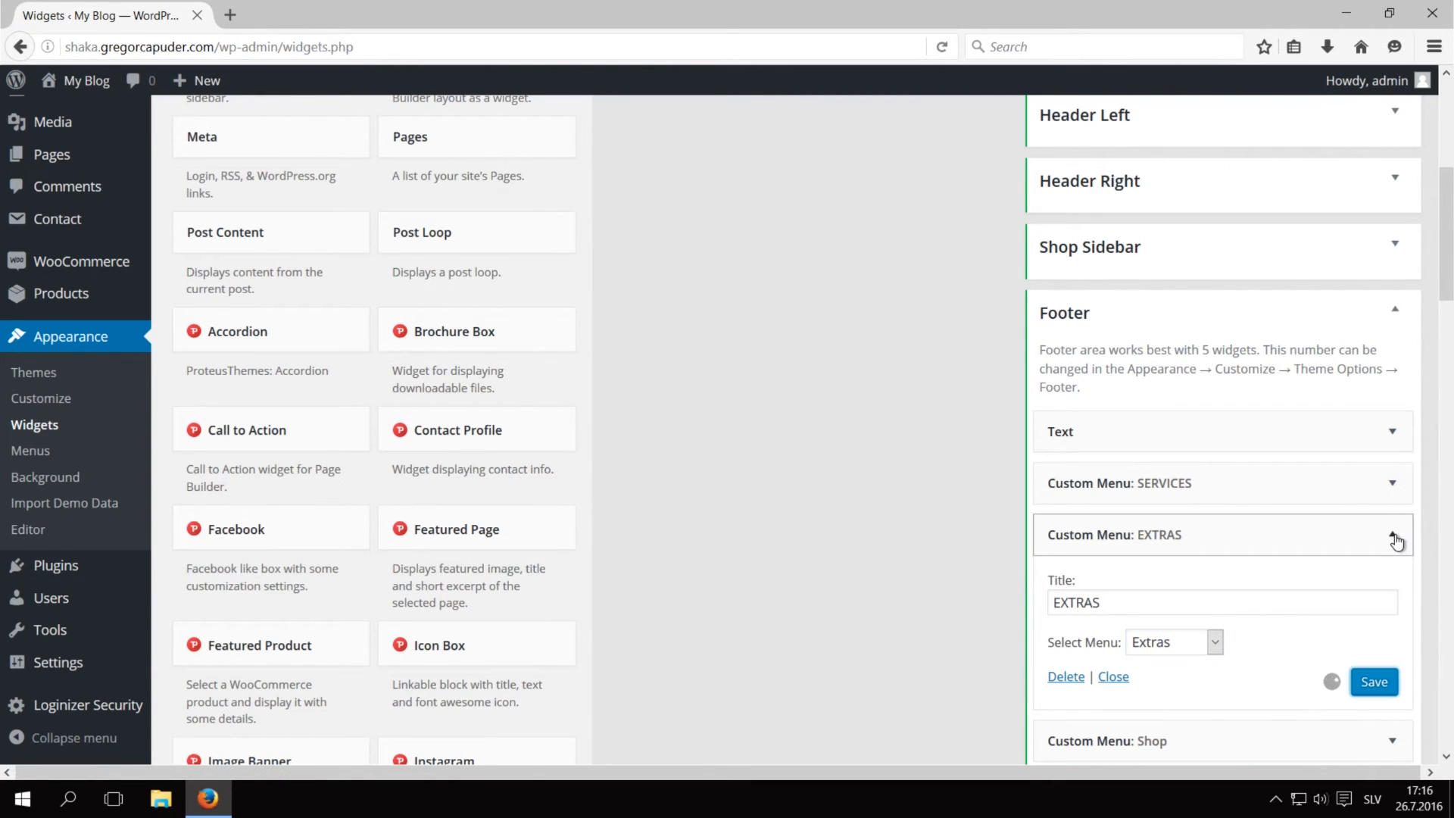
{"action": "left_click", "coordinate": [1395, 534]}
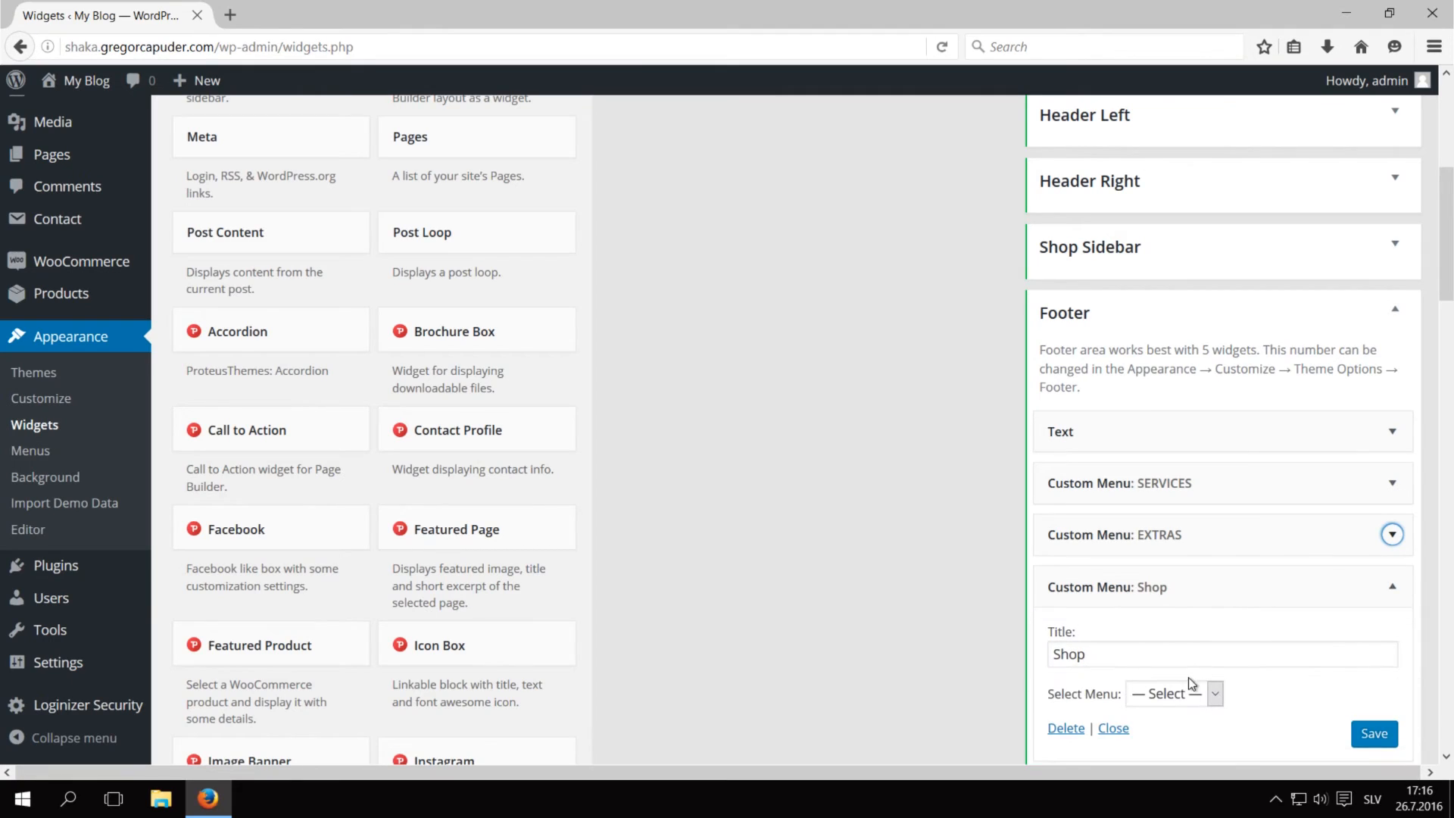
{"action": "left_click", "coordinate": [1373, 732]}
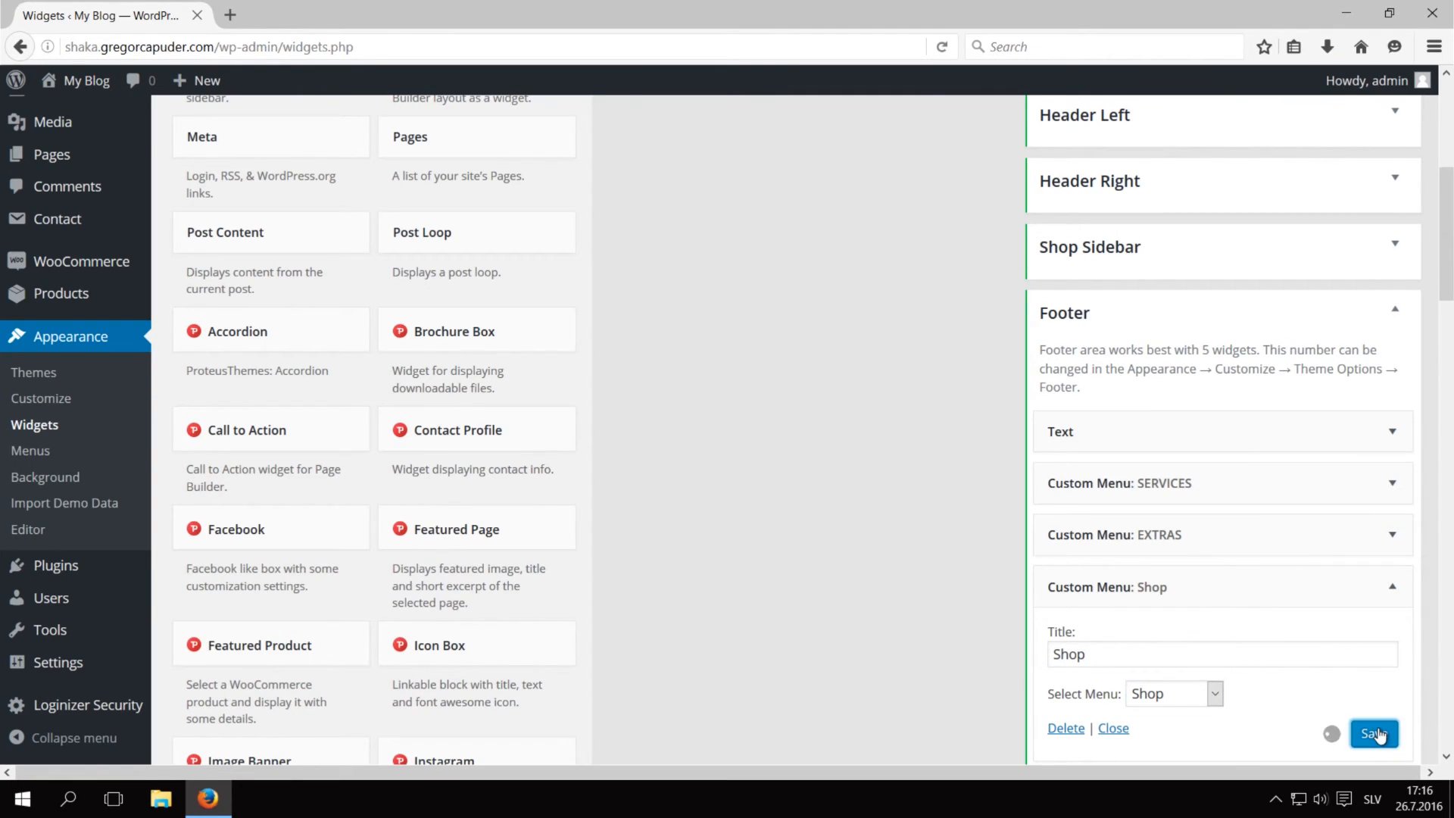
{"action": "left_click", "coordinate": [1375, 734]}
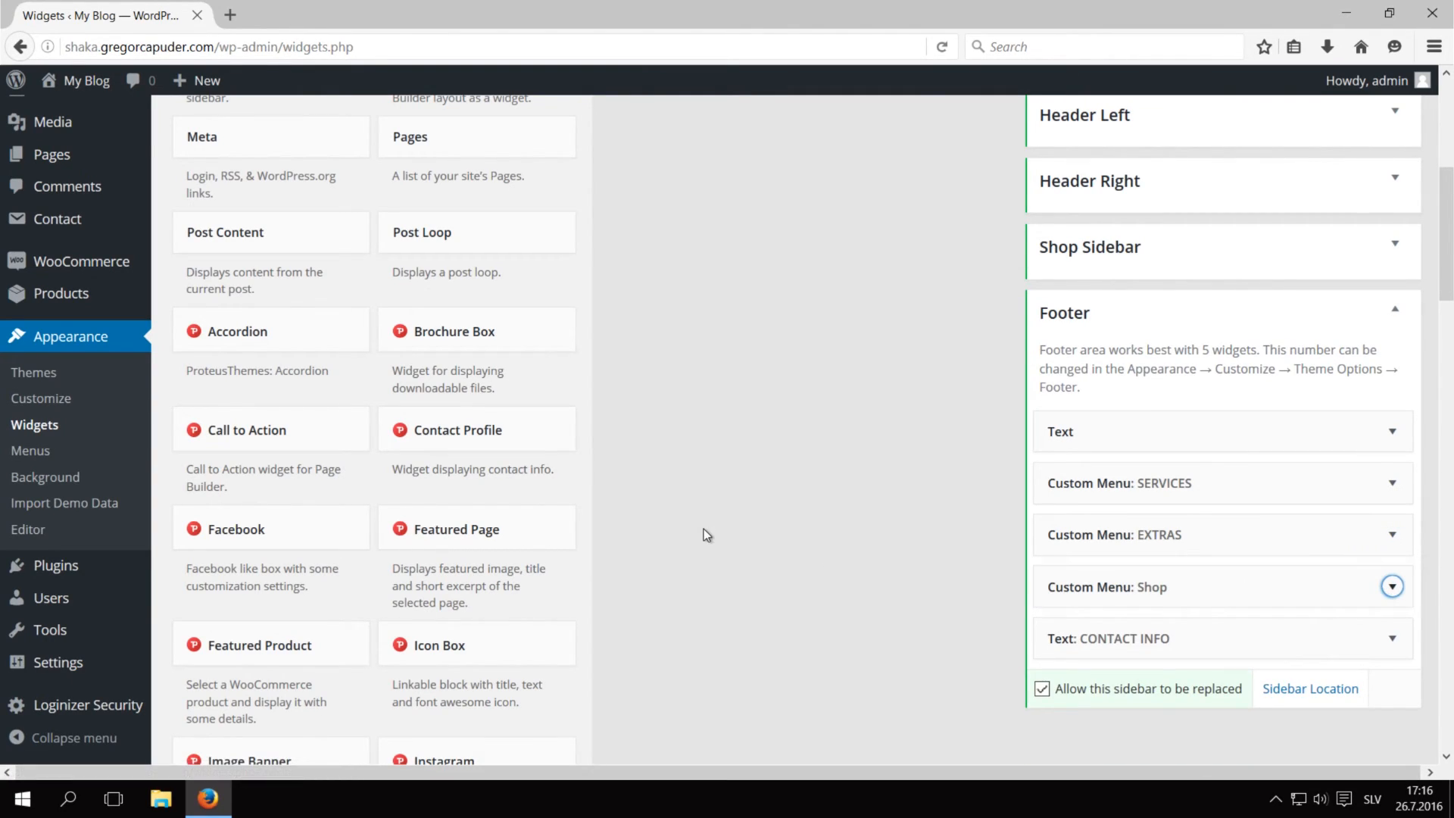
{"action": "left_click", "coordinate": [87, 80]}
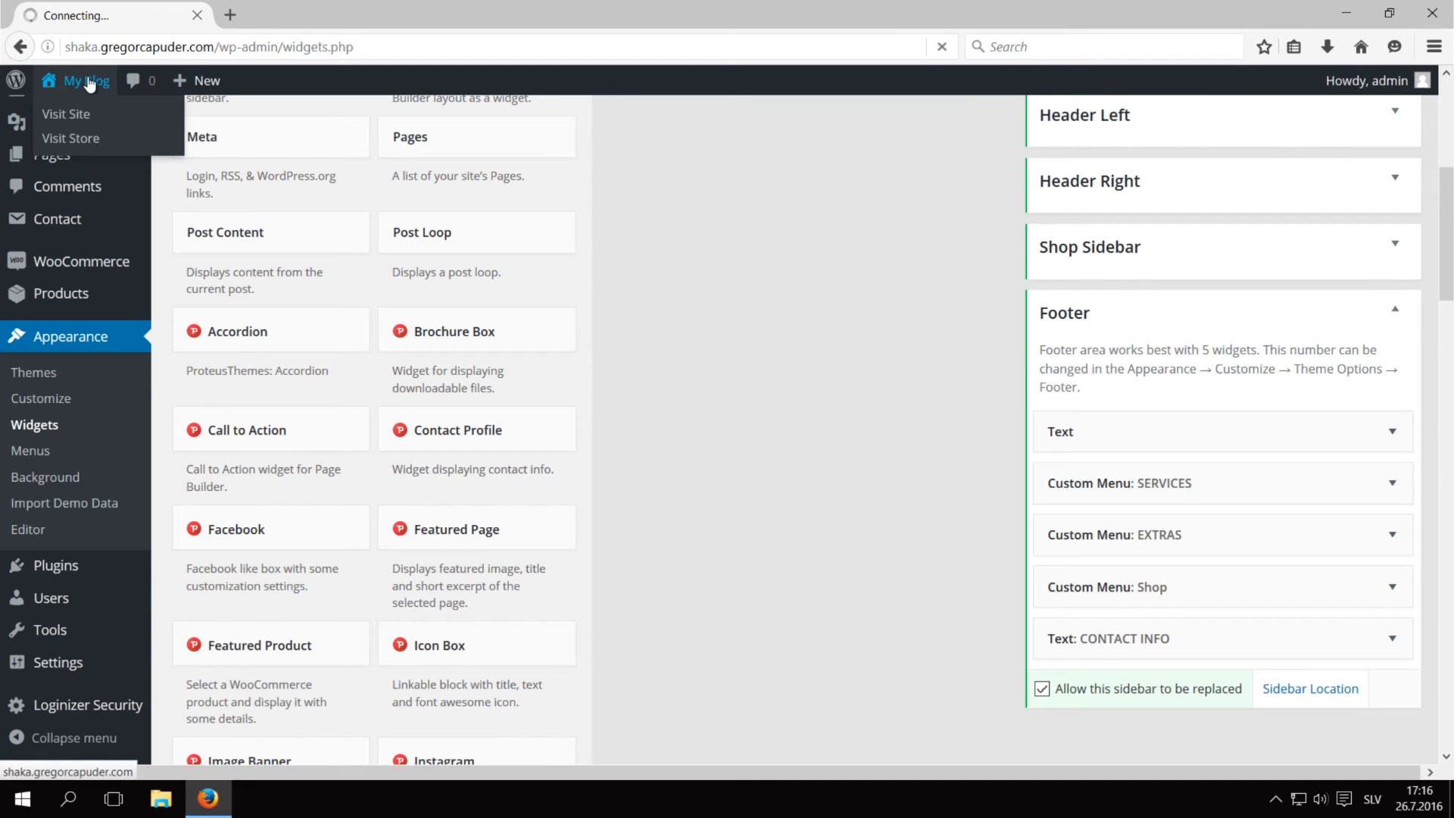
Step: Visit the live site and scroll the front page to its populated footer menus
{"action": "left_click", "coordinate": [66, 112]}
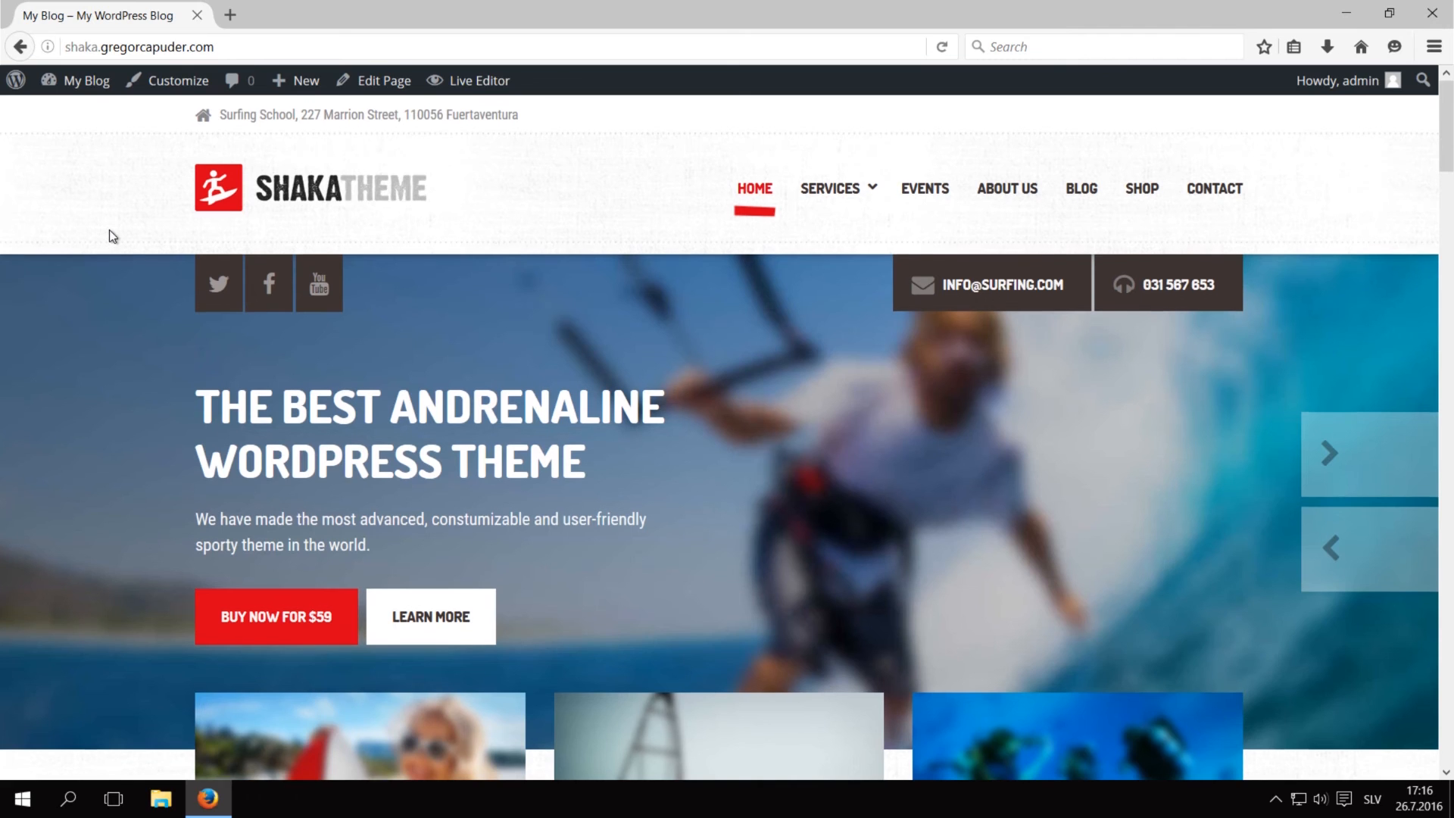
{"action": "scroll", "scroll_direction": "down", "scroll_amount": 3}
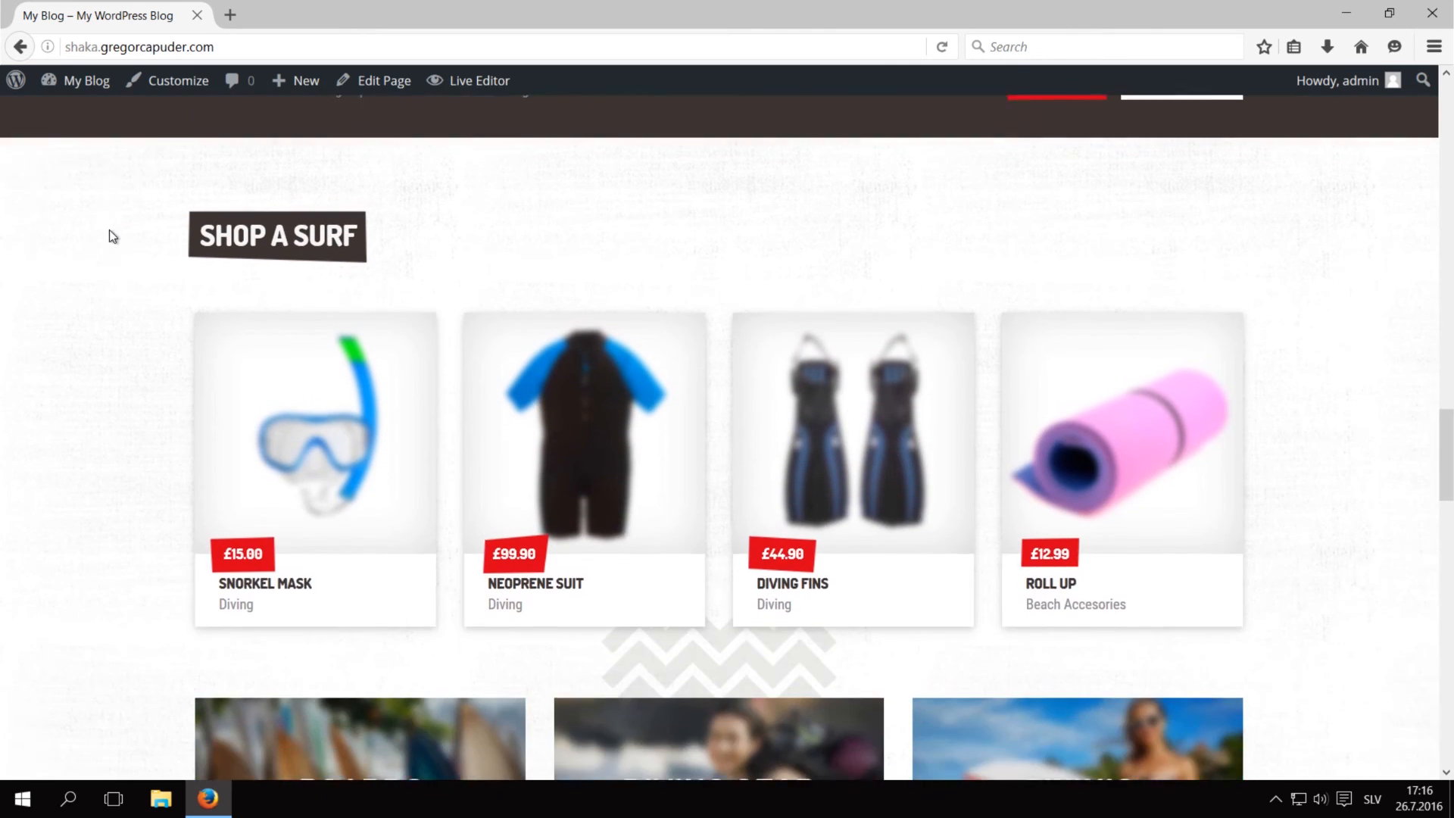
{"action": "scroll", "scroll_direction": "down", "scroll_amount": 3}
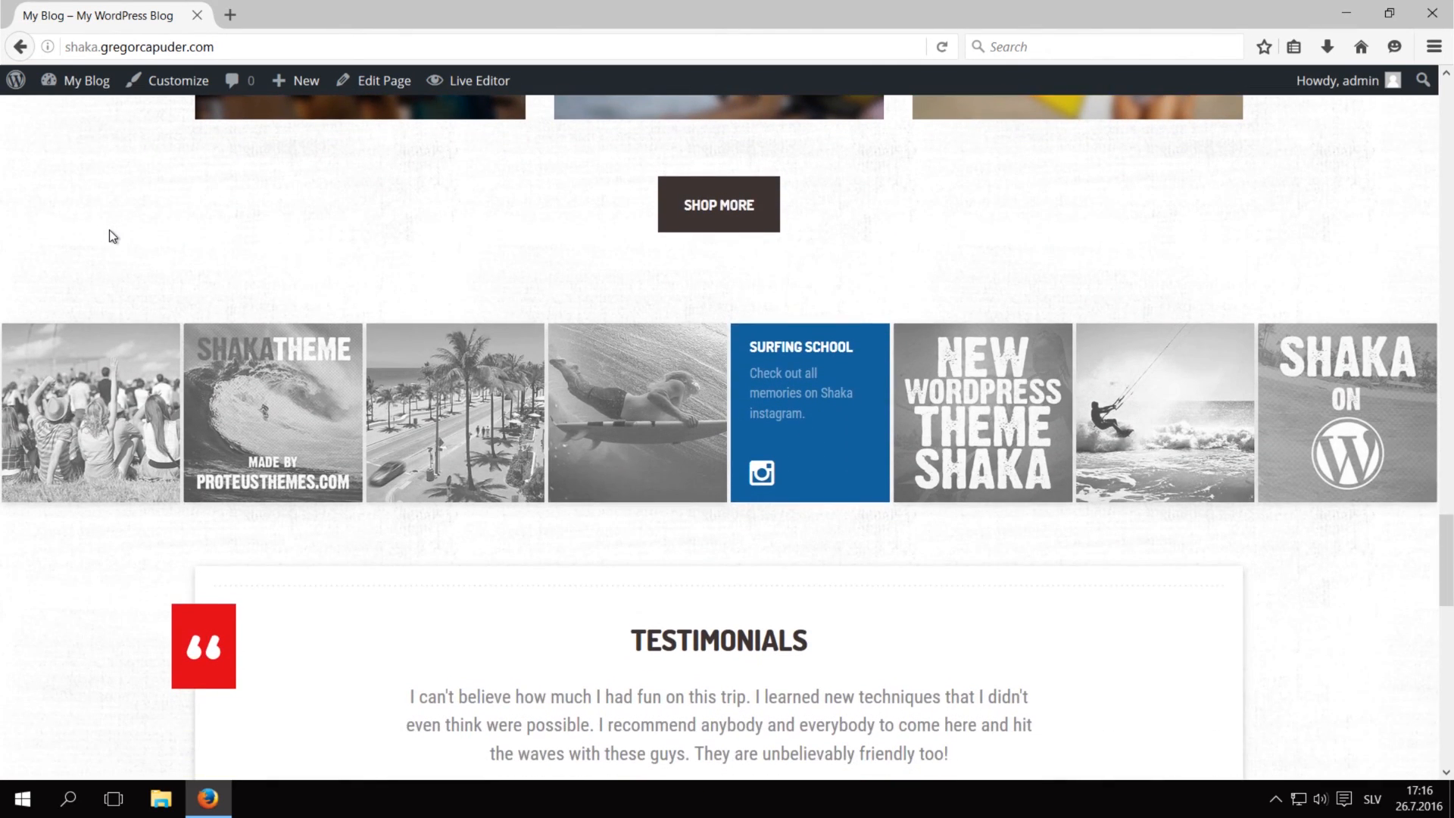
{"action": "scroll", "scroll_direction": "down", "scroll_amount": 3}
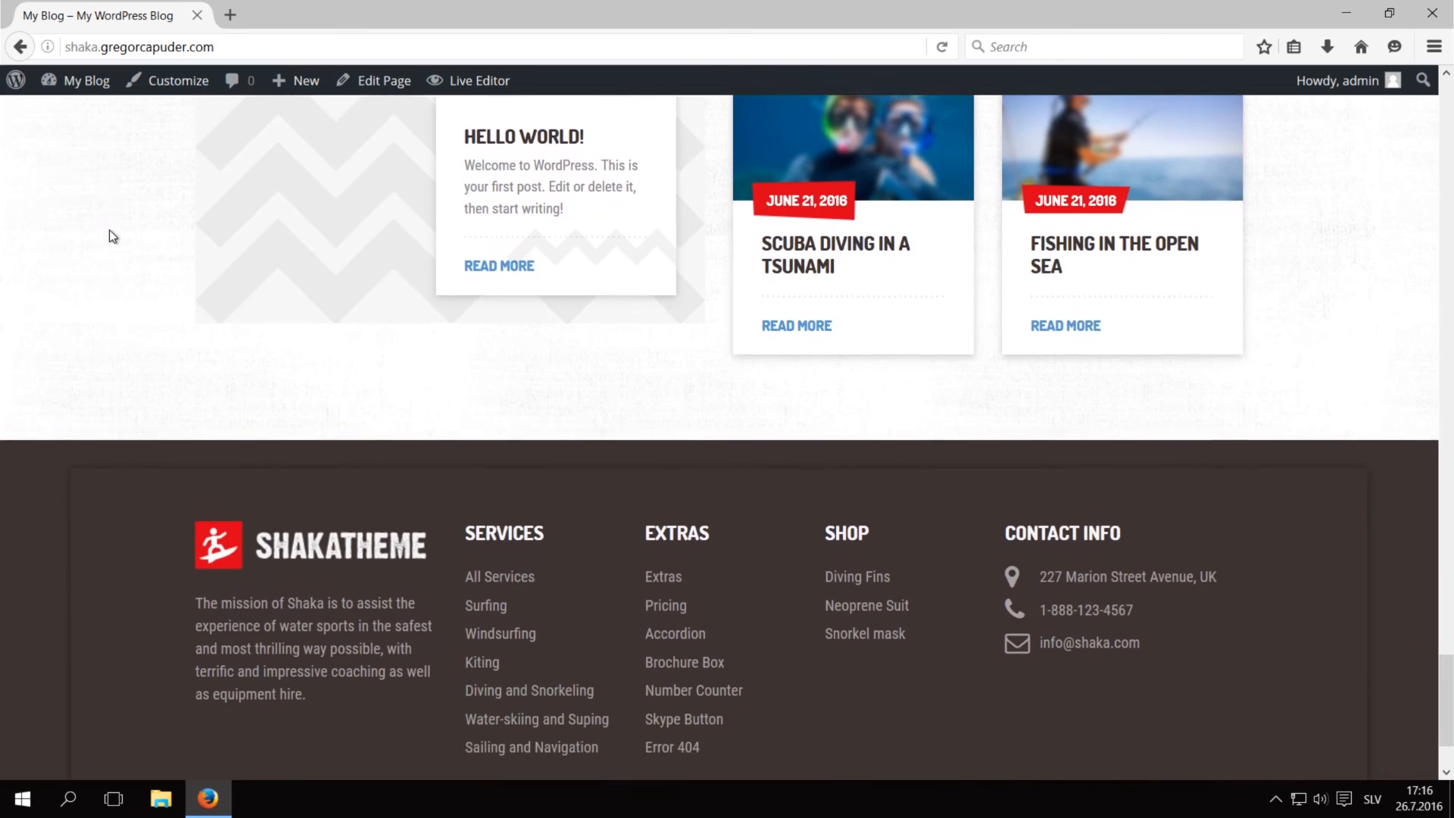